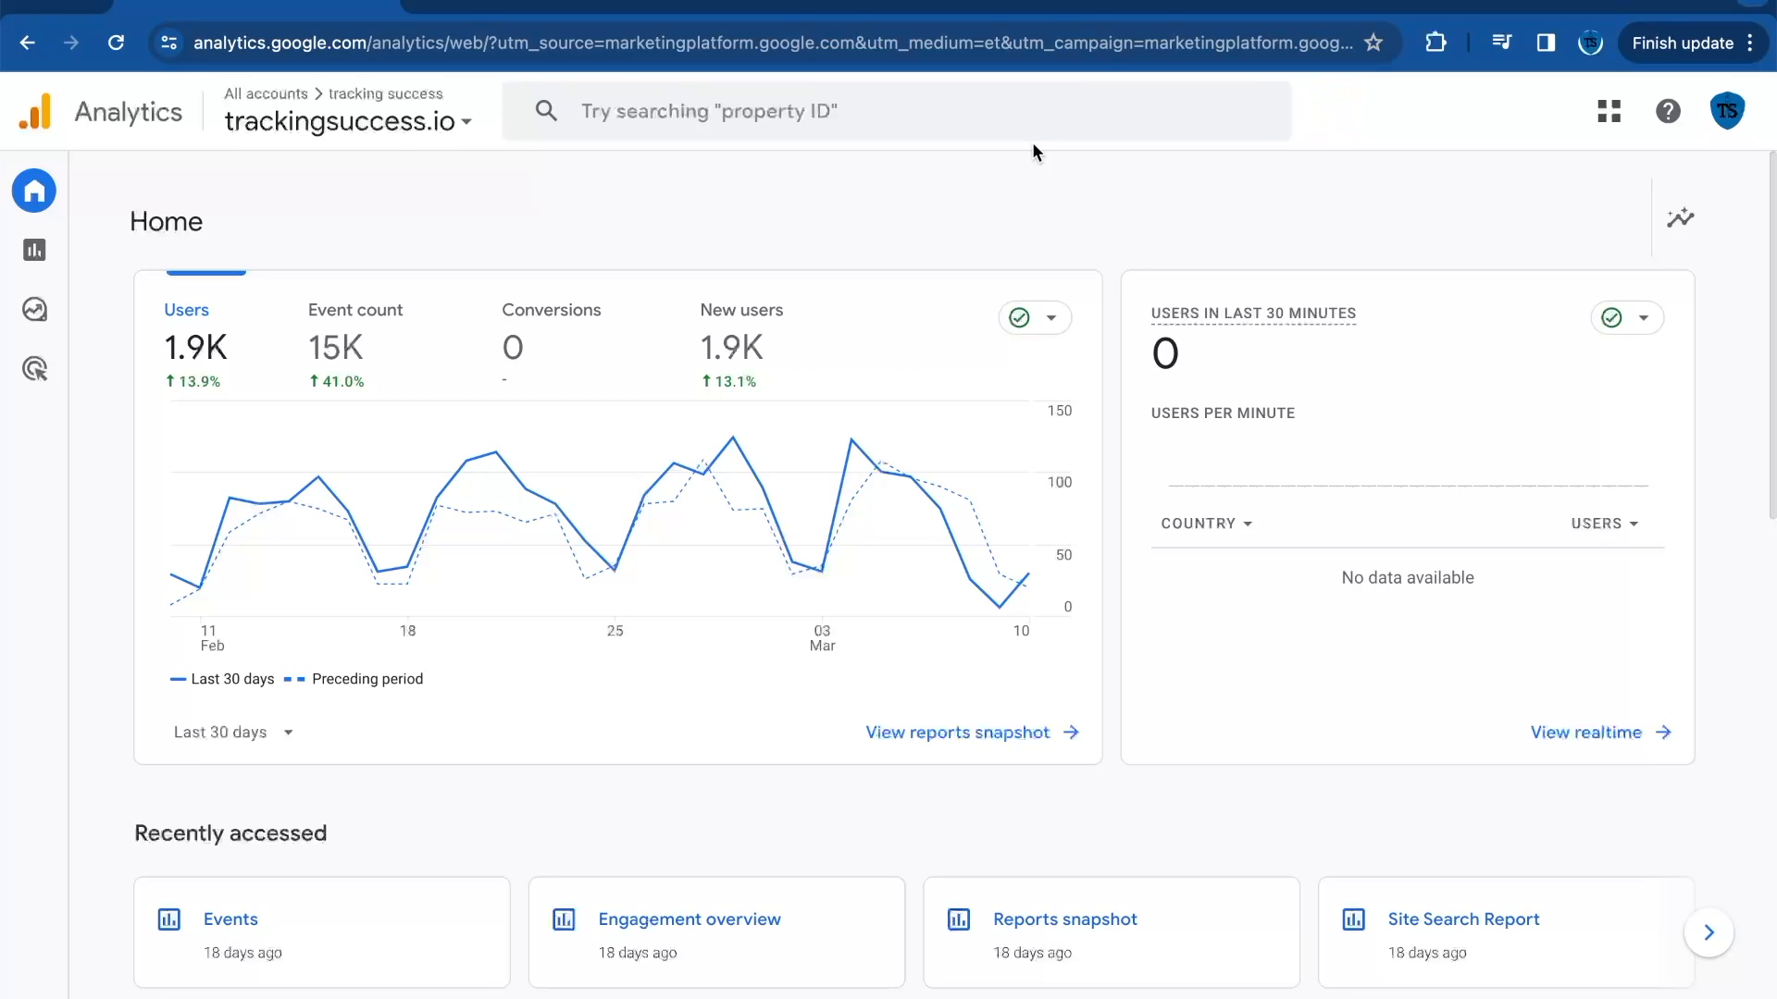
mouse_move(165, 534)
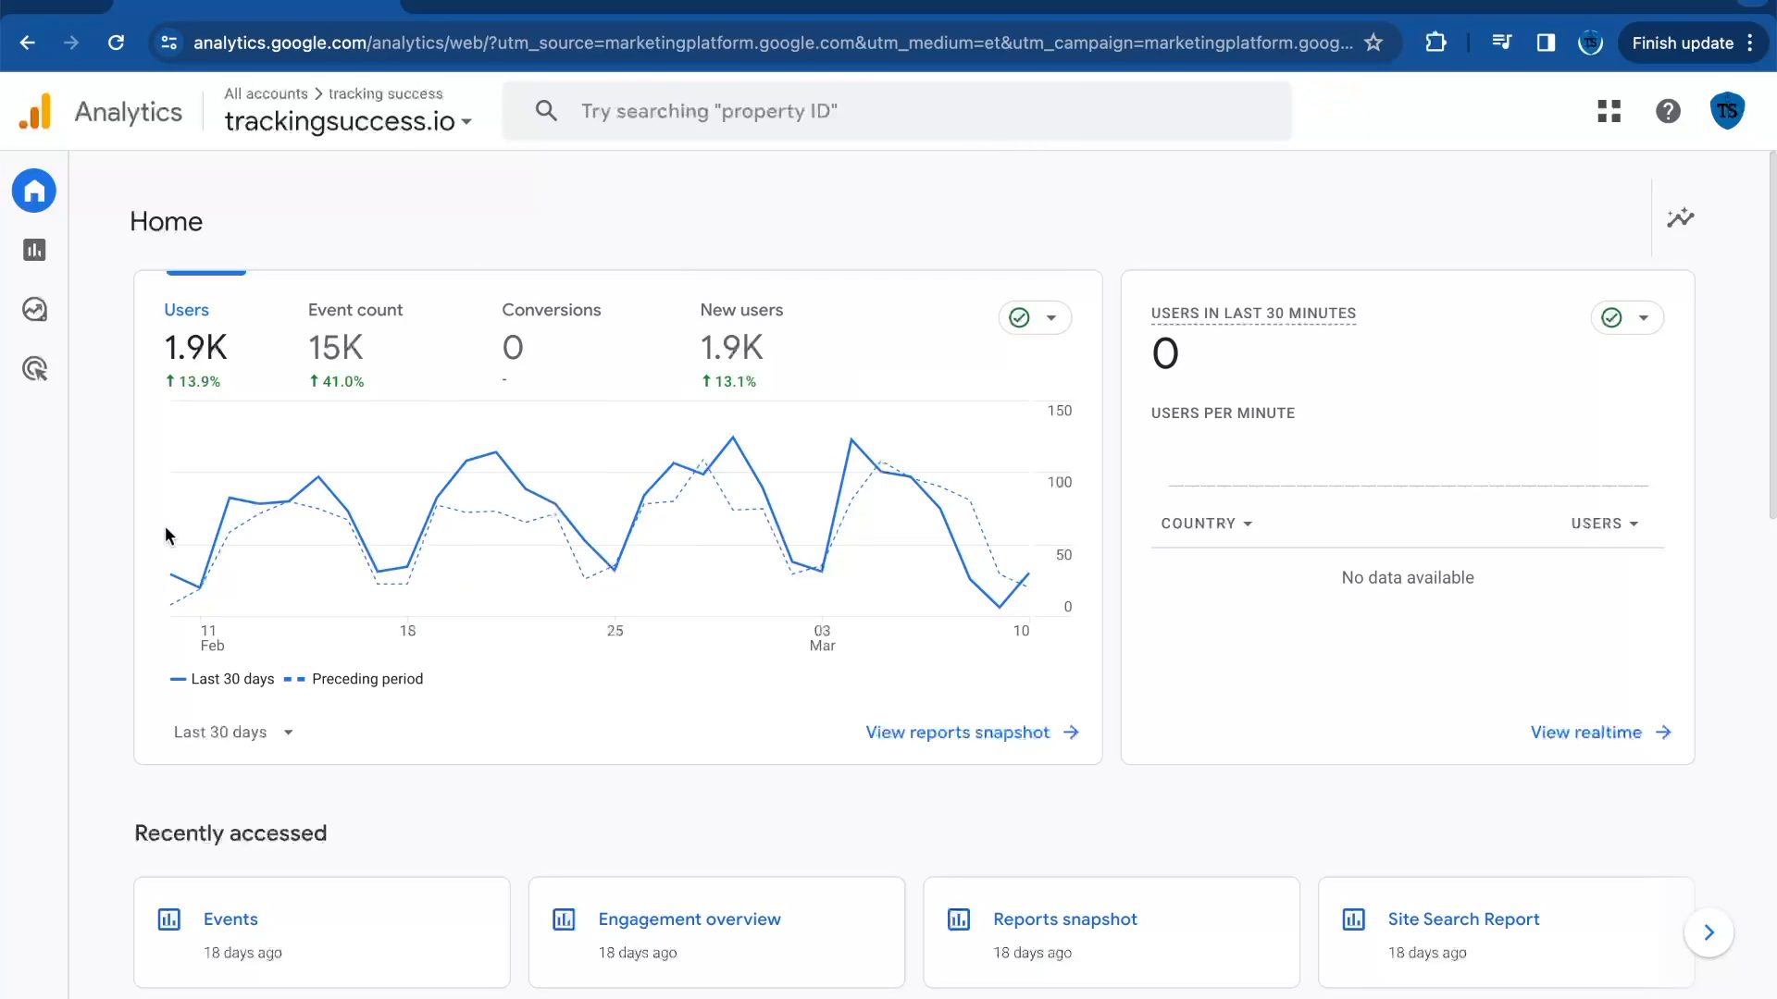
Step: Go to the Admin settings of the trackingsuccess.io property
left_click(35, 371)
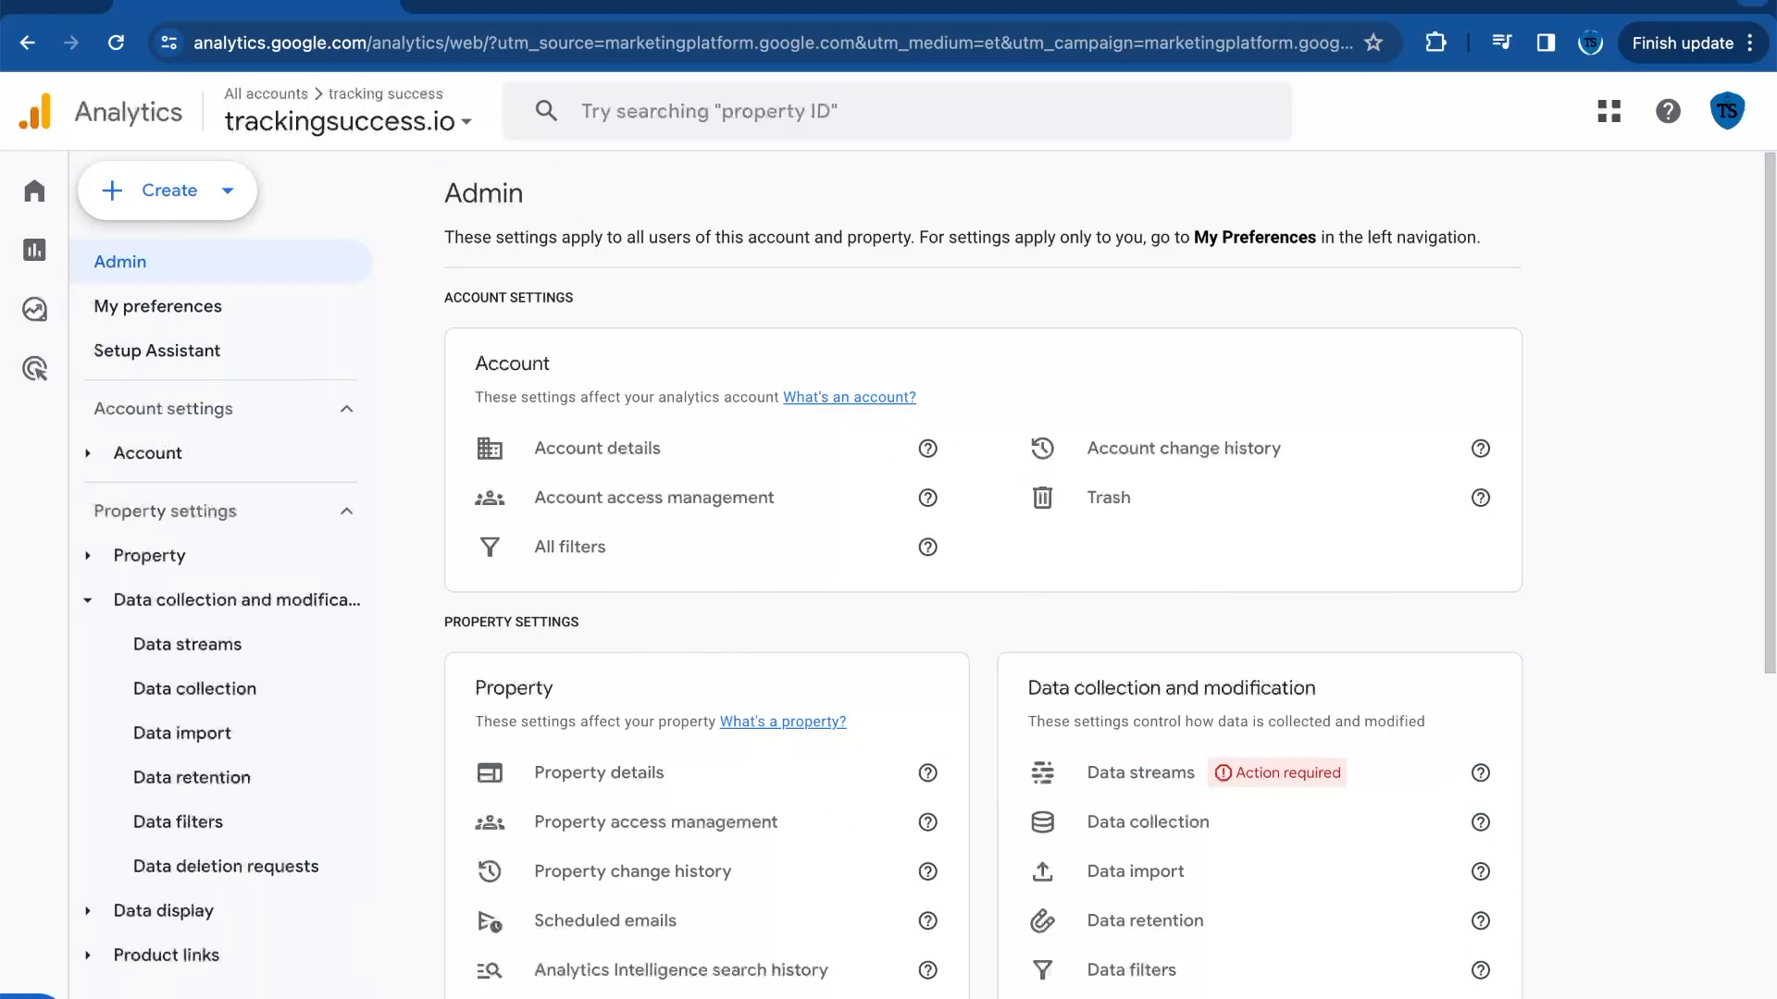
scroll("down", 3)
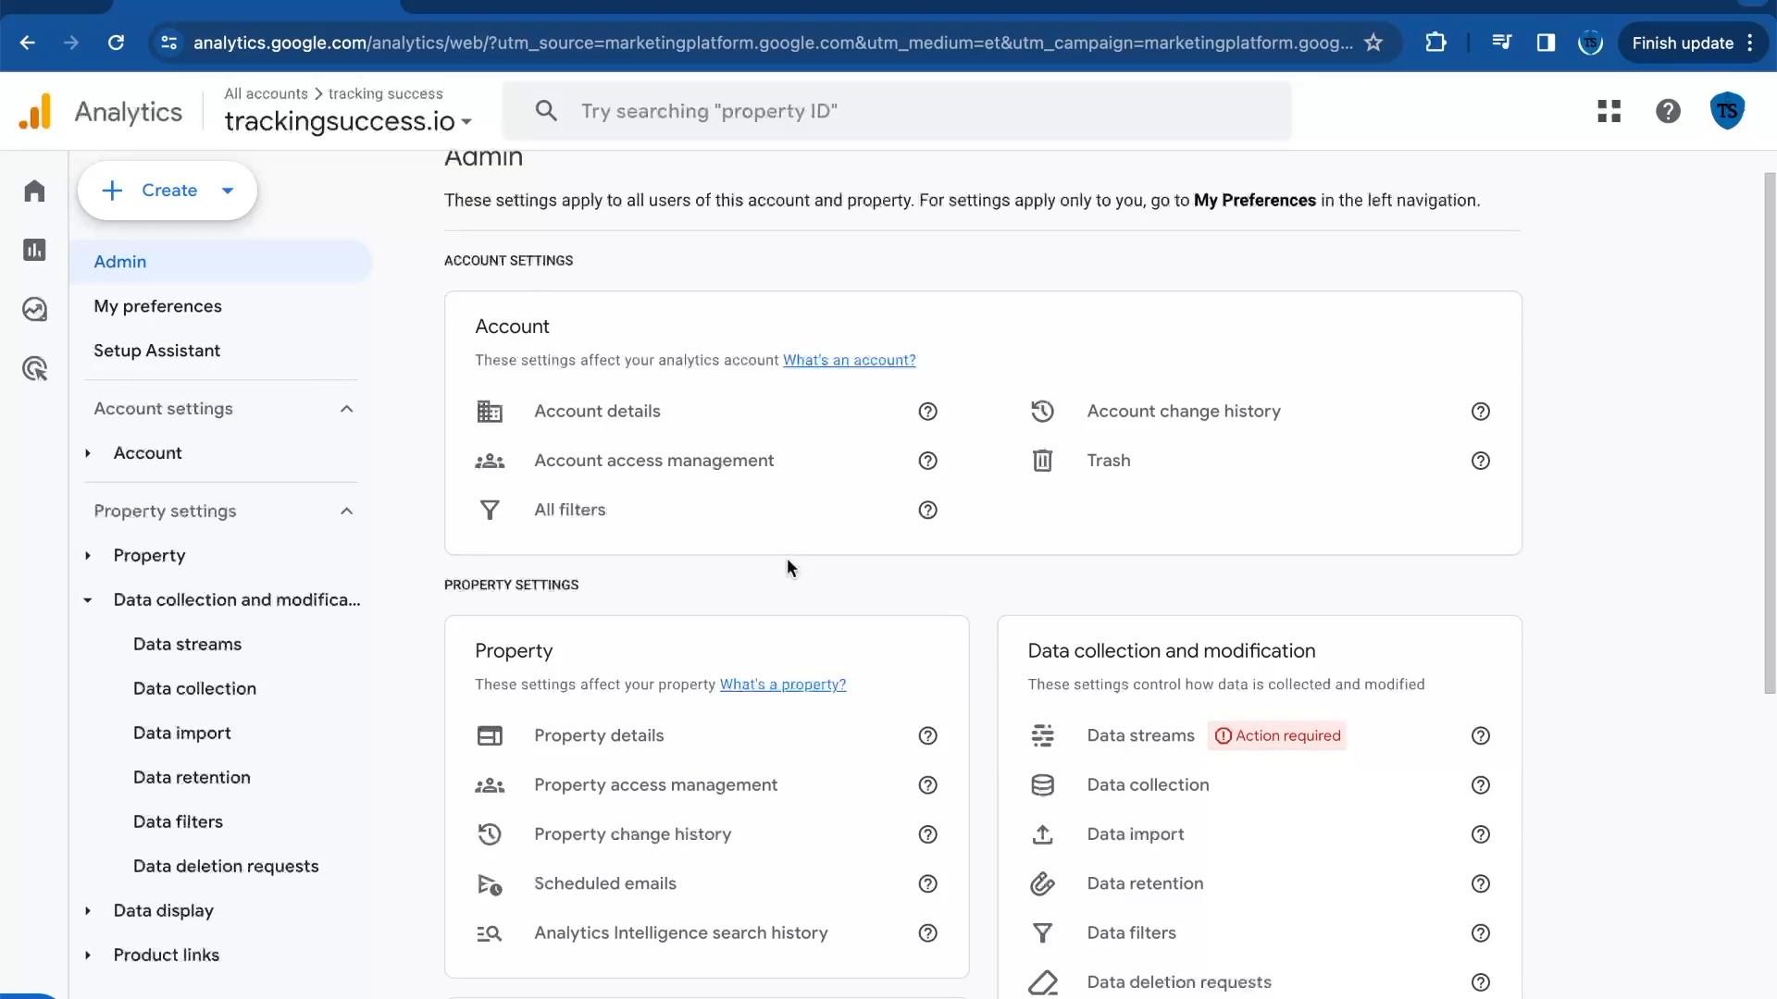
mouse_move(881, 535)
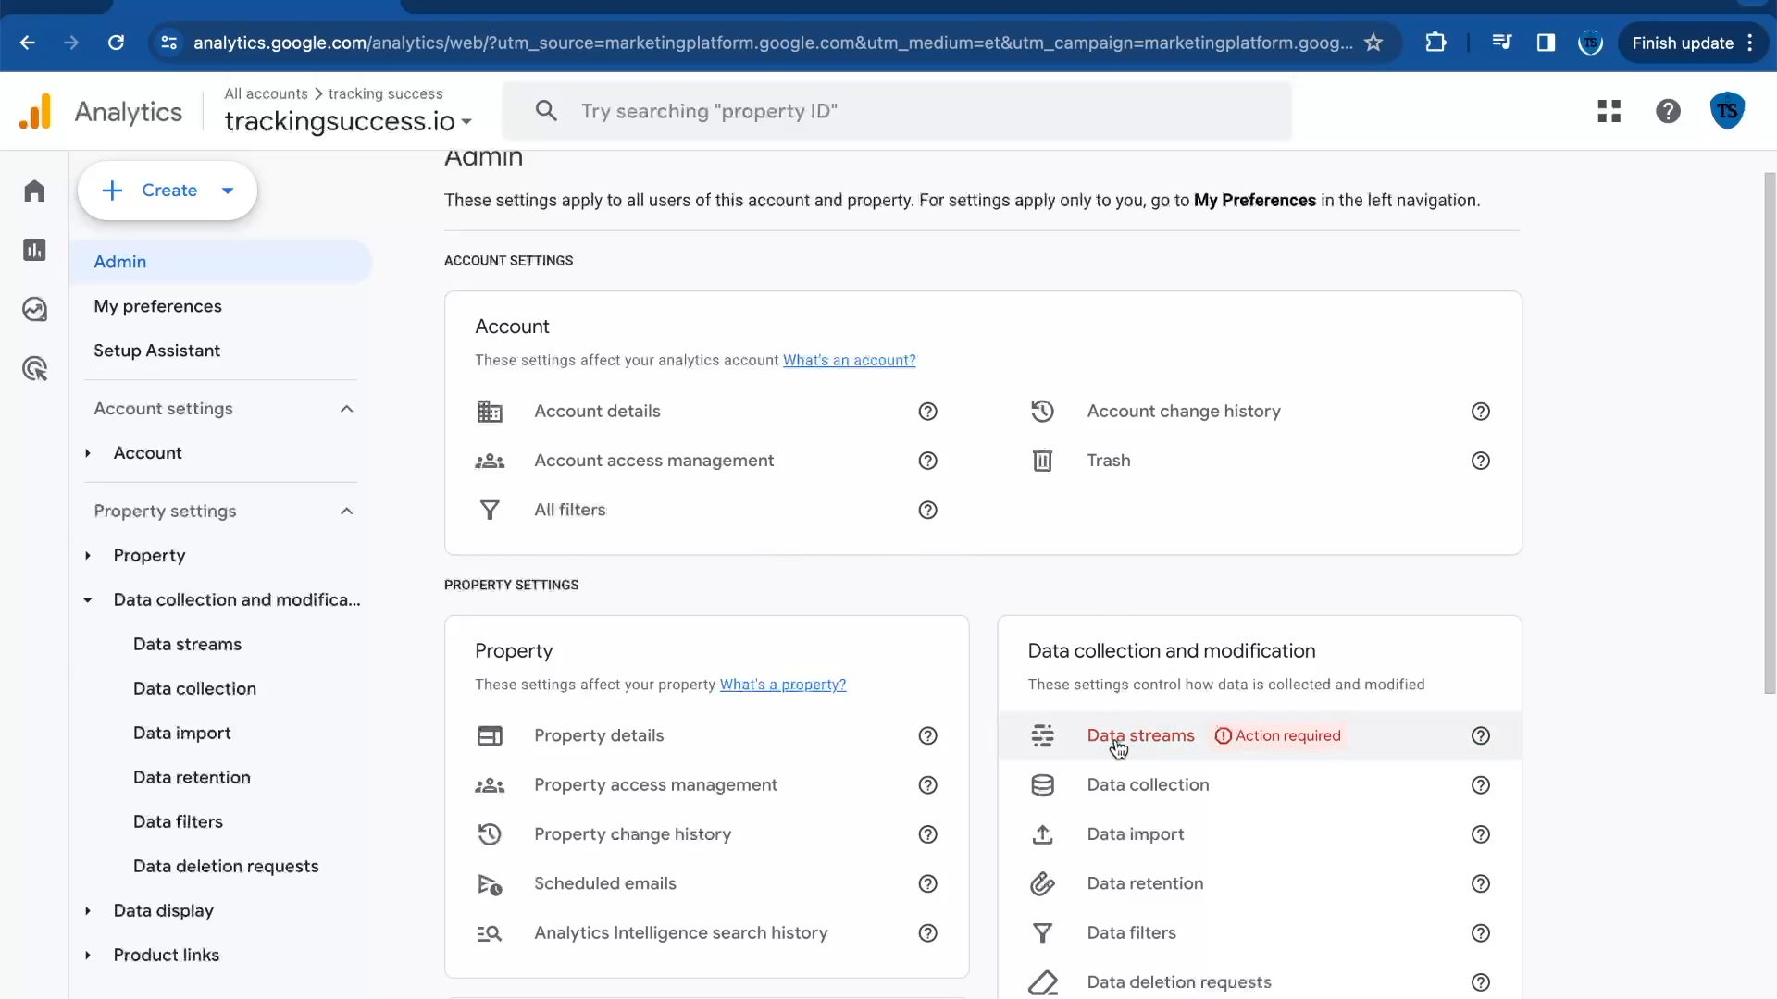
Step: From the web data stream, reach the Google tag's Define internal traffic settings
left_click(1140, 735)
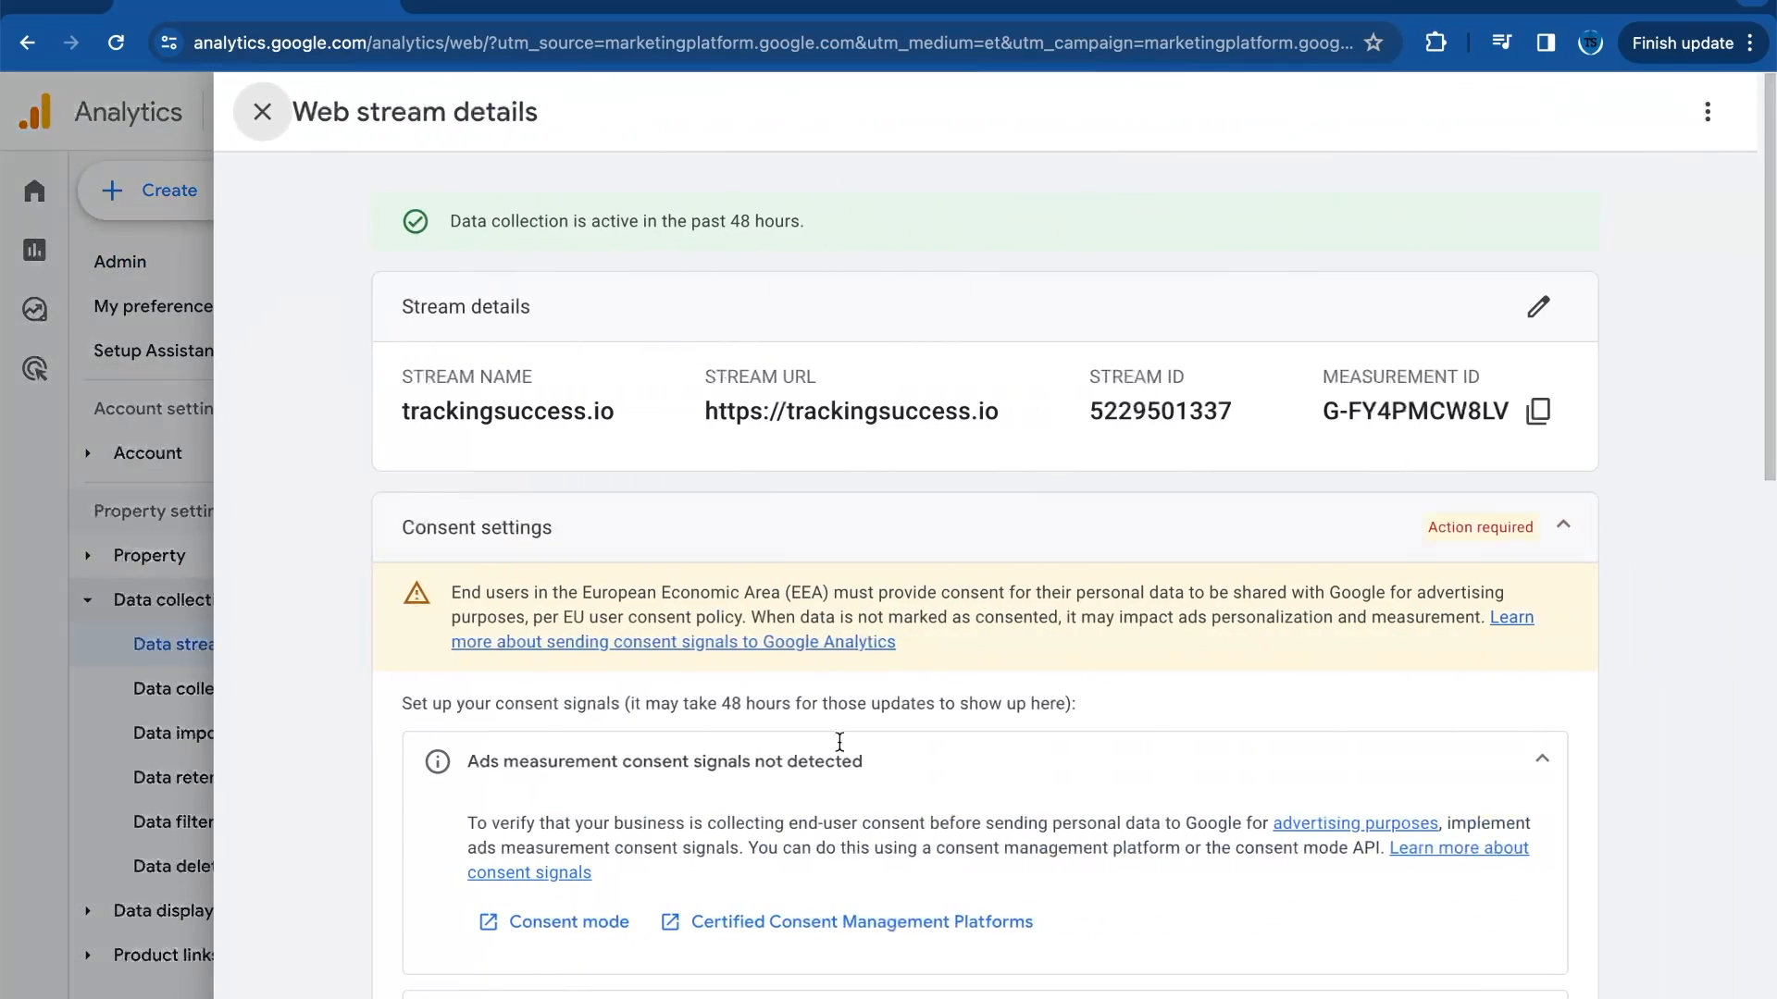
scroll("down", 3)
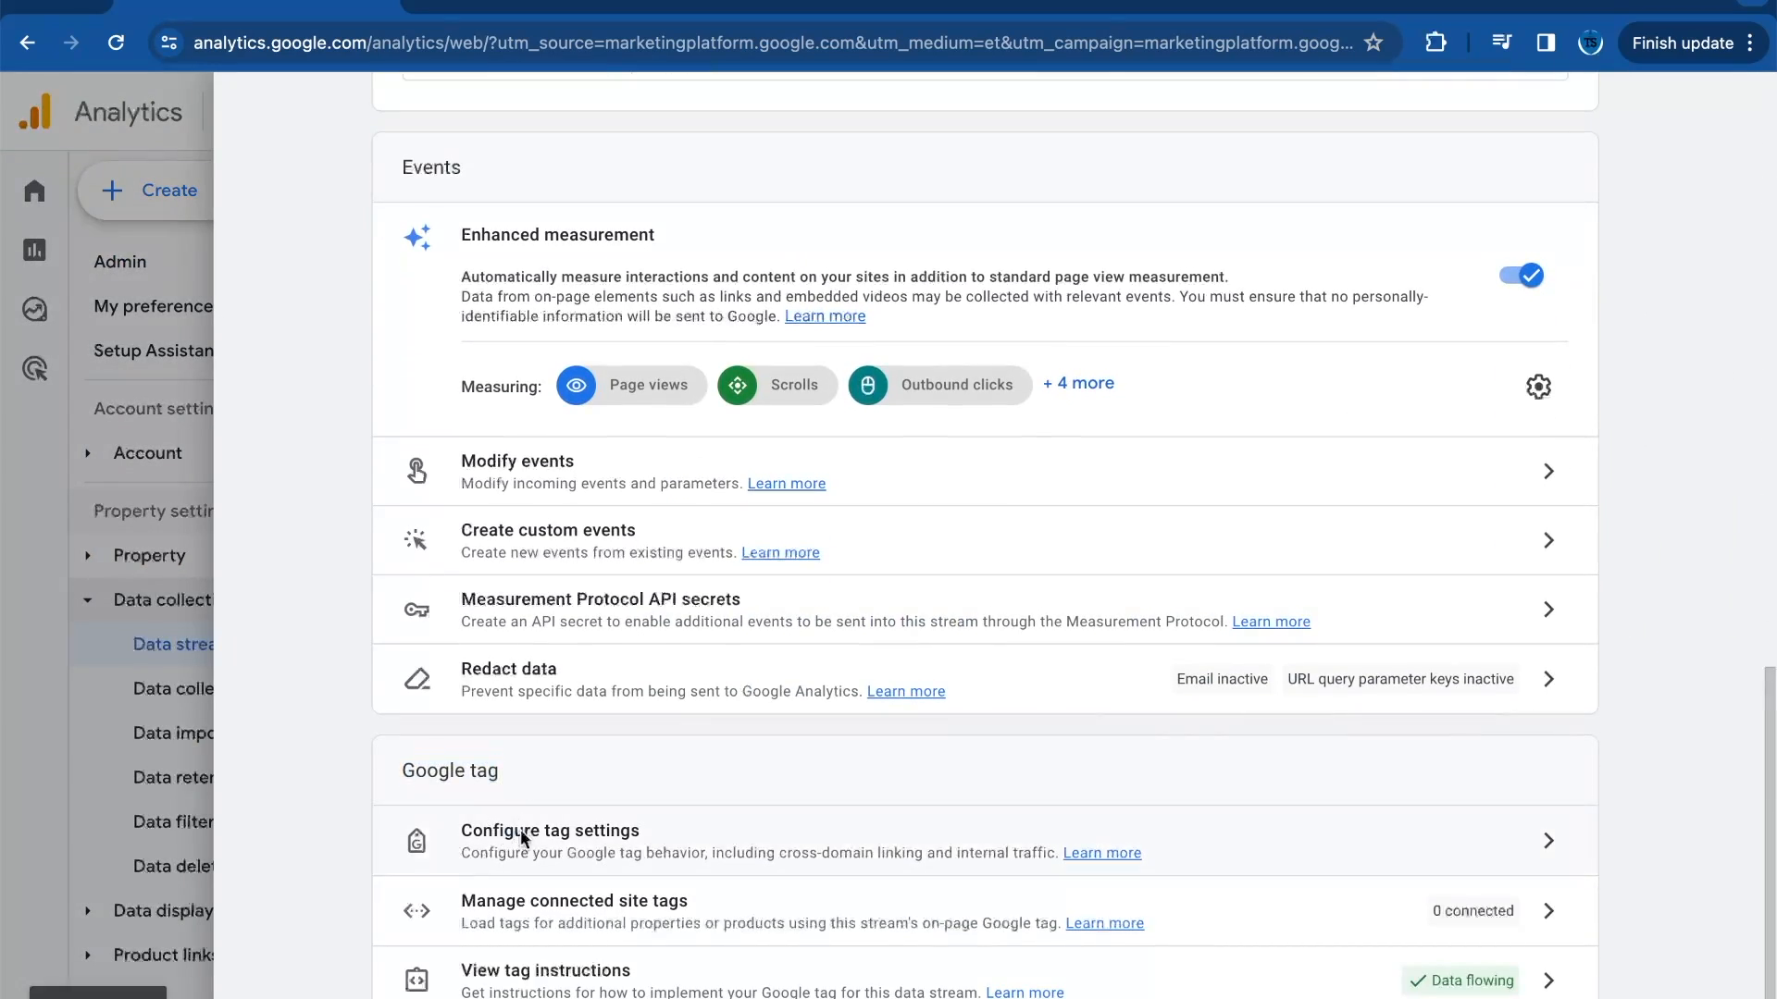
left_click(550, 831)
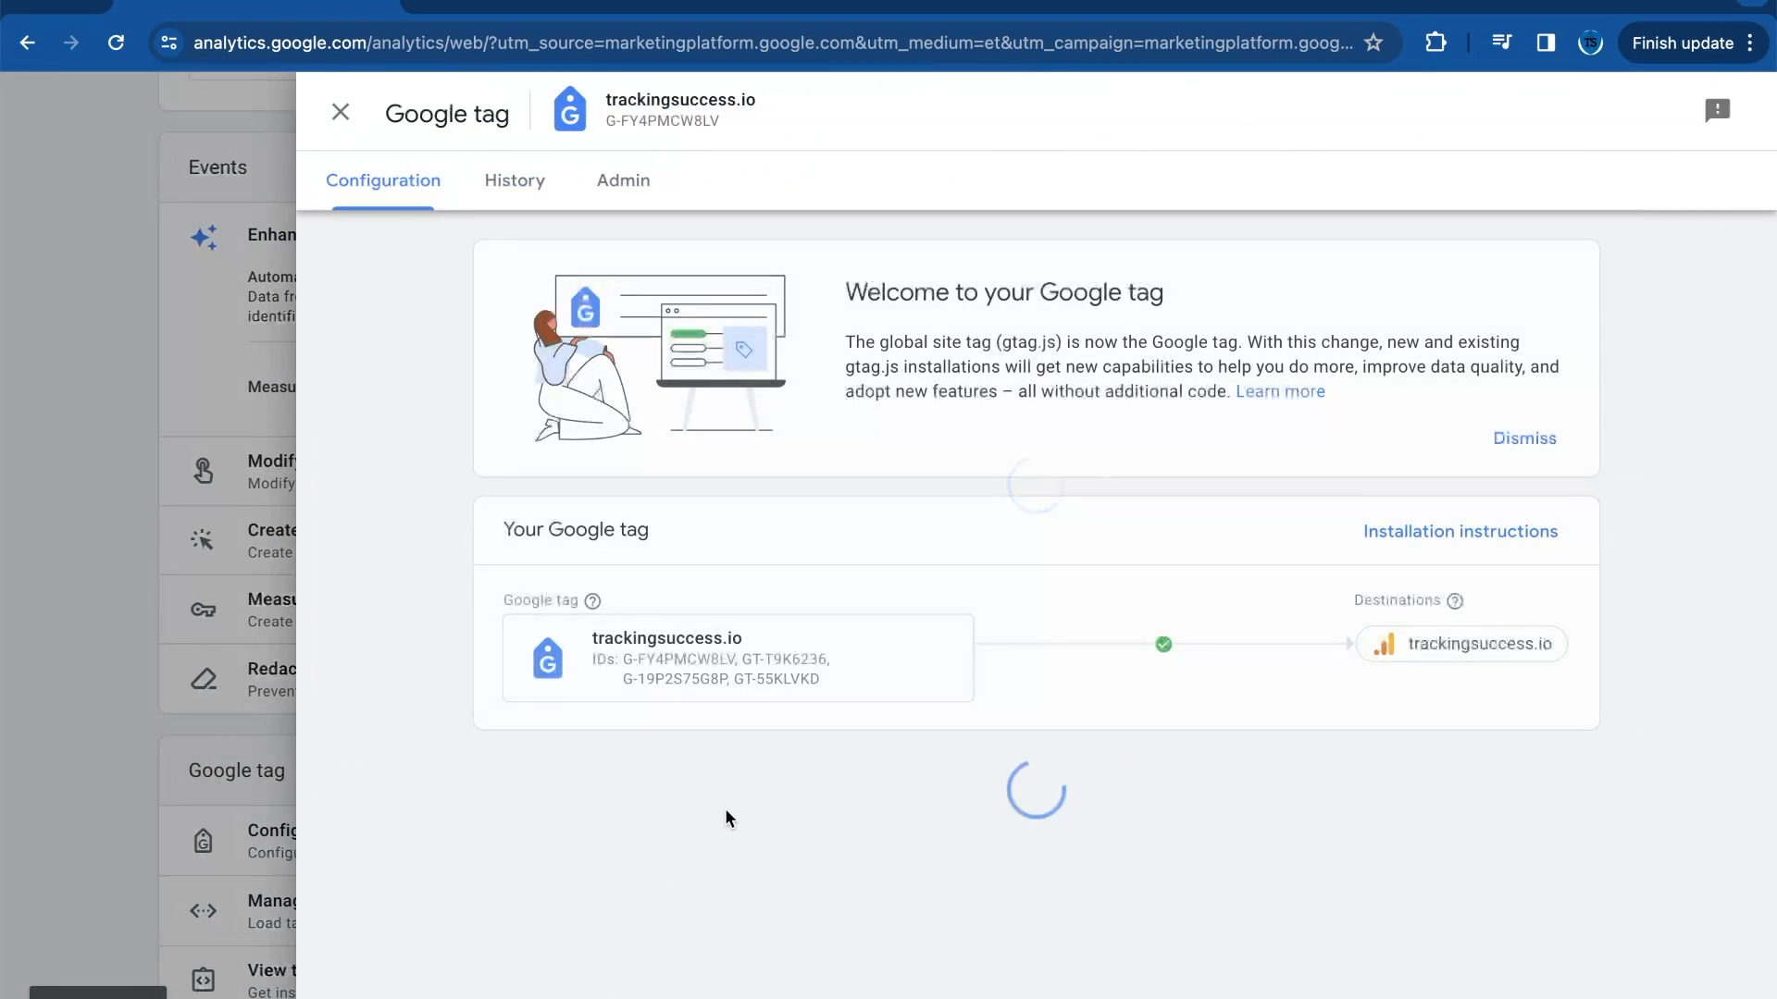
scroll("down", 3)
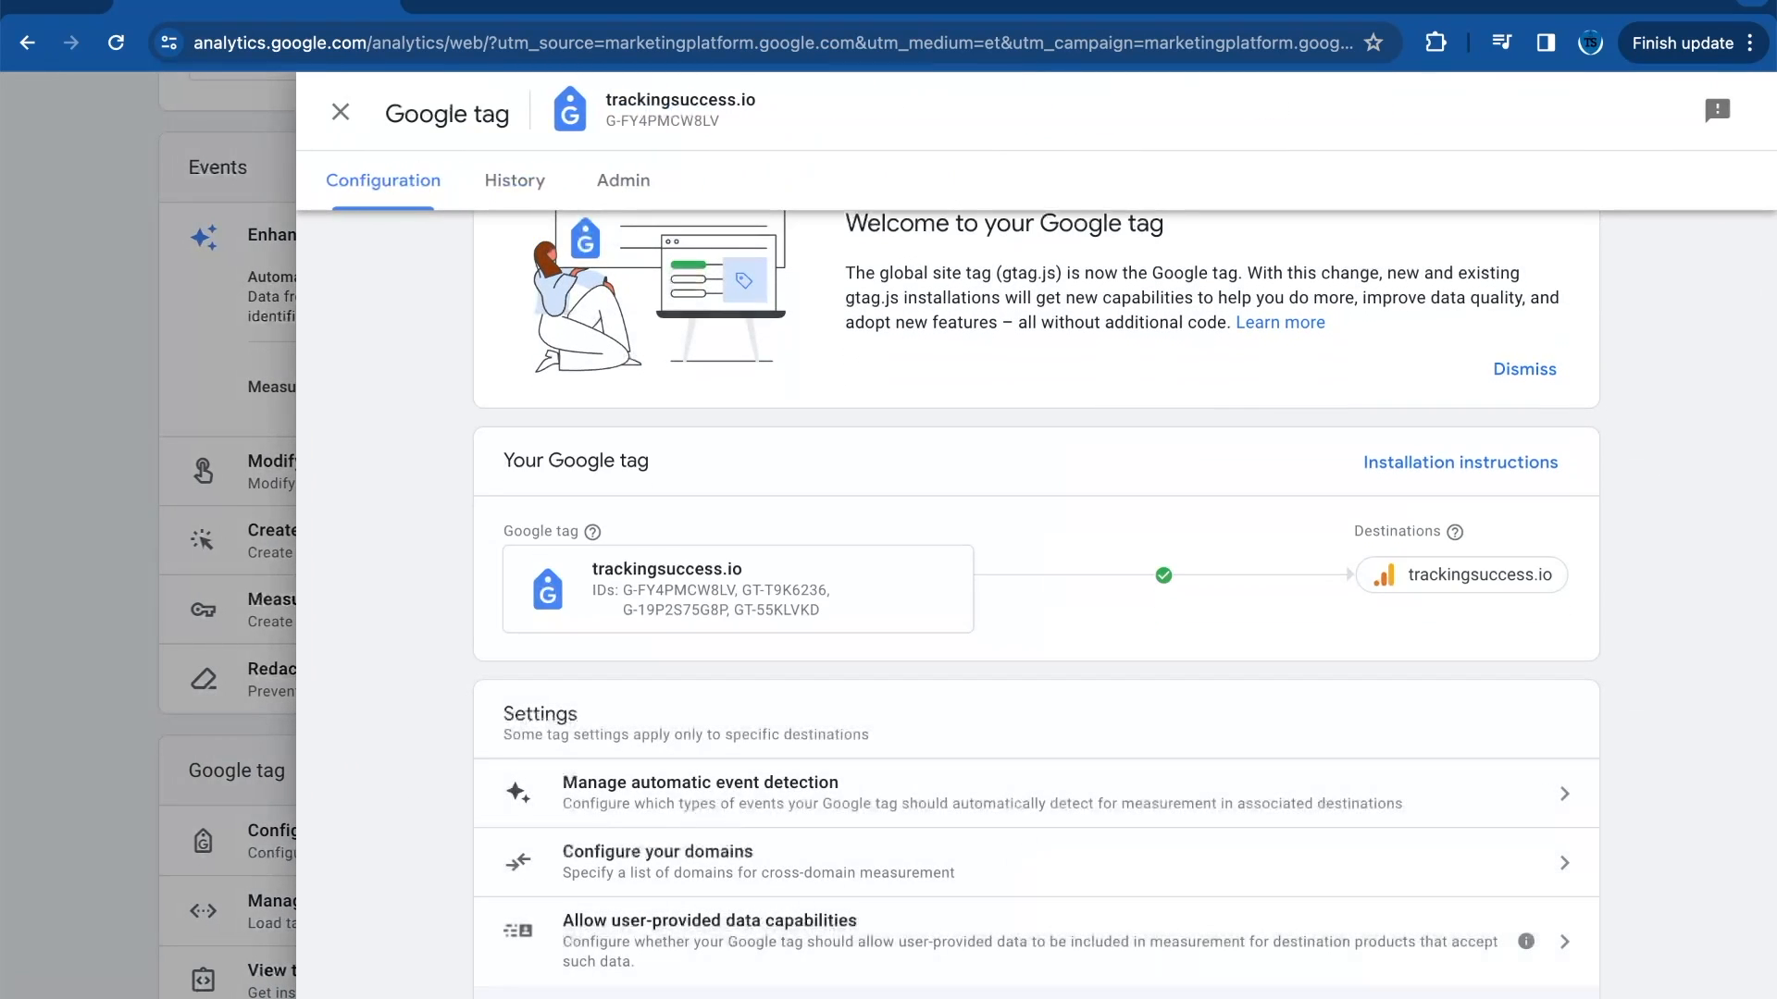
scroll("down", 3)
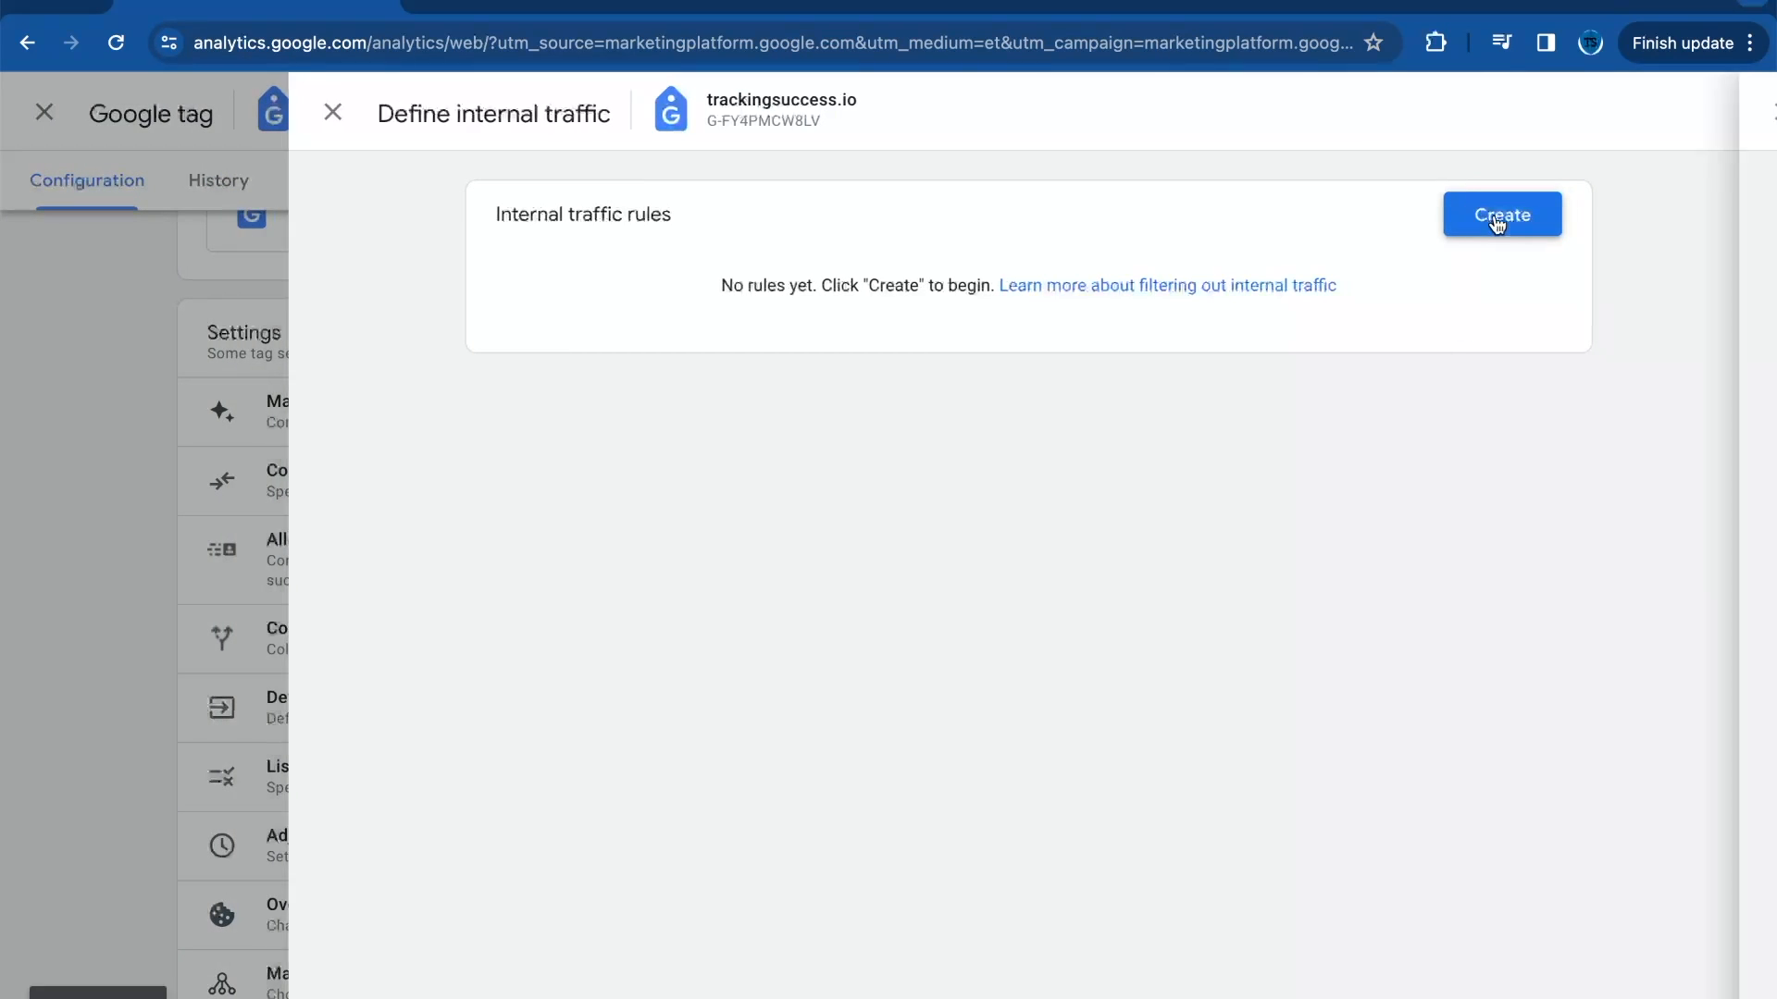
Step: Start a rule named 'Cookiebot IP adresses' with traffic_type value cookiebot_traffic
left_click(1500, 214)
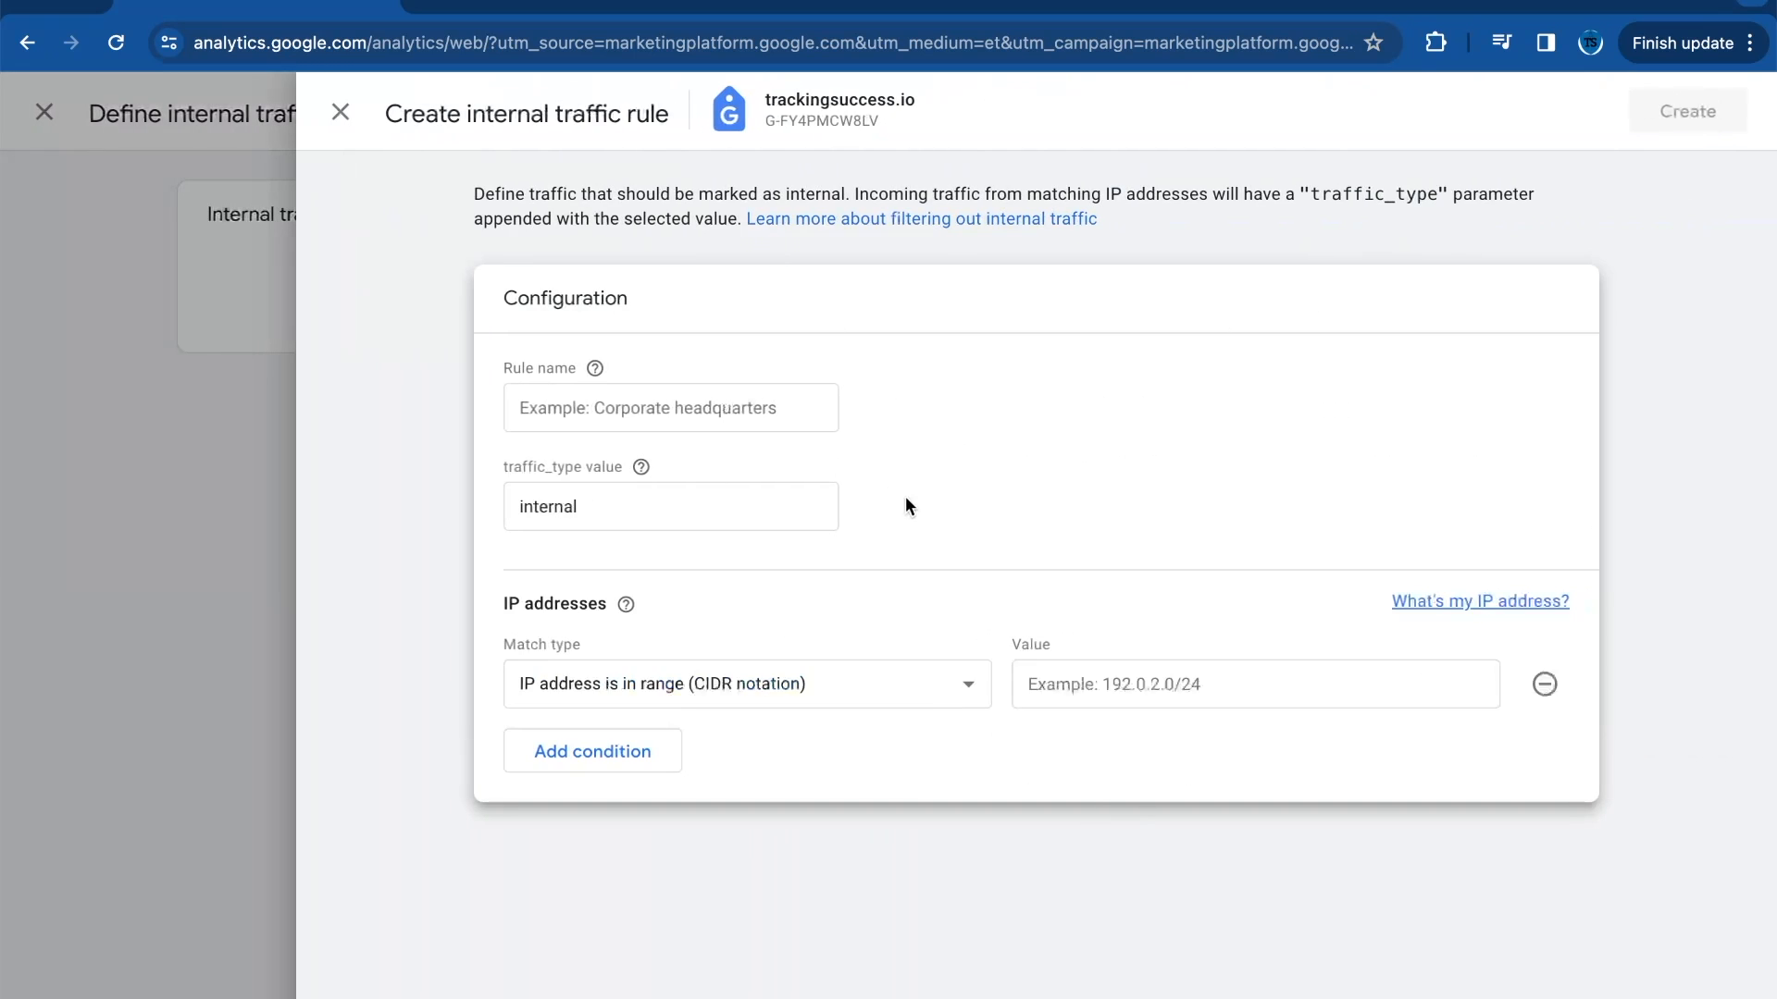
mouse_move(1347, 627)
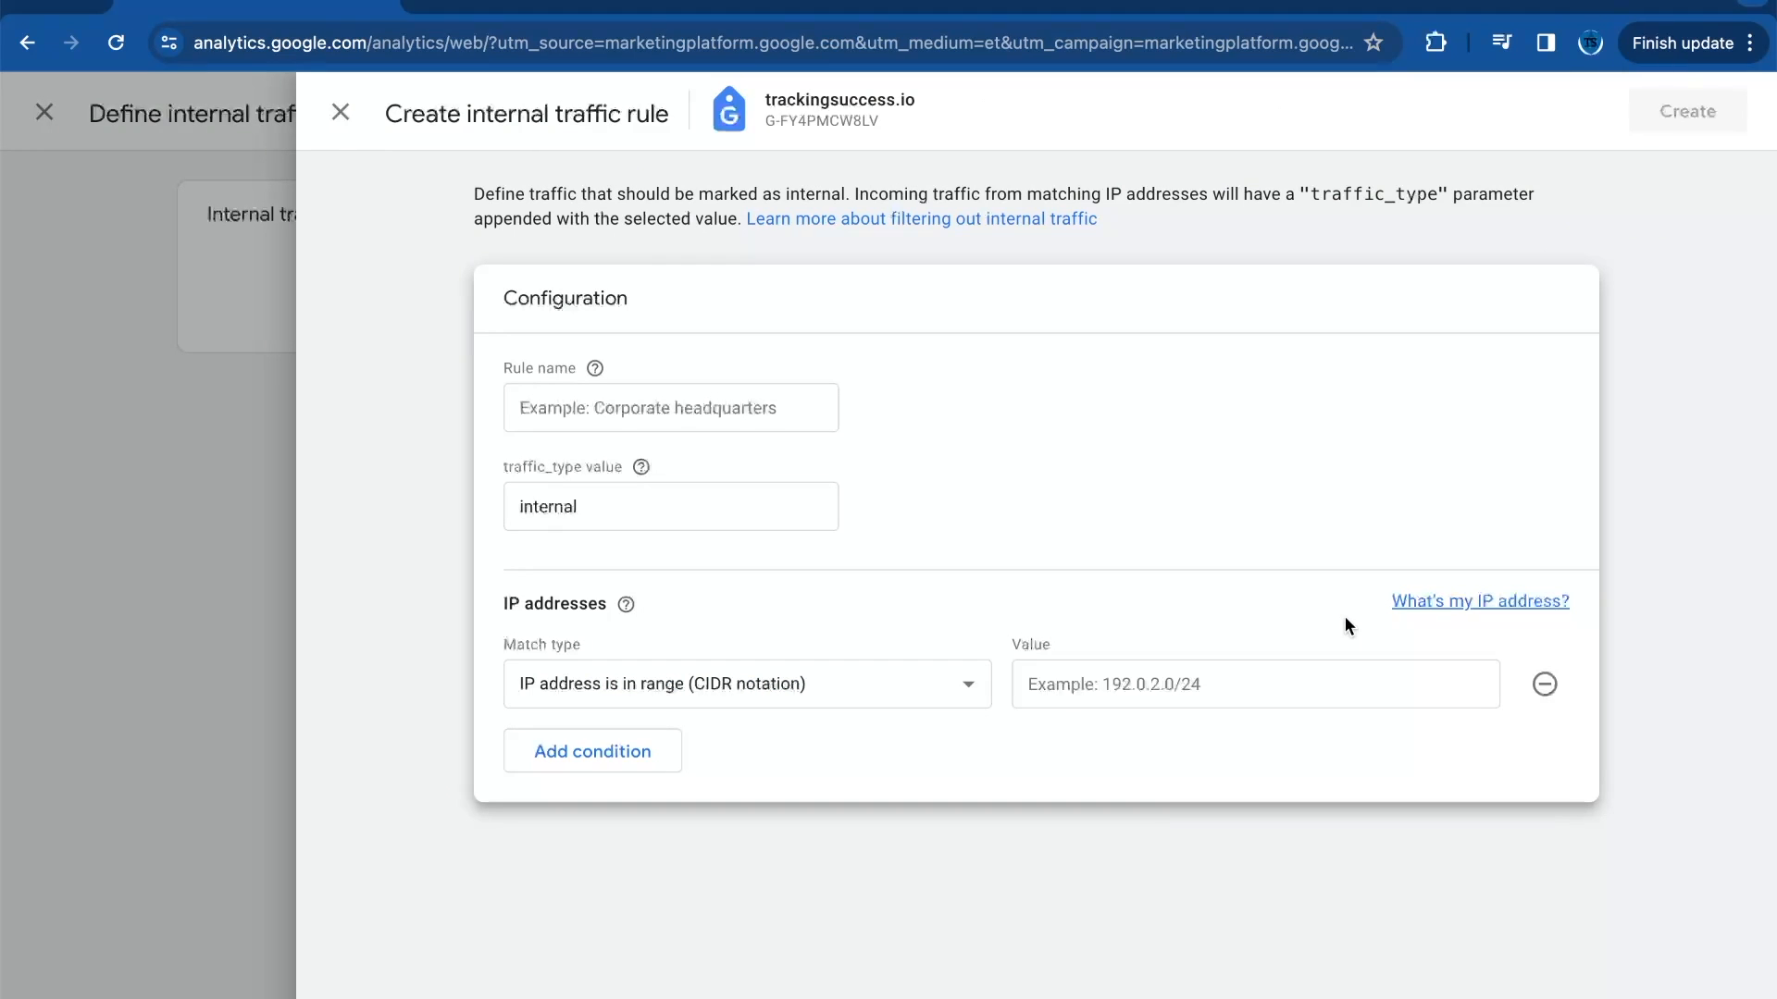
mouse_move(496, 317)
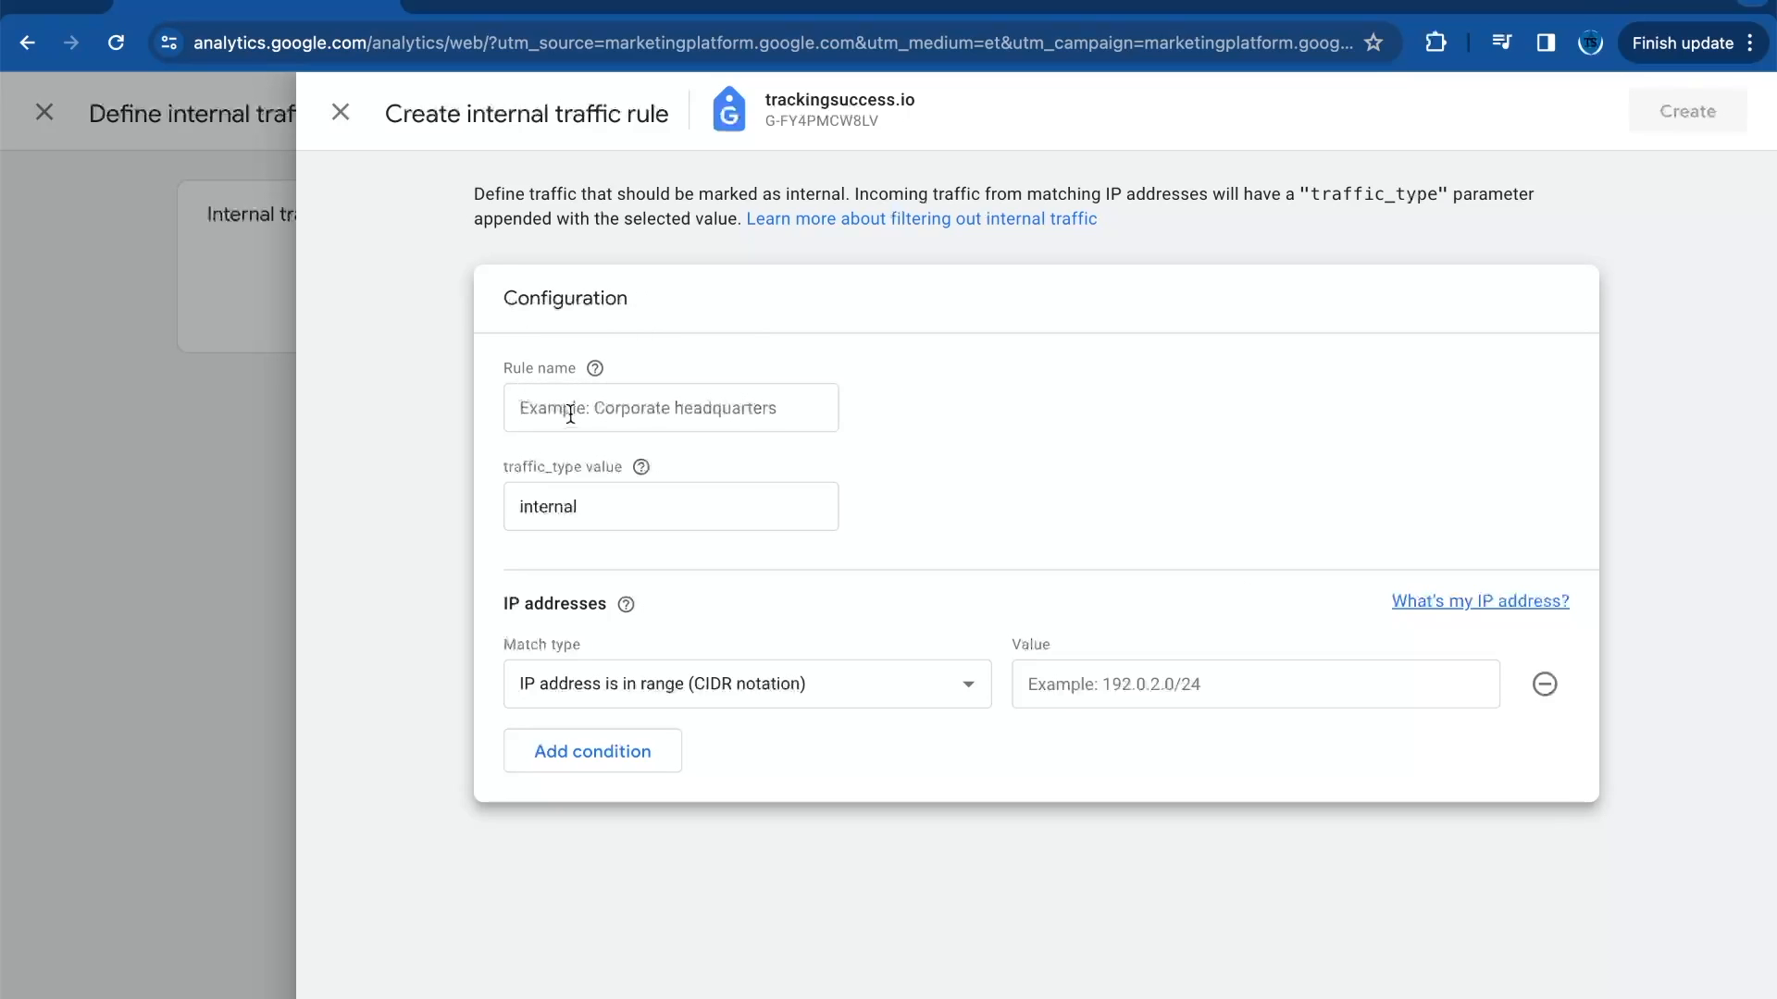
type("Cookie")
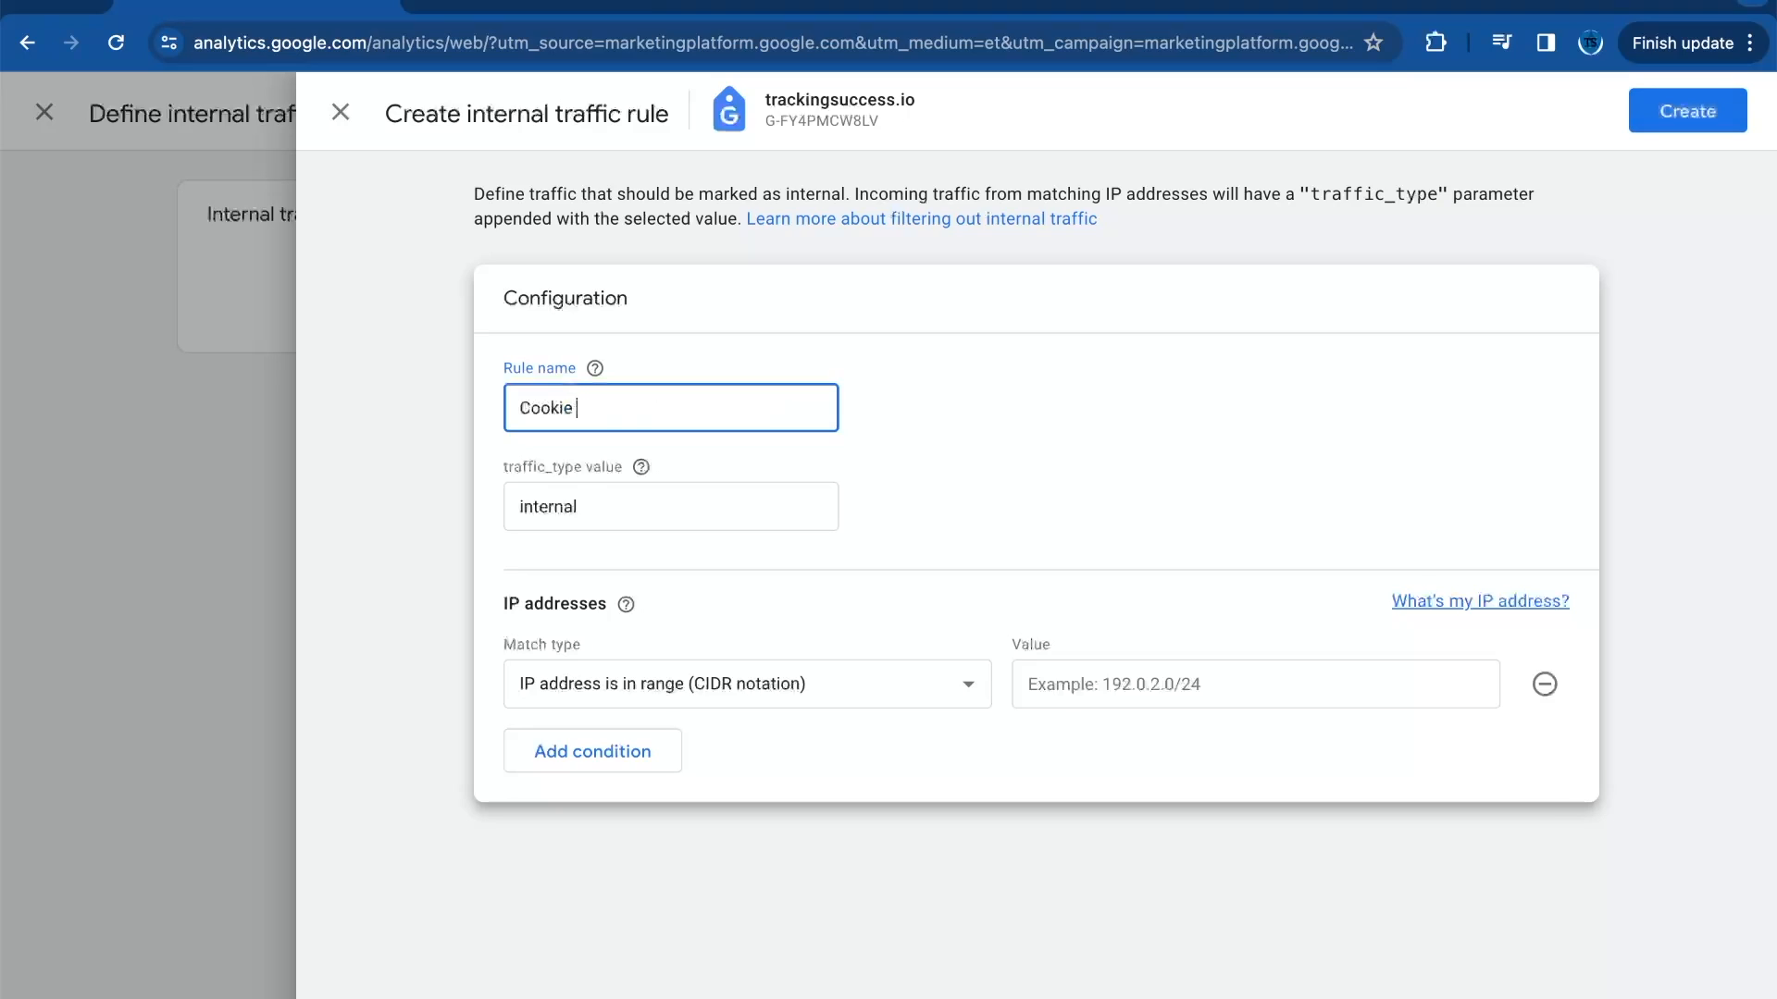
type("bot IP")
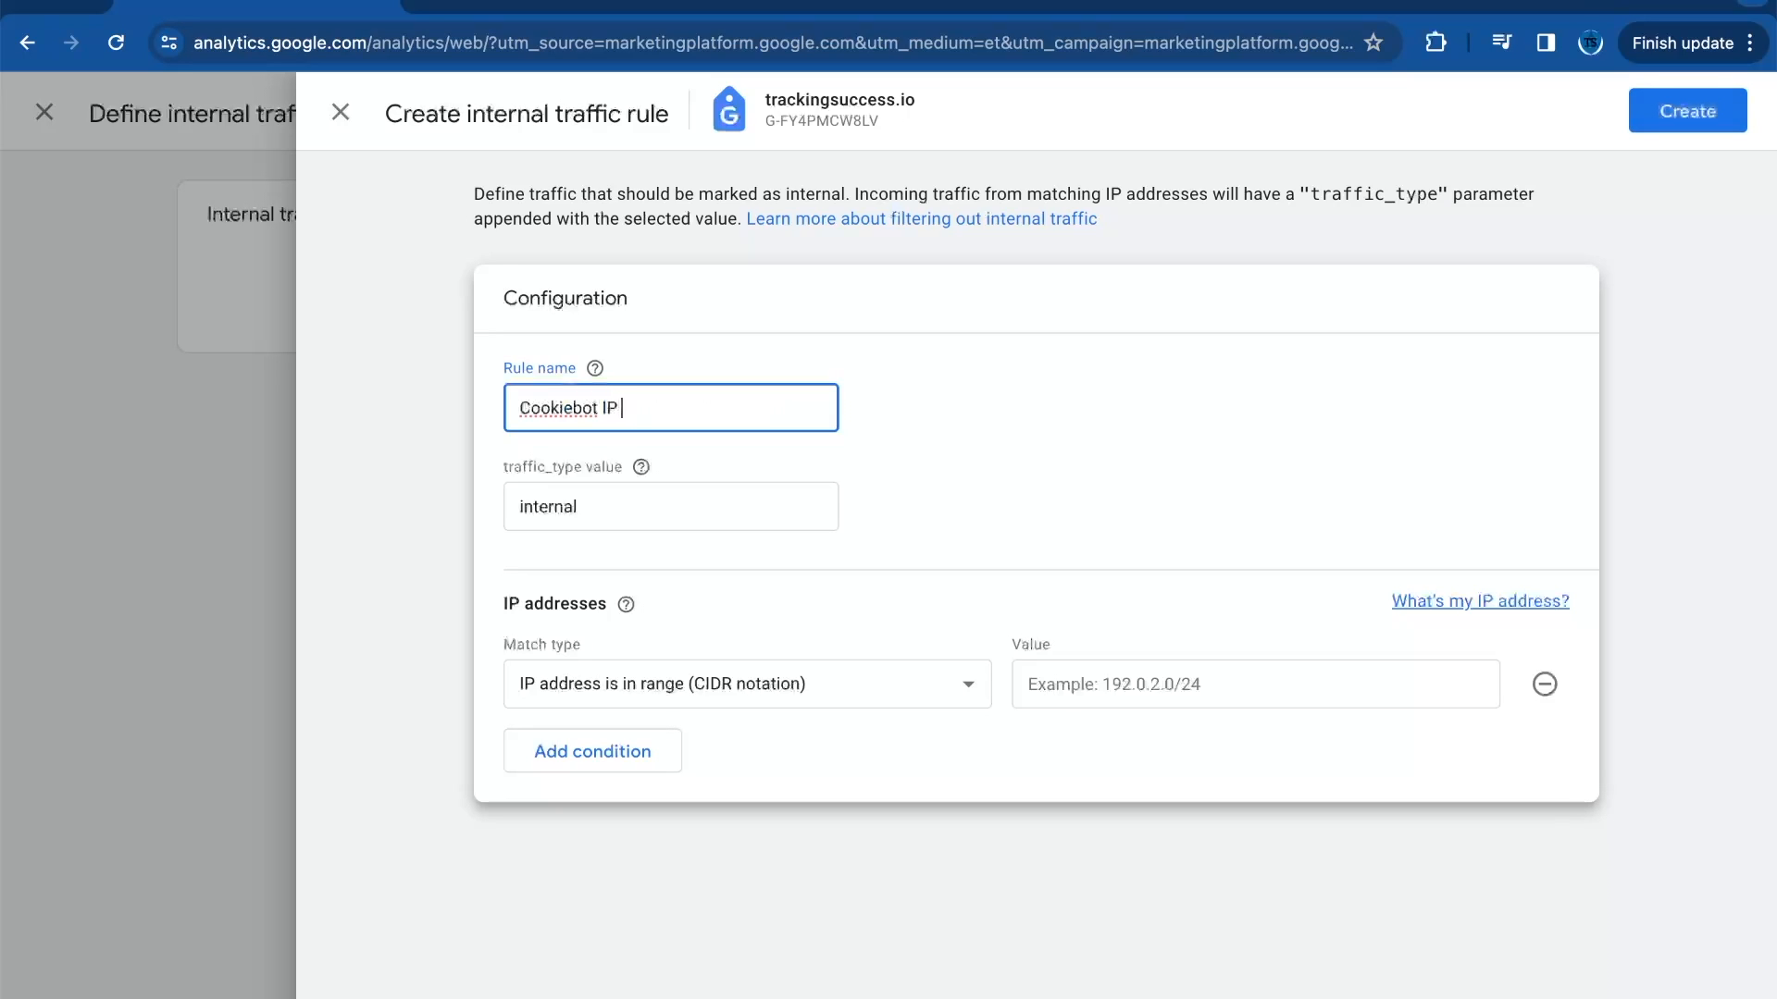
type("adresses")
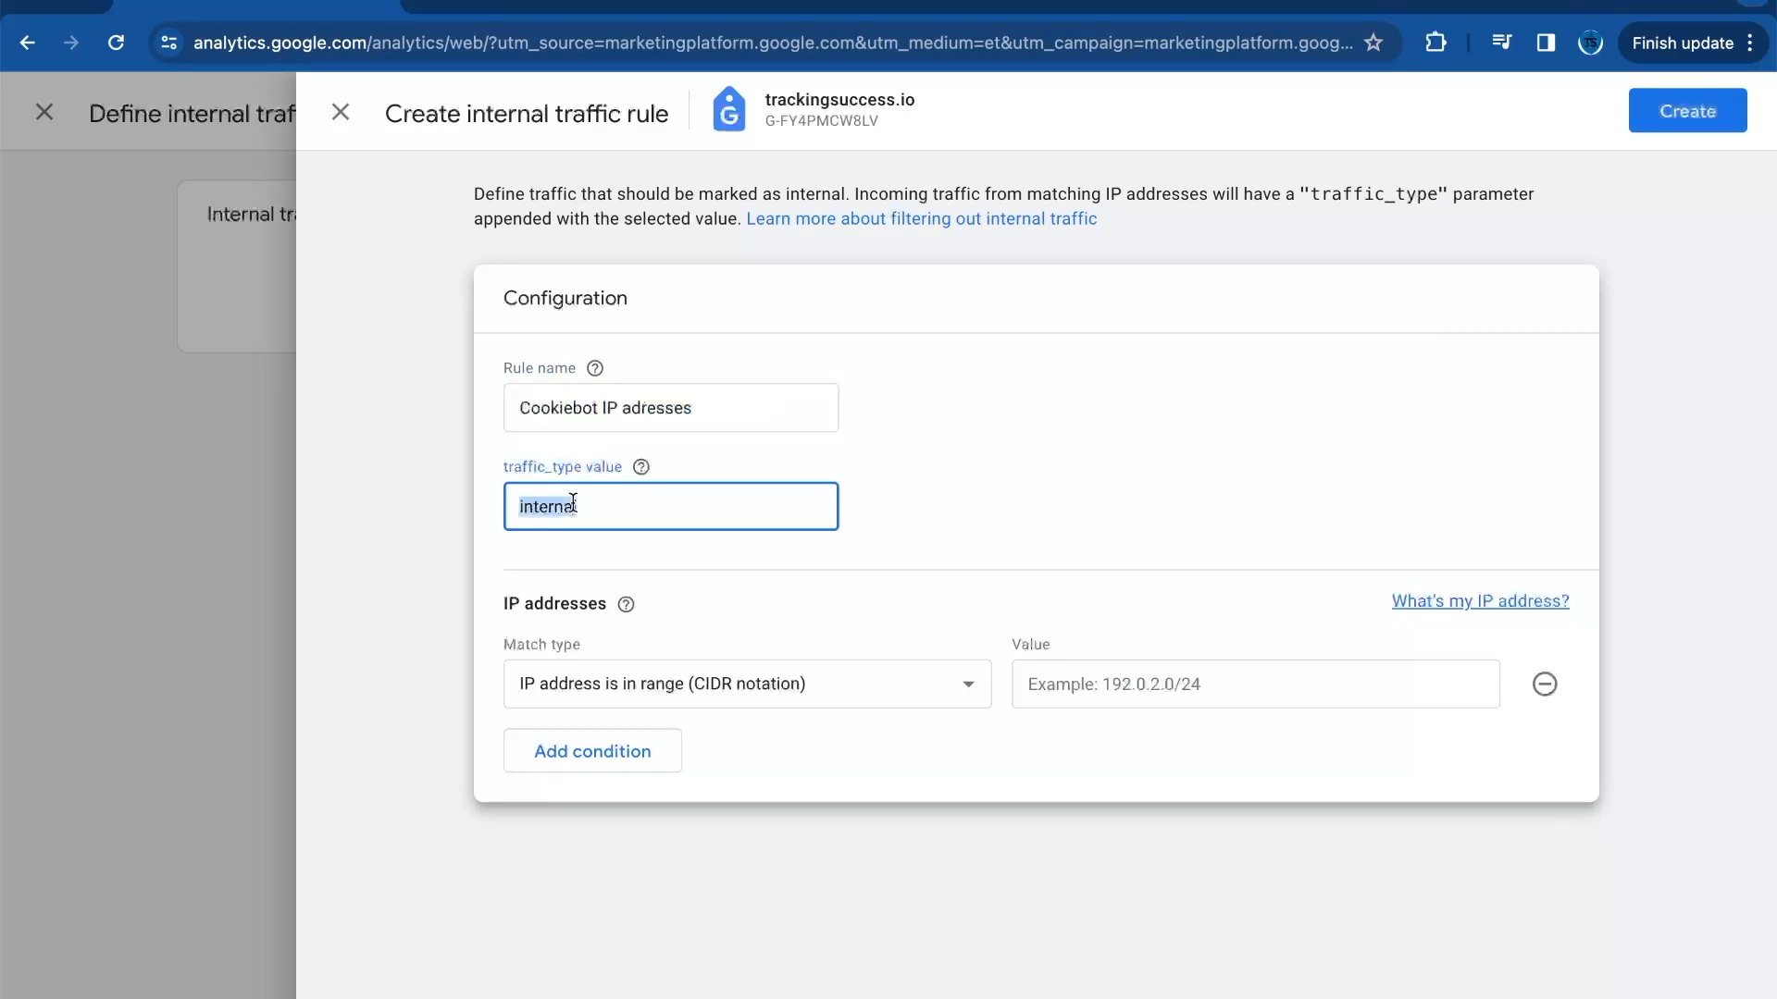
type("cookiebot_t")
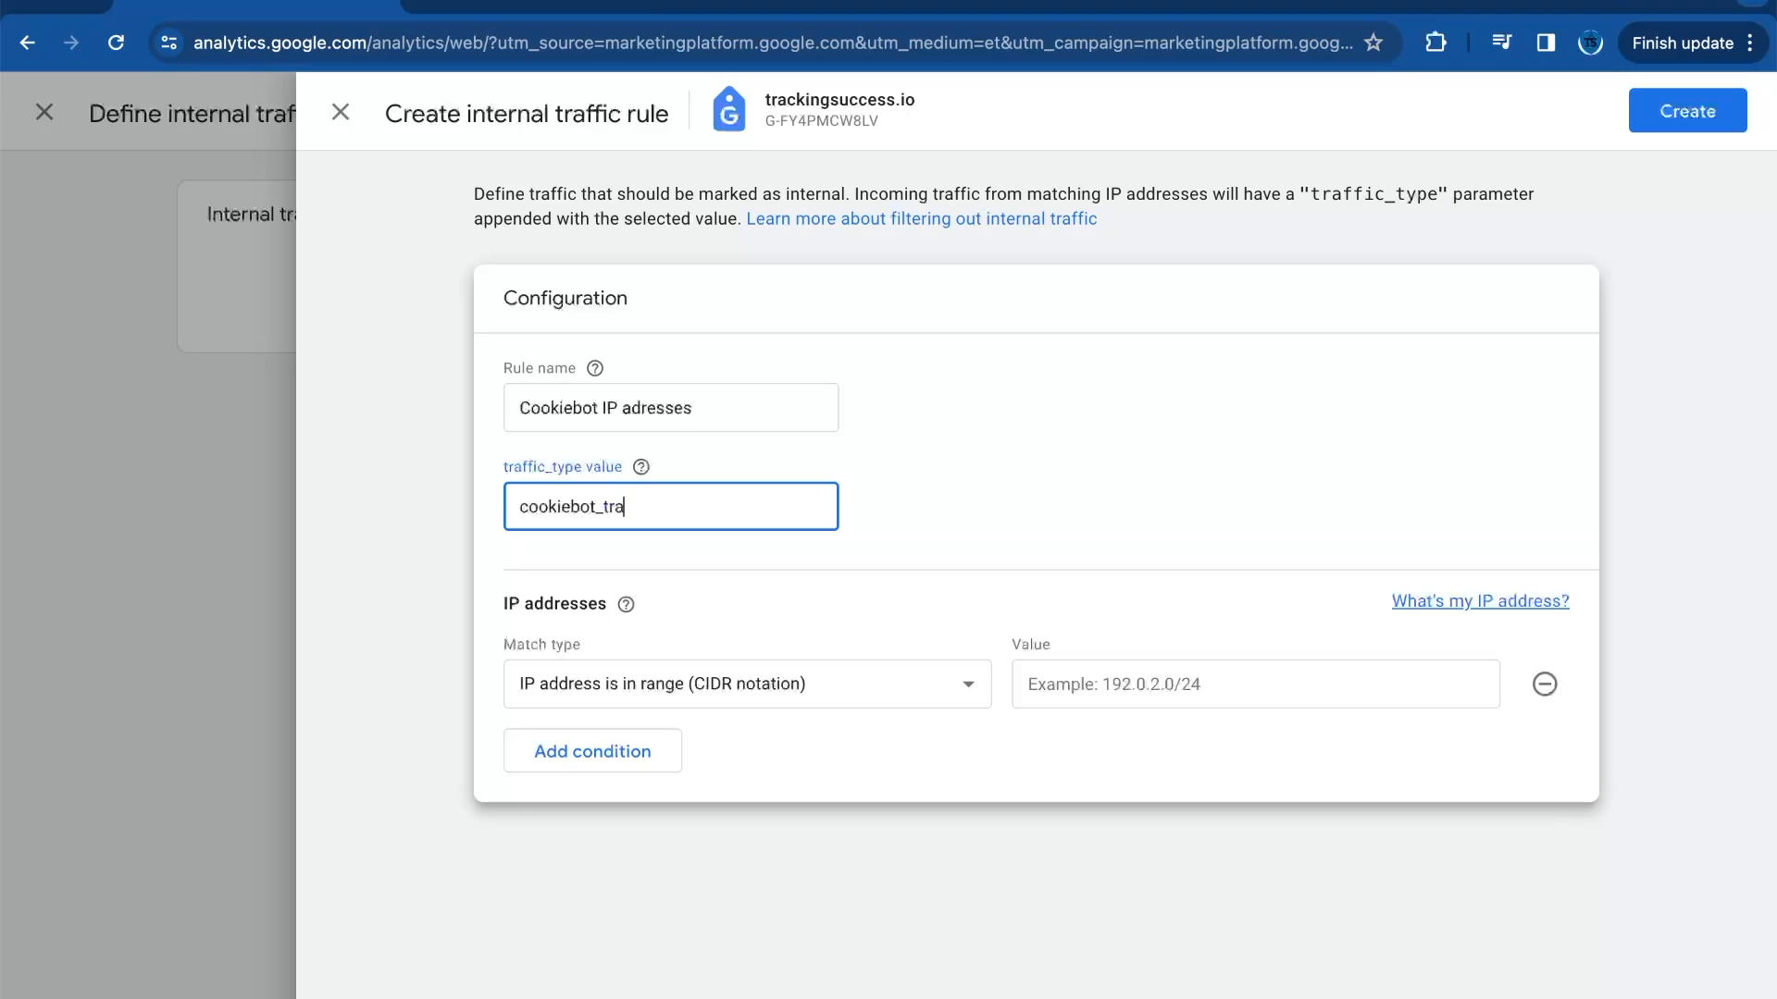
type("ffic")
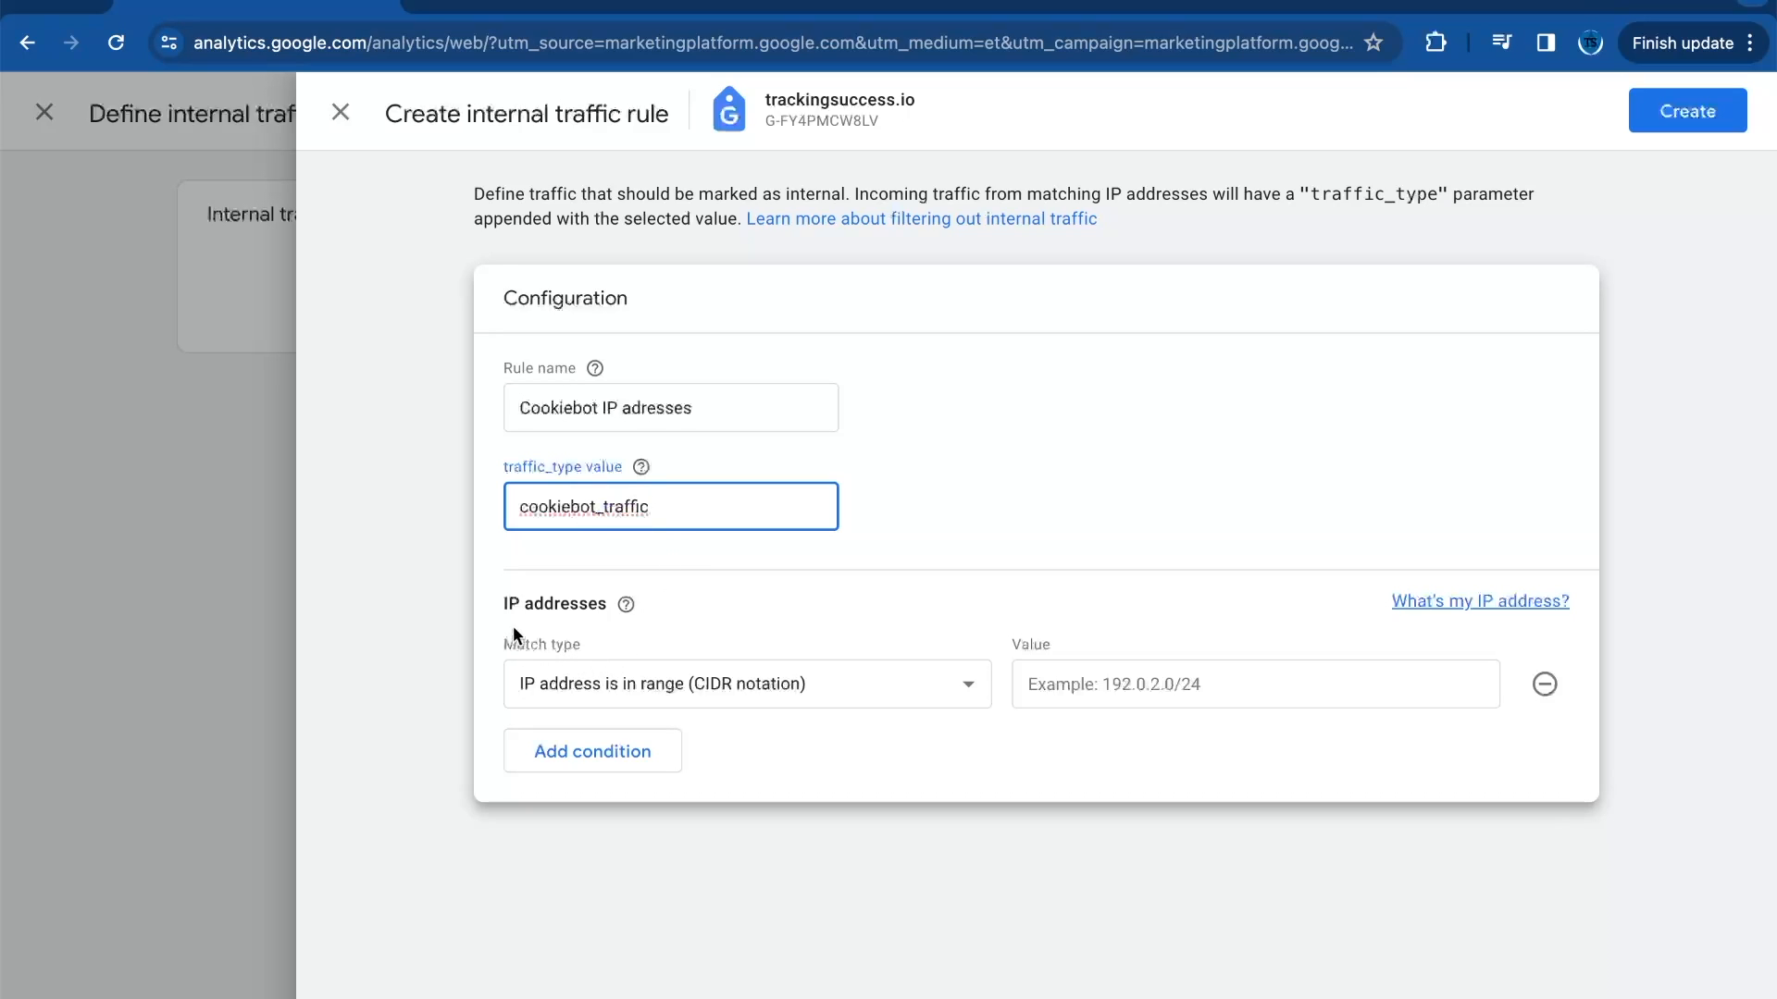
mouse_move(620, 781)
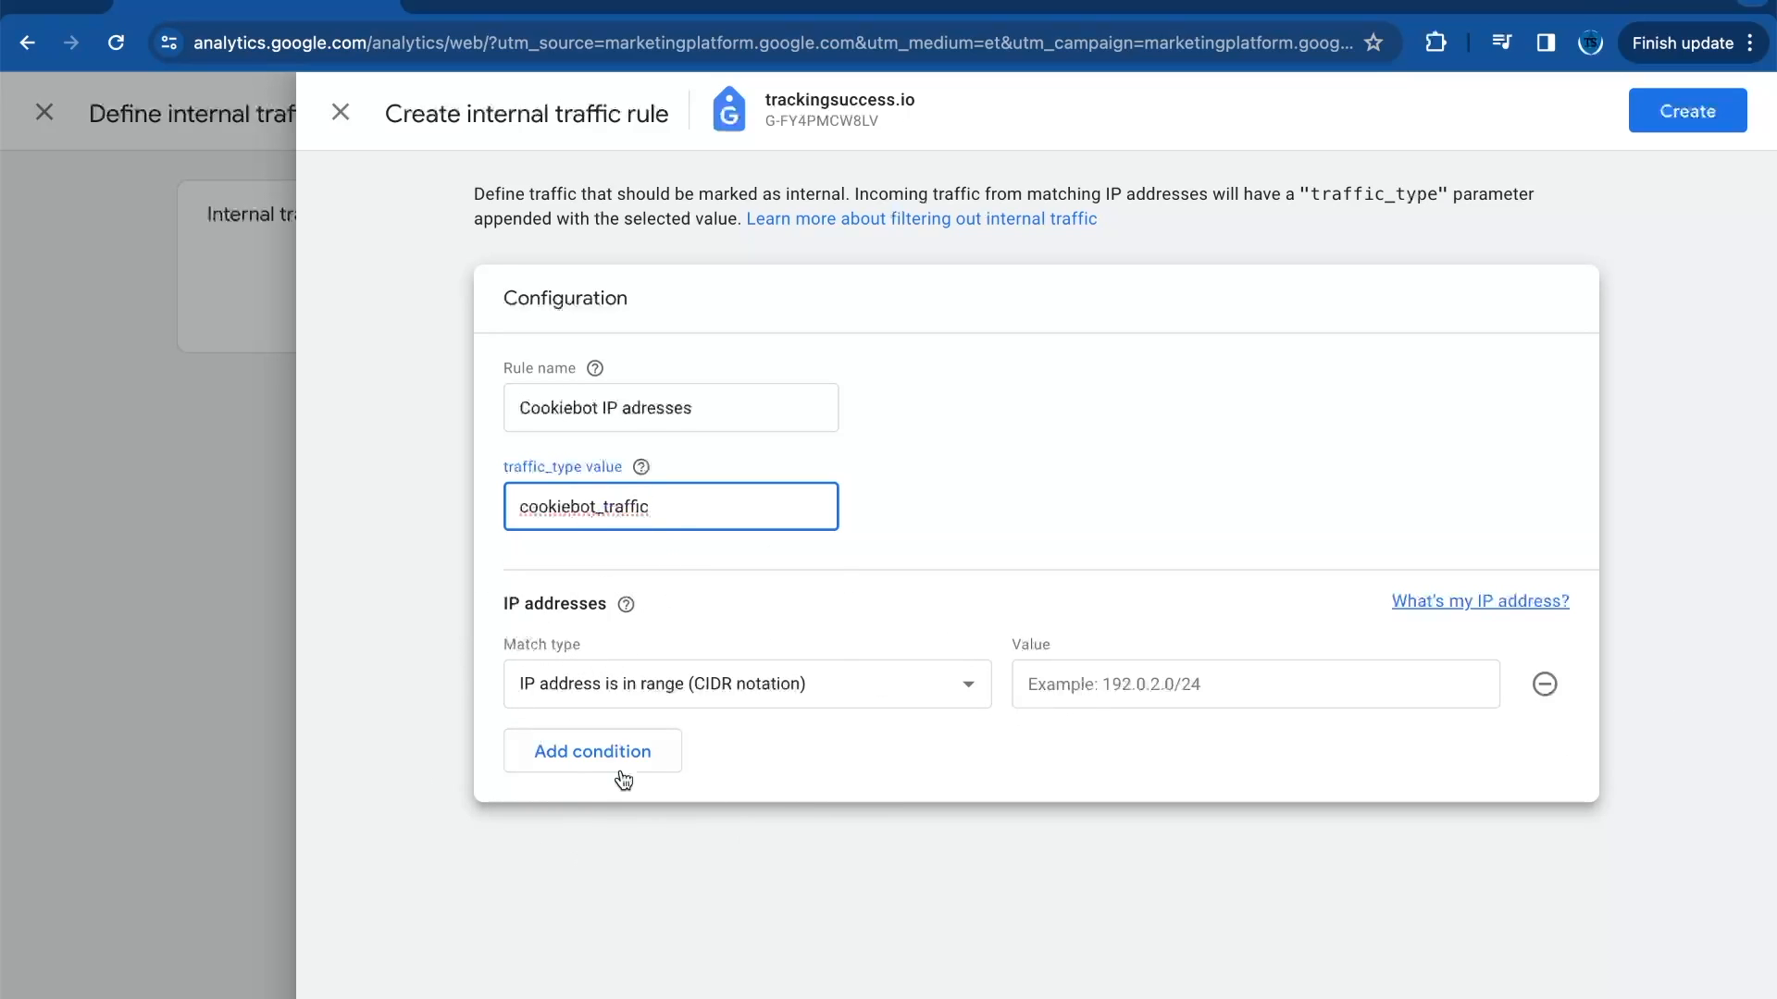
Step: Add the first exact-match IP condition 13.74.44.241
type("13.74.44.241")
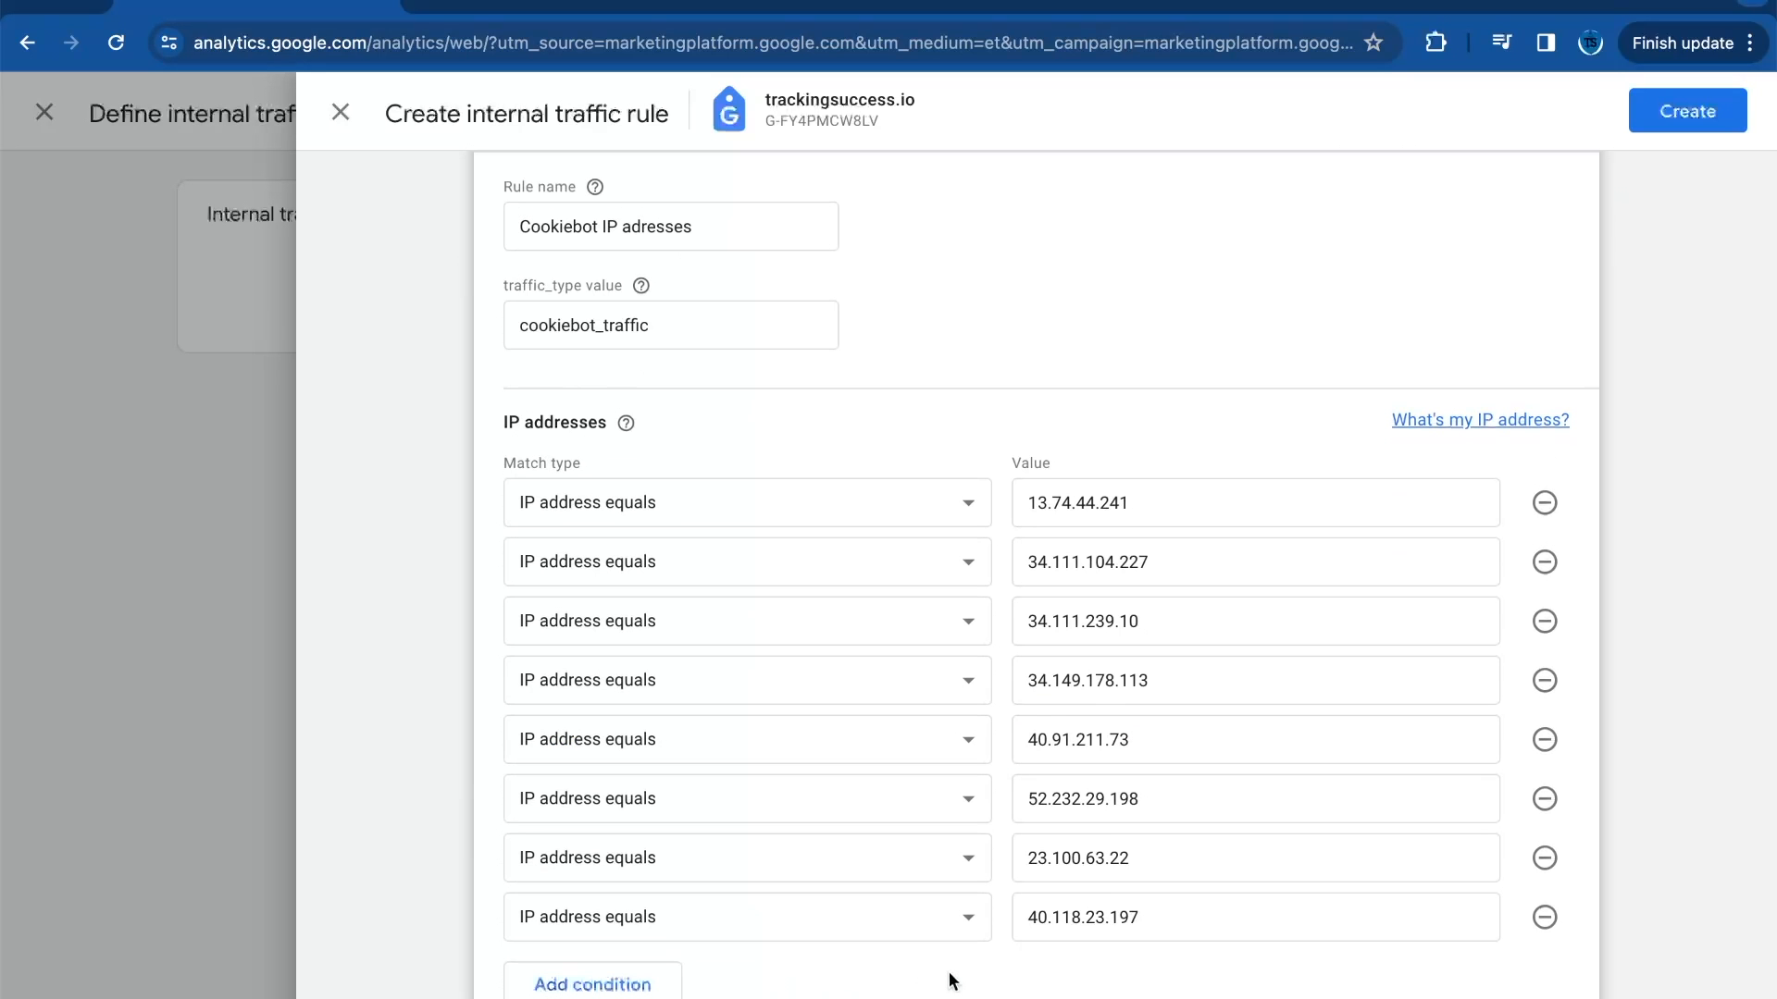
Step: Finish the eight IP conditions (13.74.44.241 to 40.118.23.197) and submit the rule configuration
scroll("up", 3)
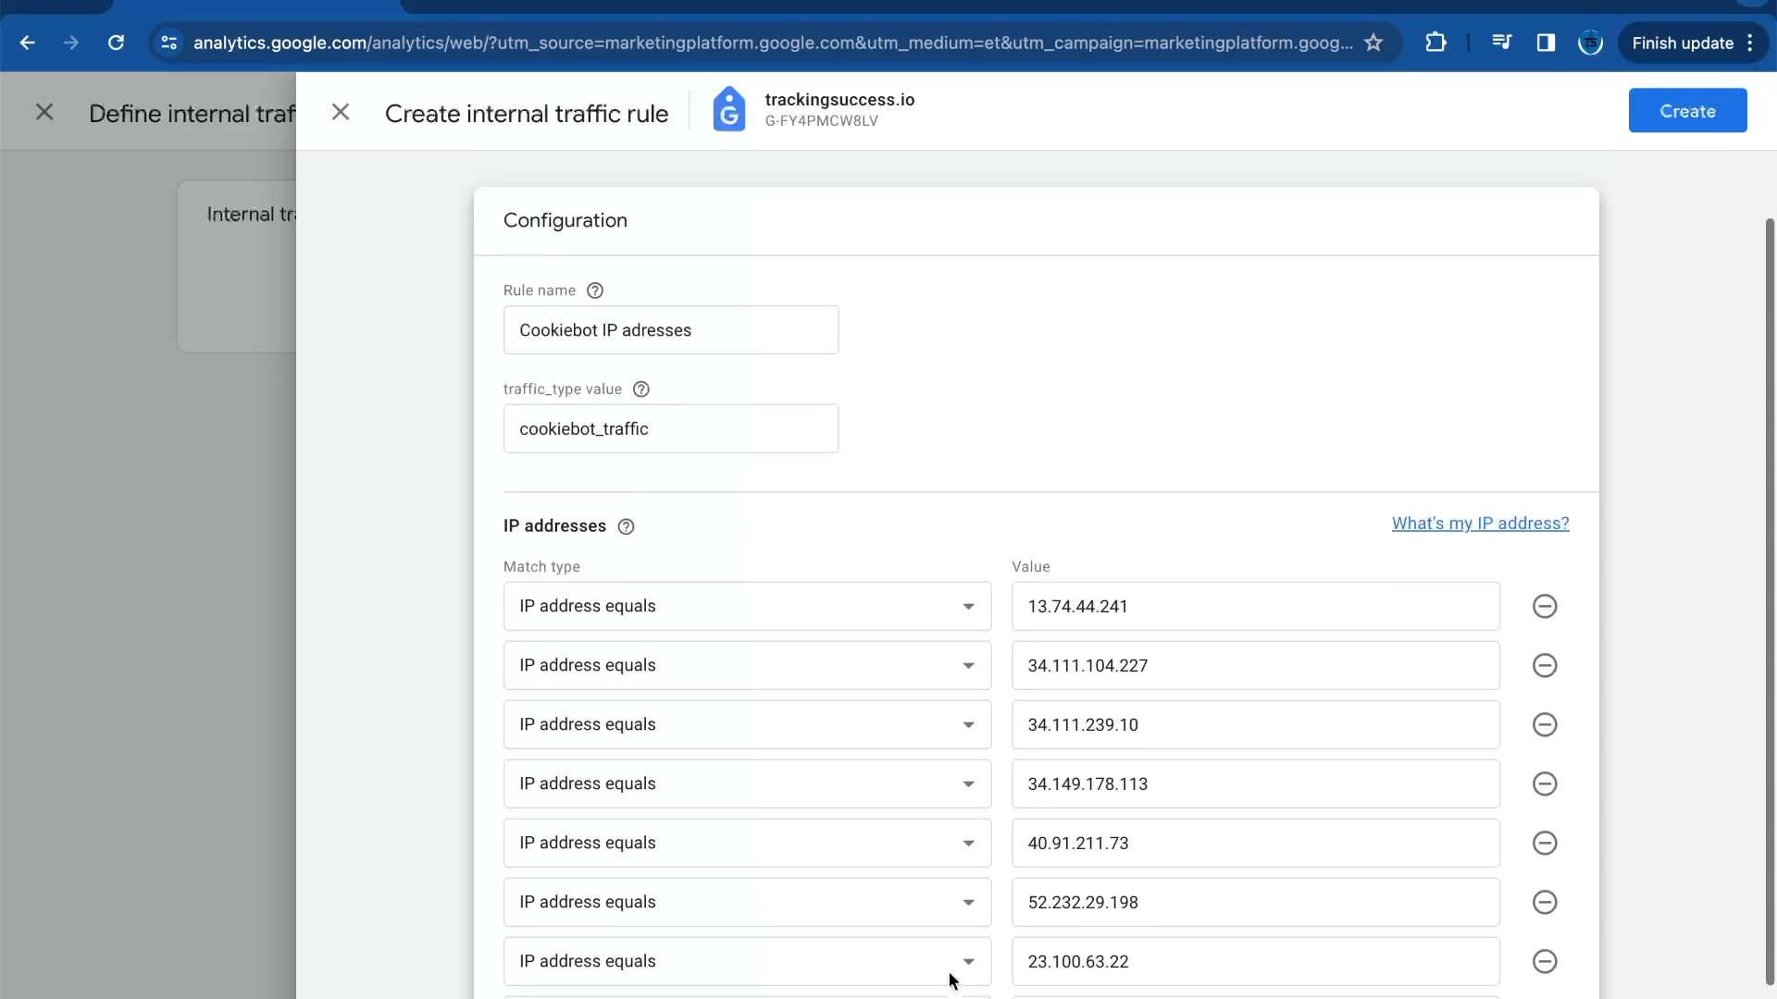
scroll("up", 3)
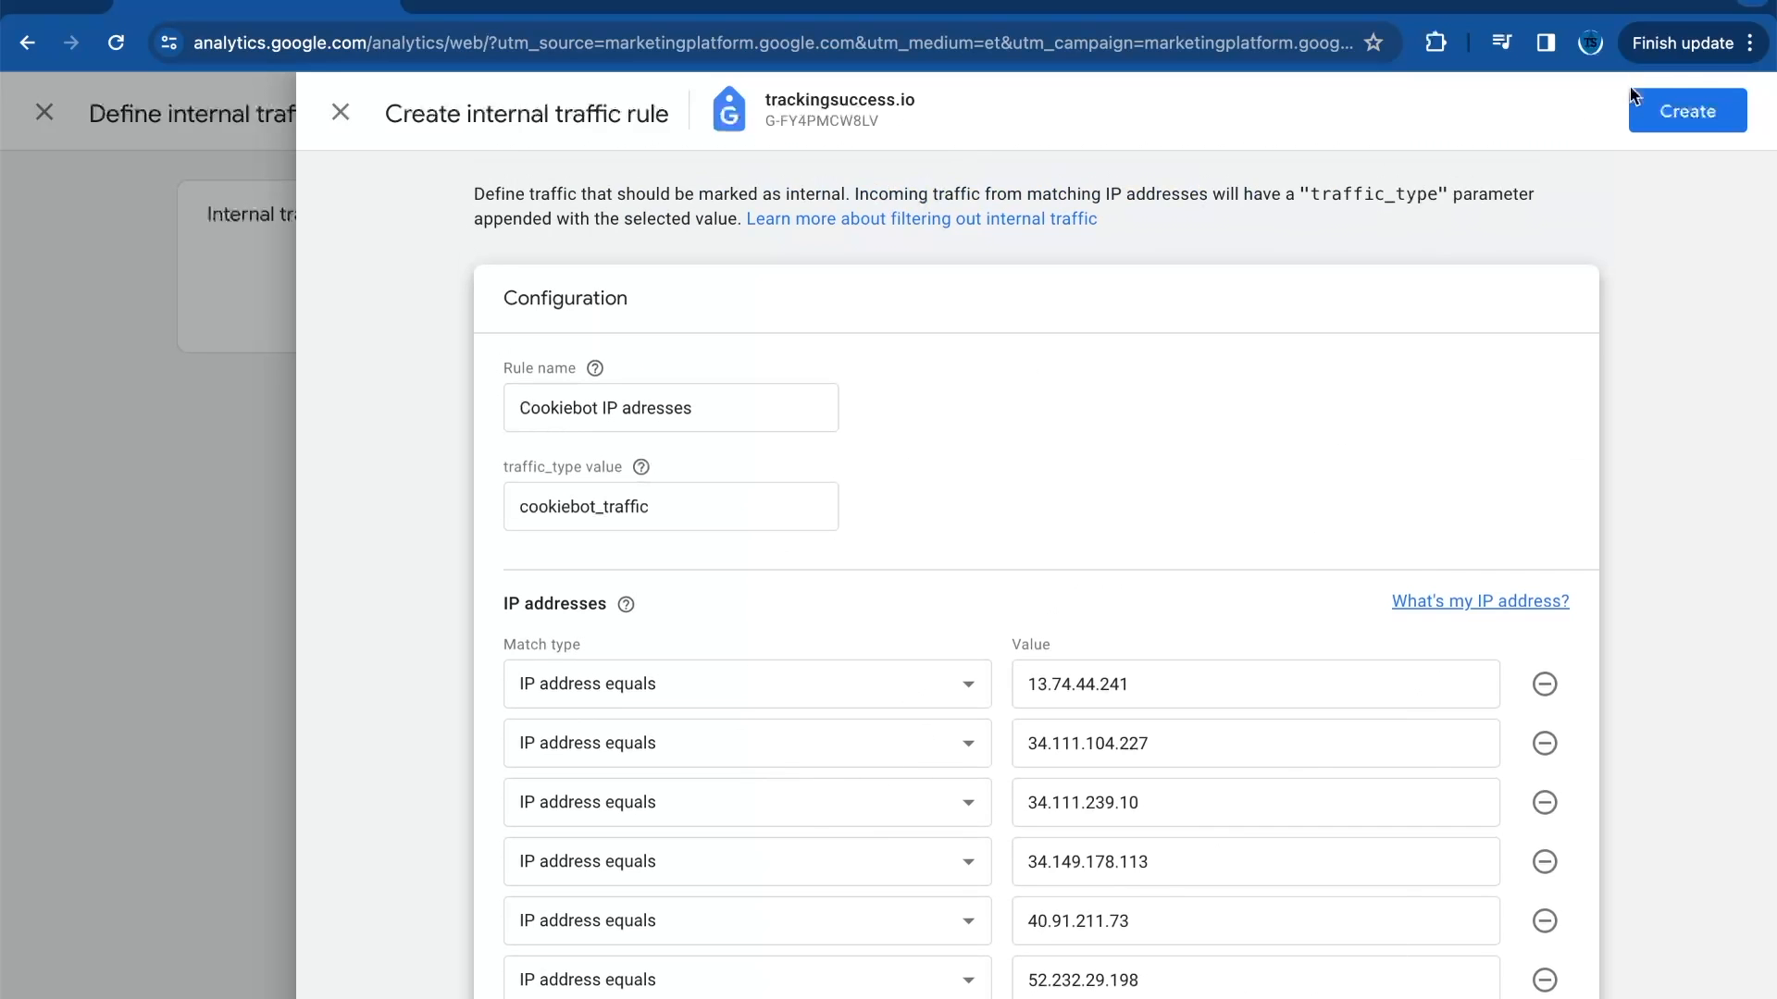
left_click(1686, 109)
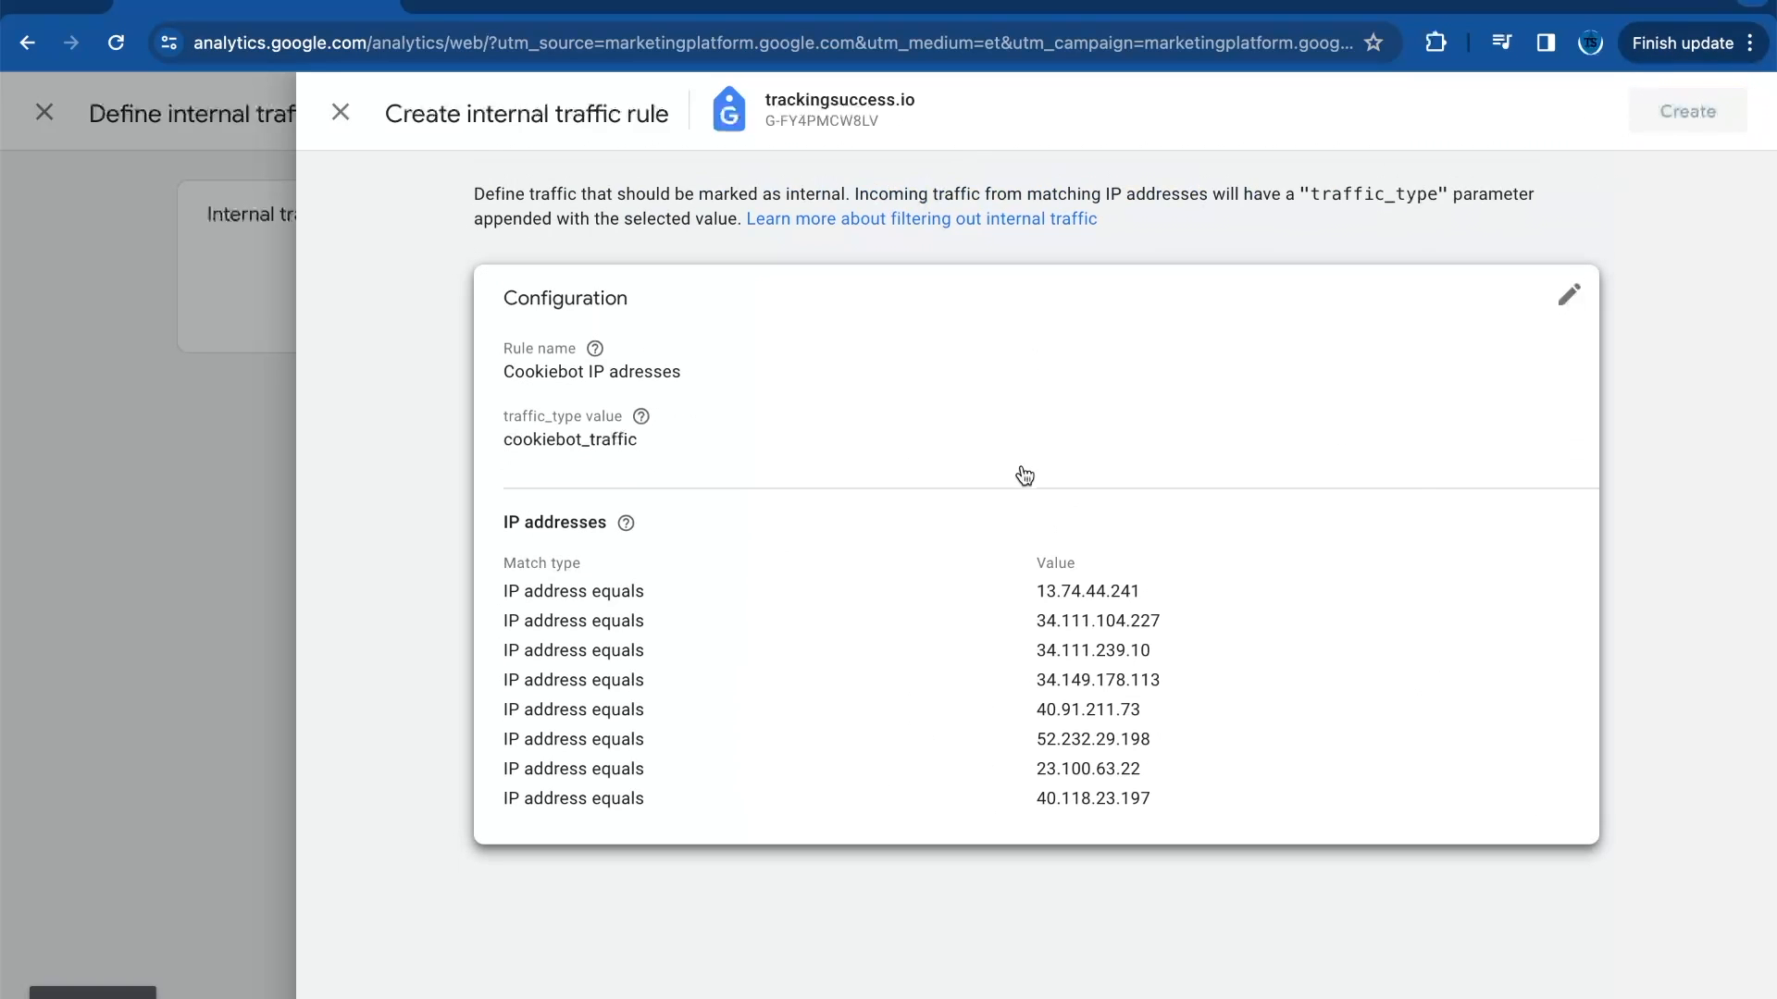
Step: Save the Cookiebot IP adresses rule and return to the Admin settings
left_click(341, 113)
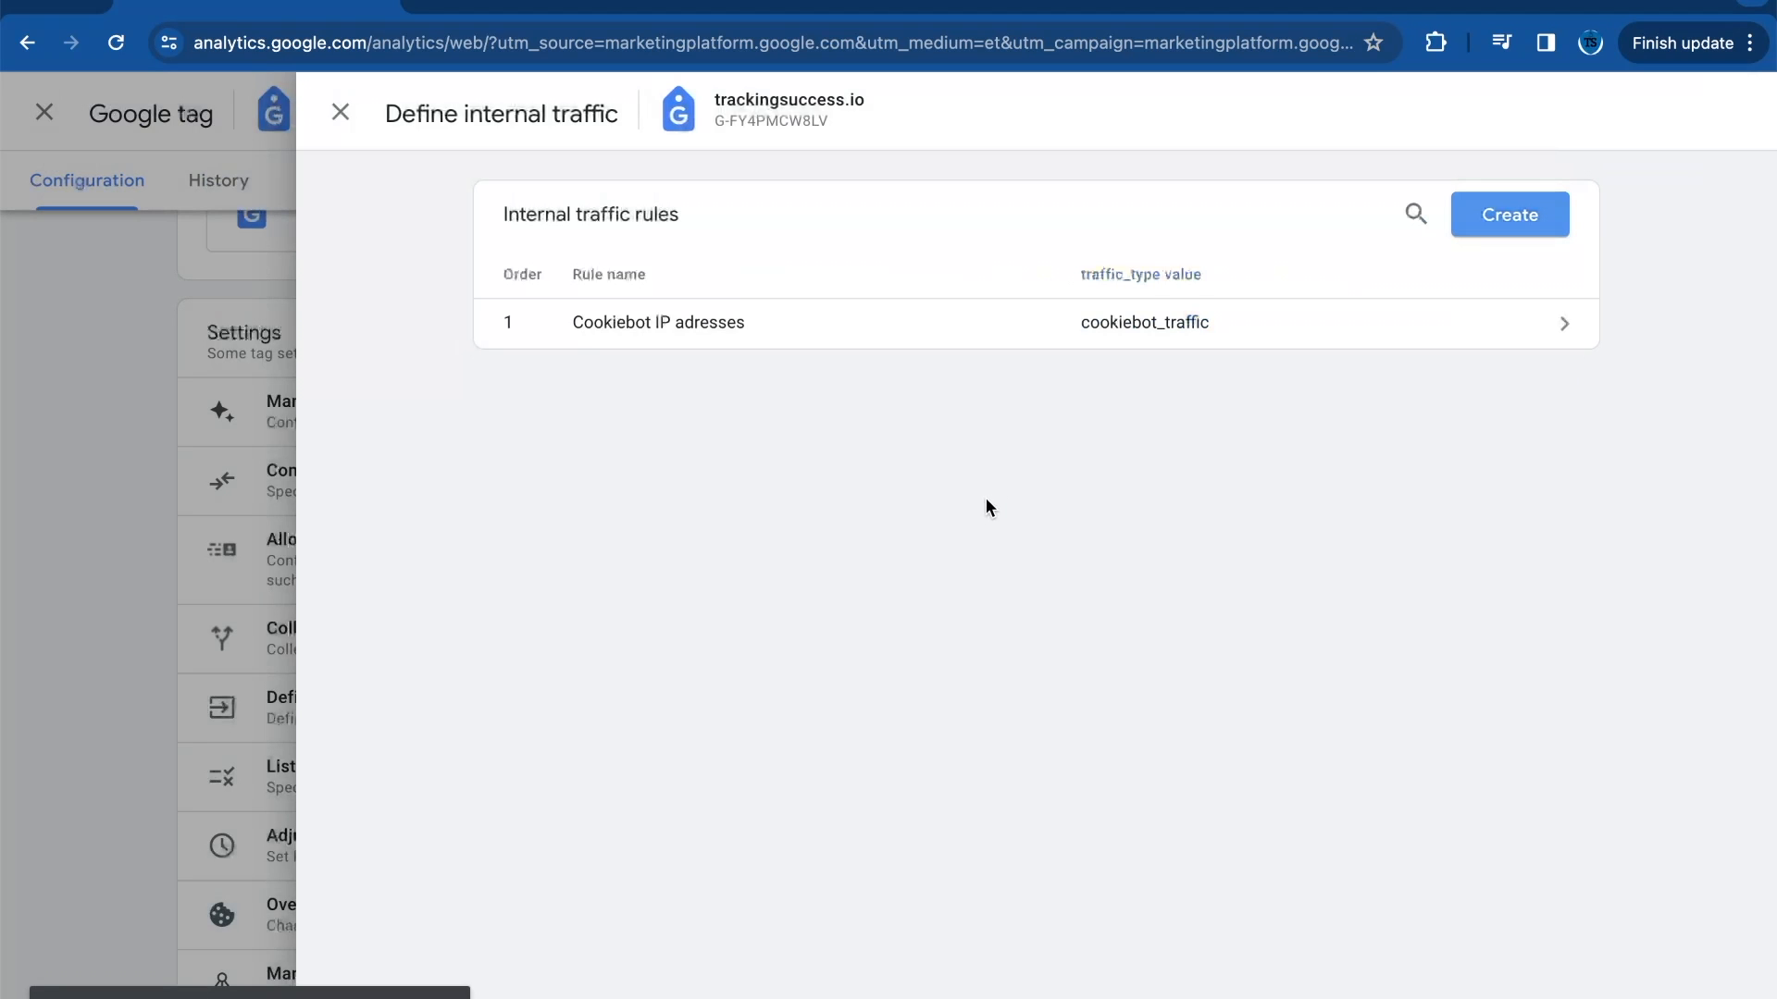
mouse_move(622, 516)
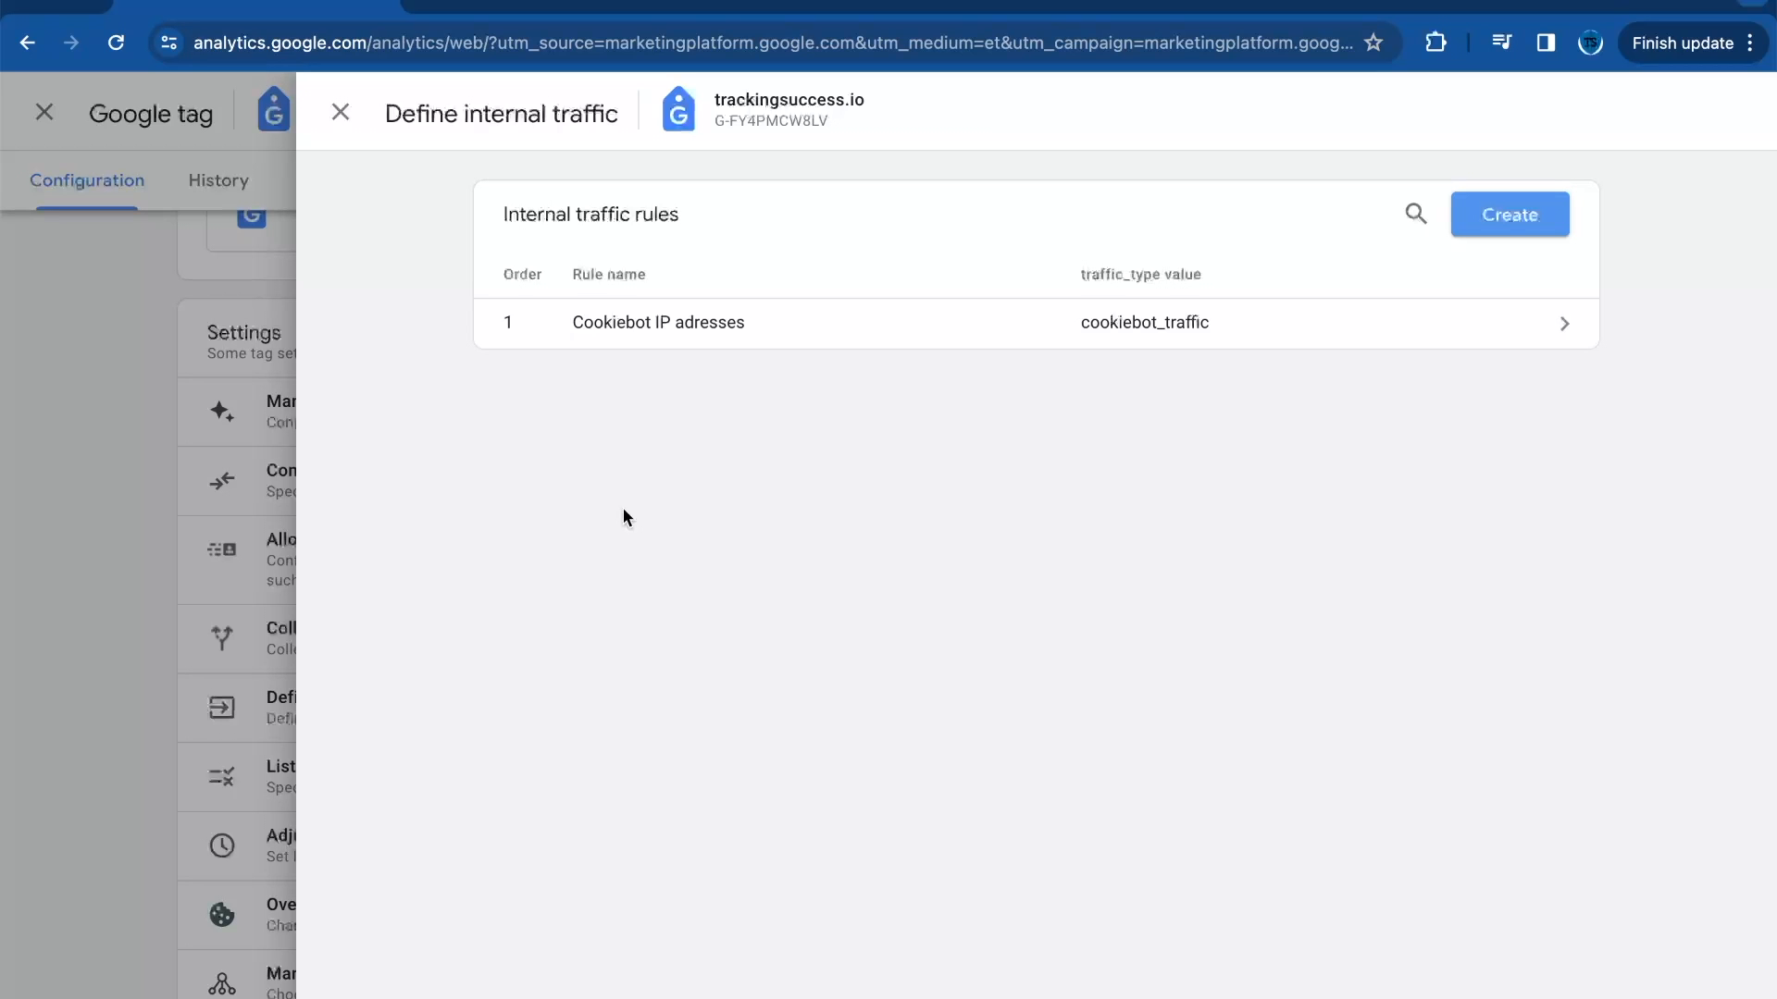
mouse_move(341, 114)
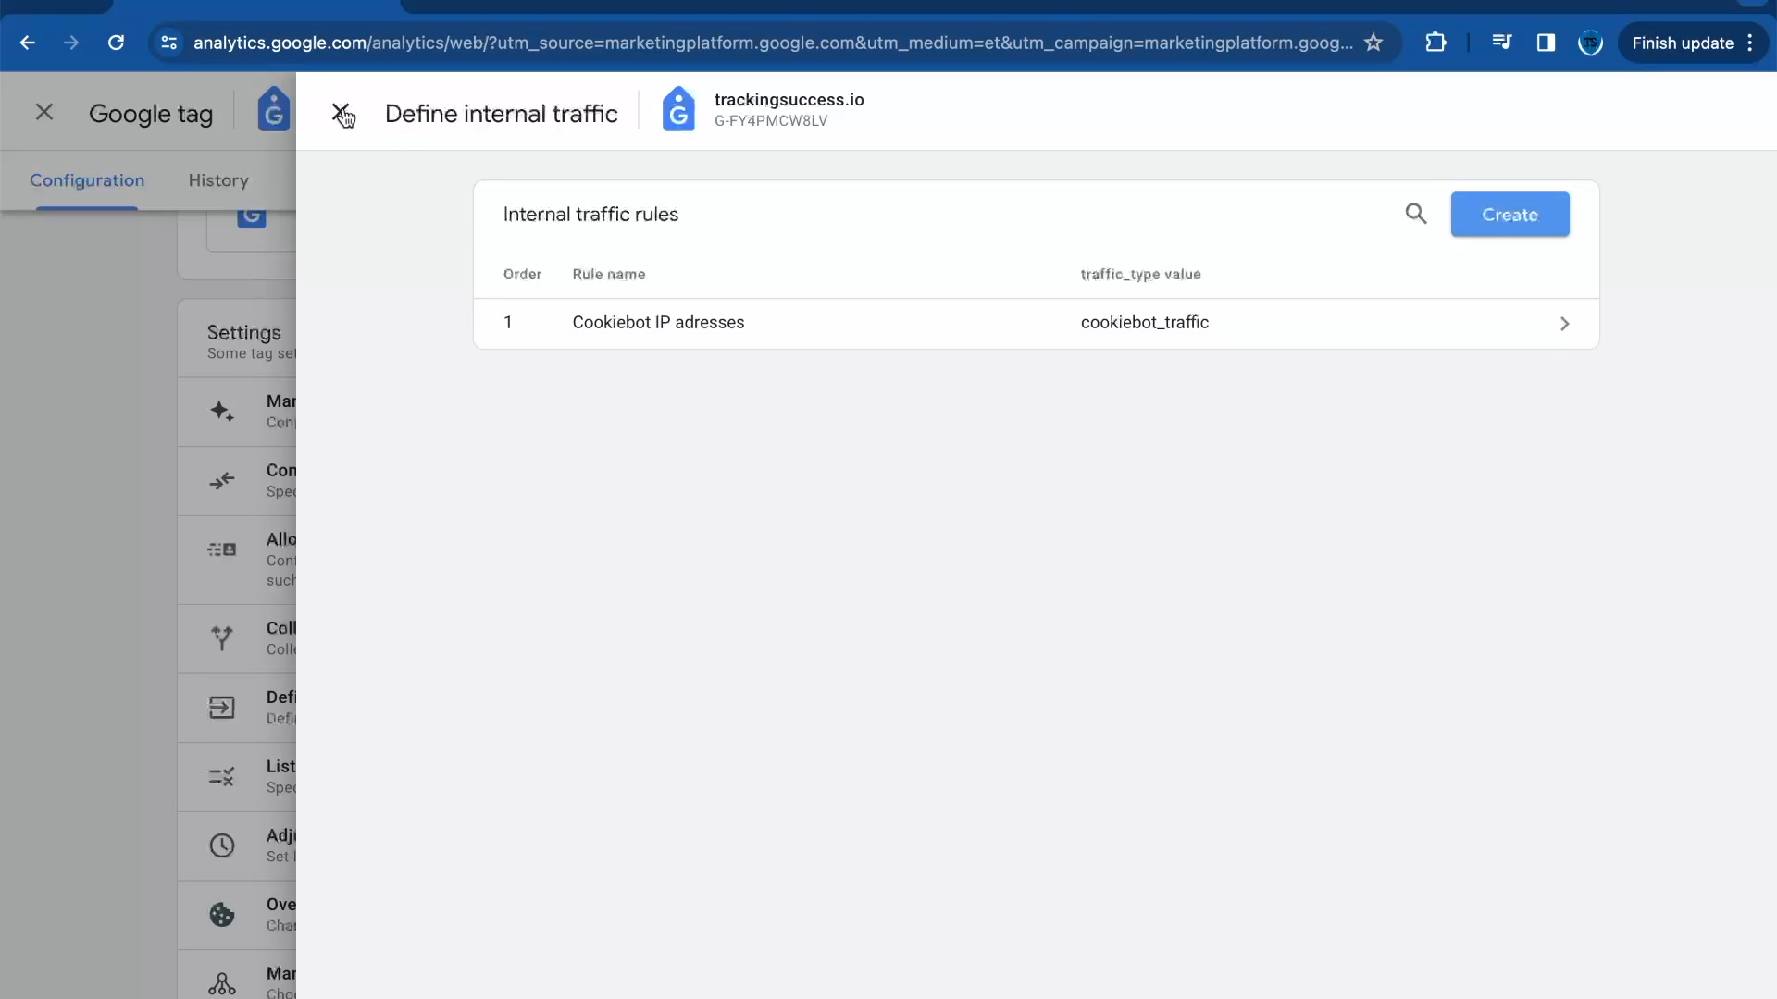
left_click(344, 113)
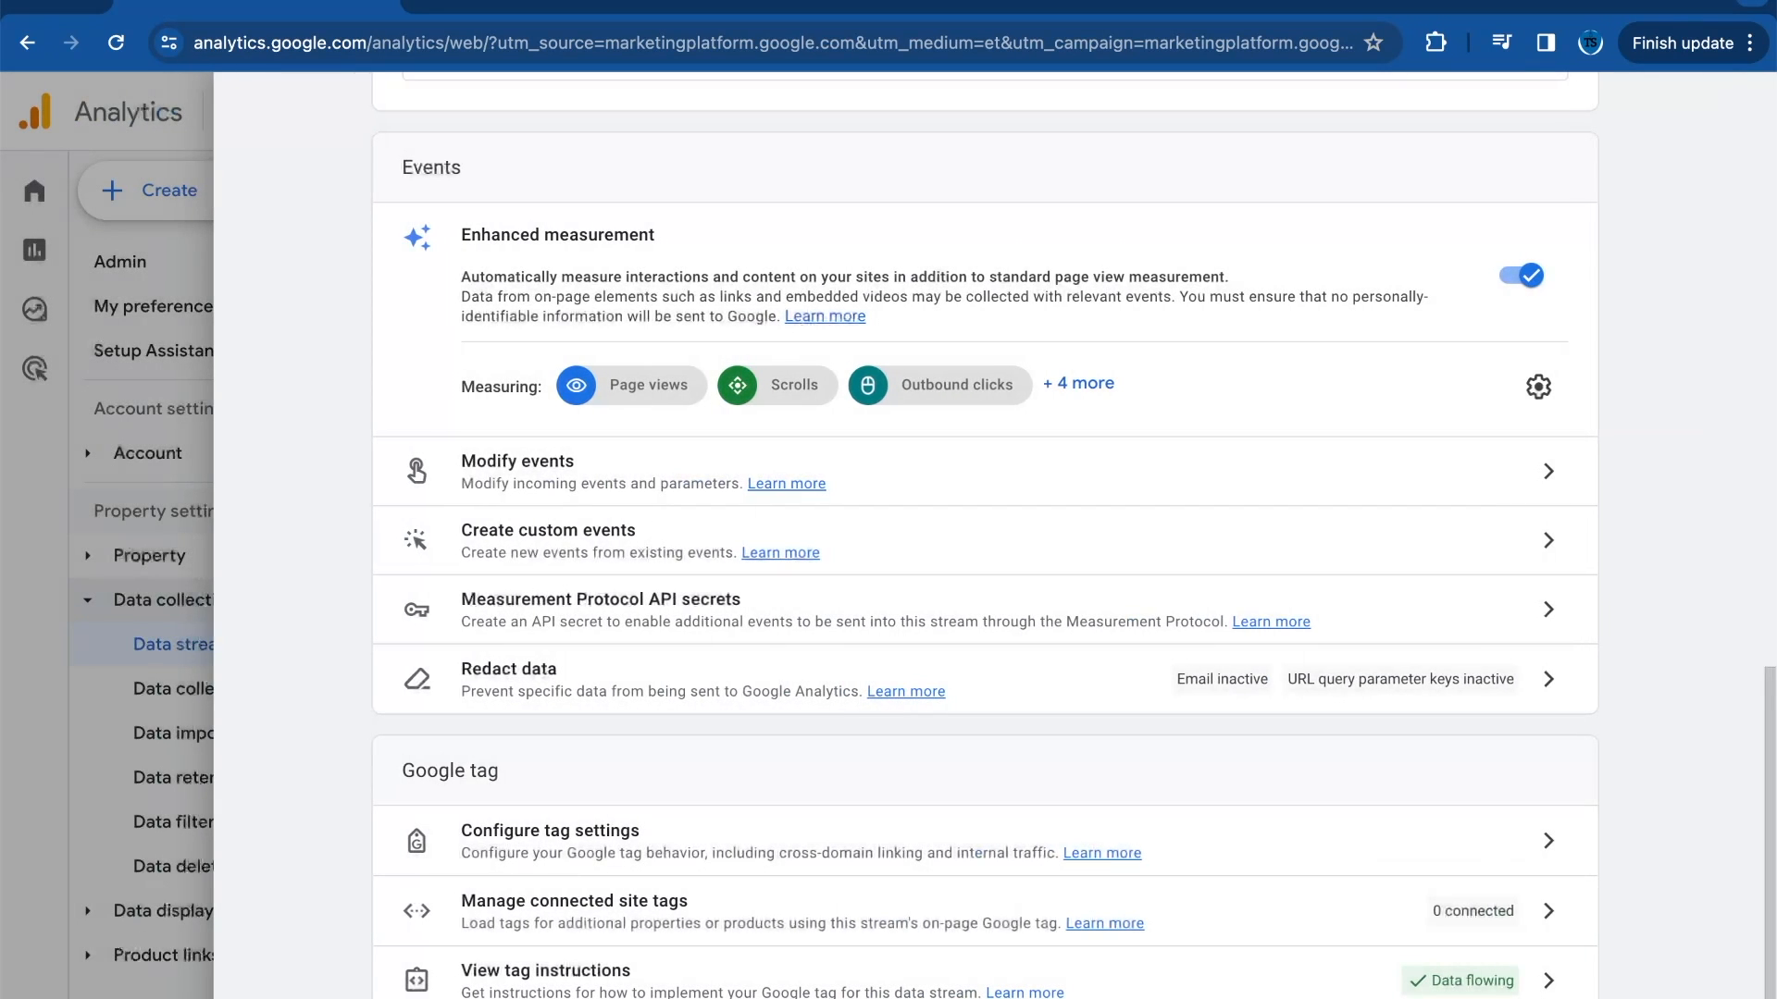
left_click(121, 261)
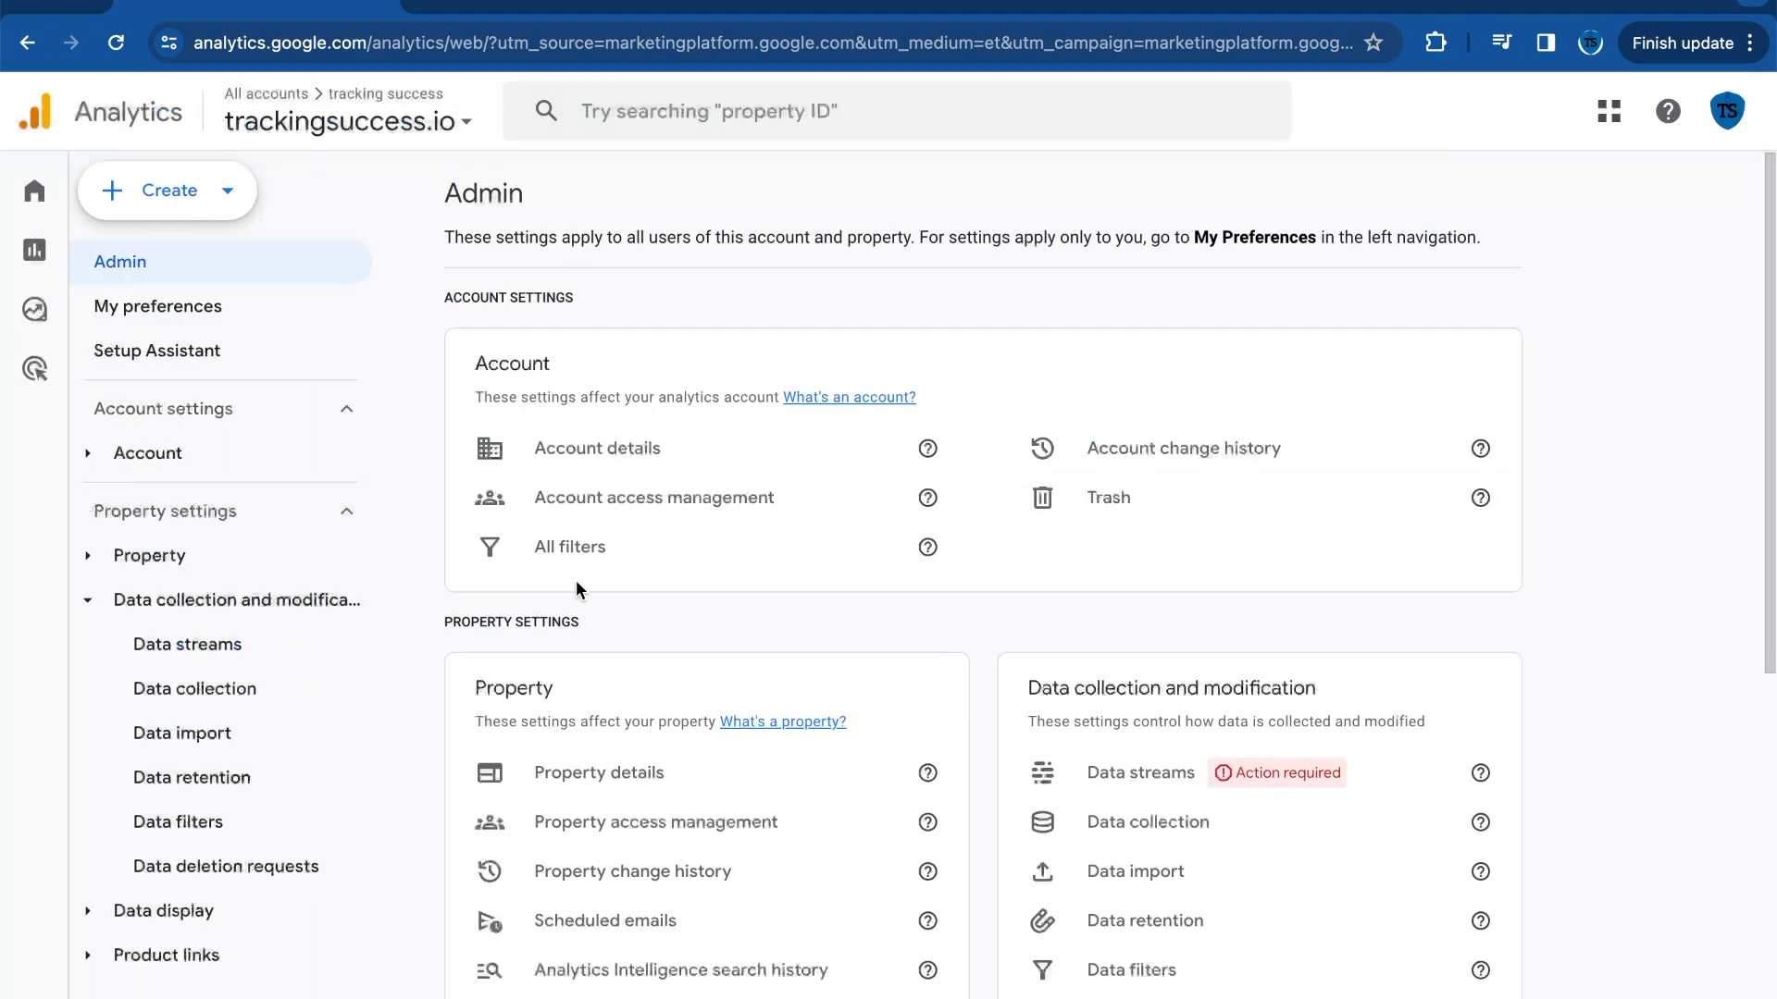
Step: Go to the property's Data filters page
scroll("down", 3)
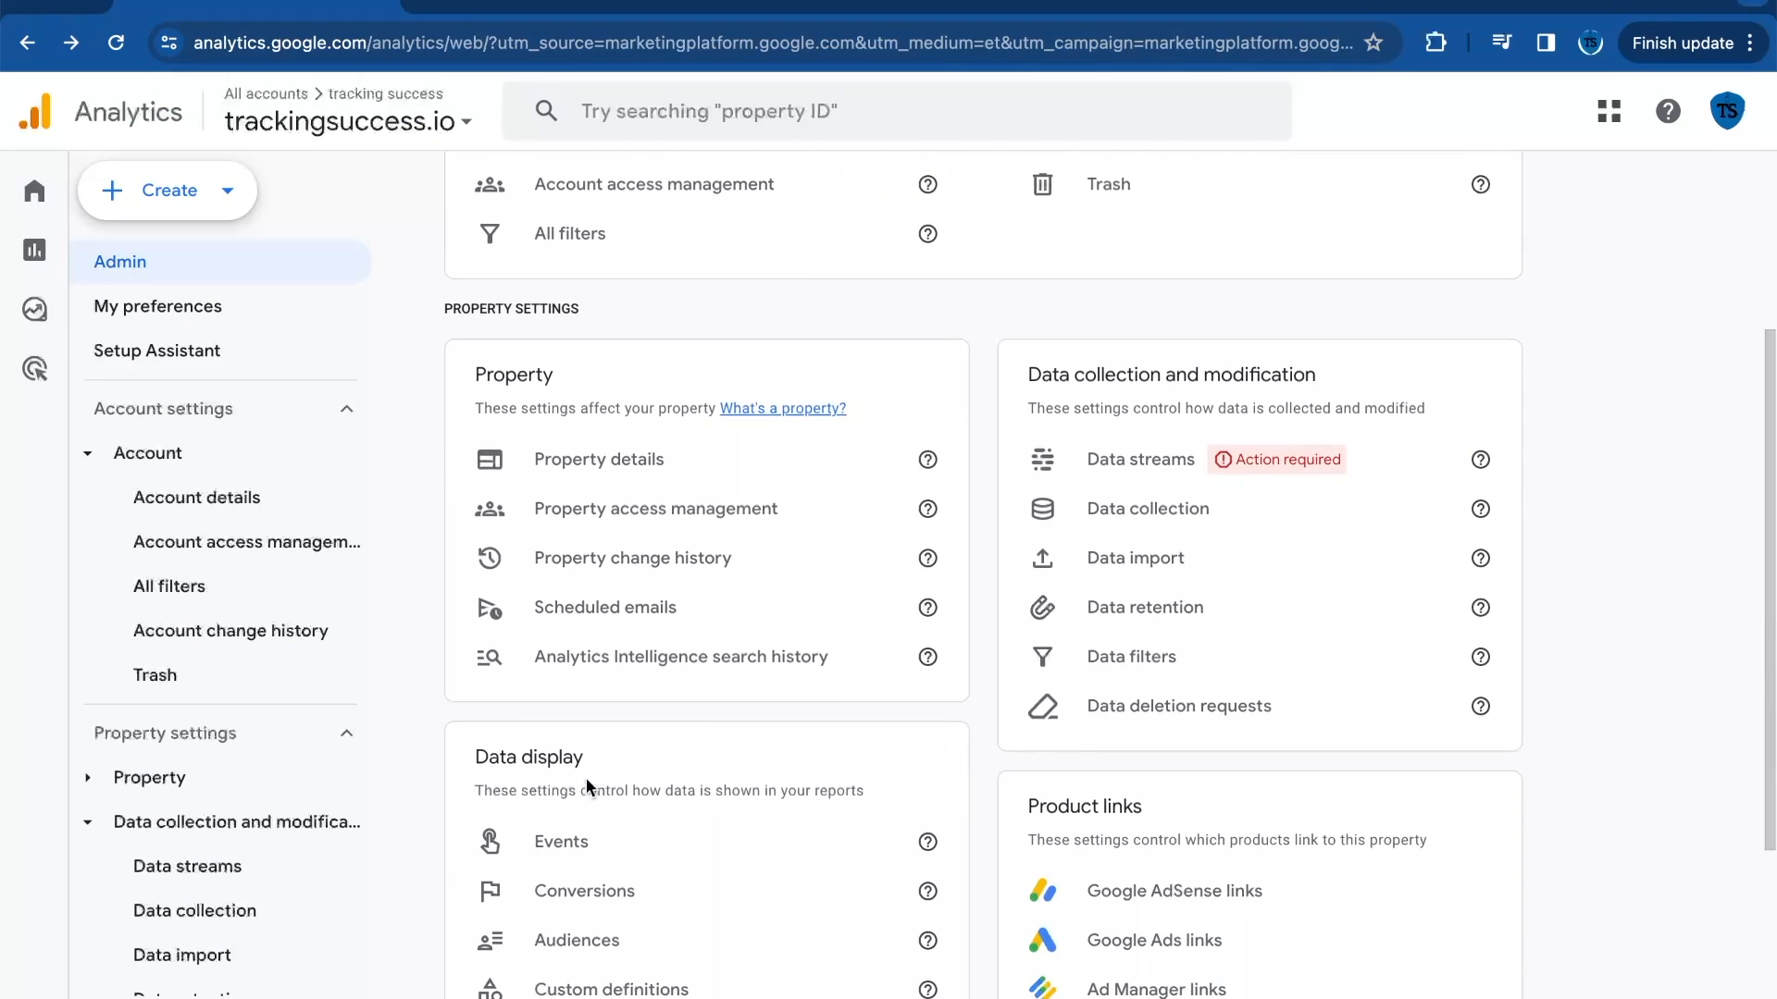
left_click(1129, 655)
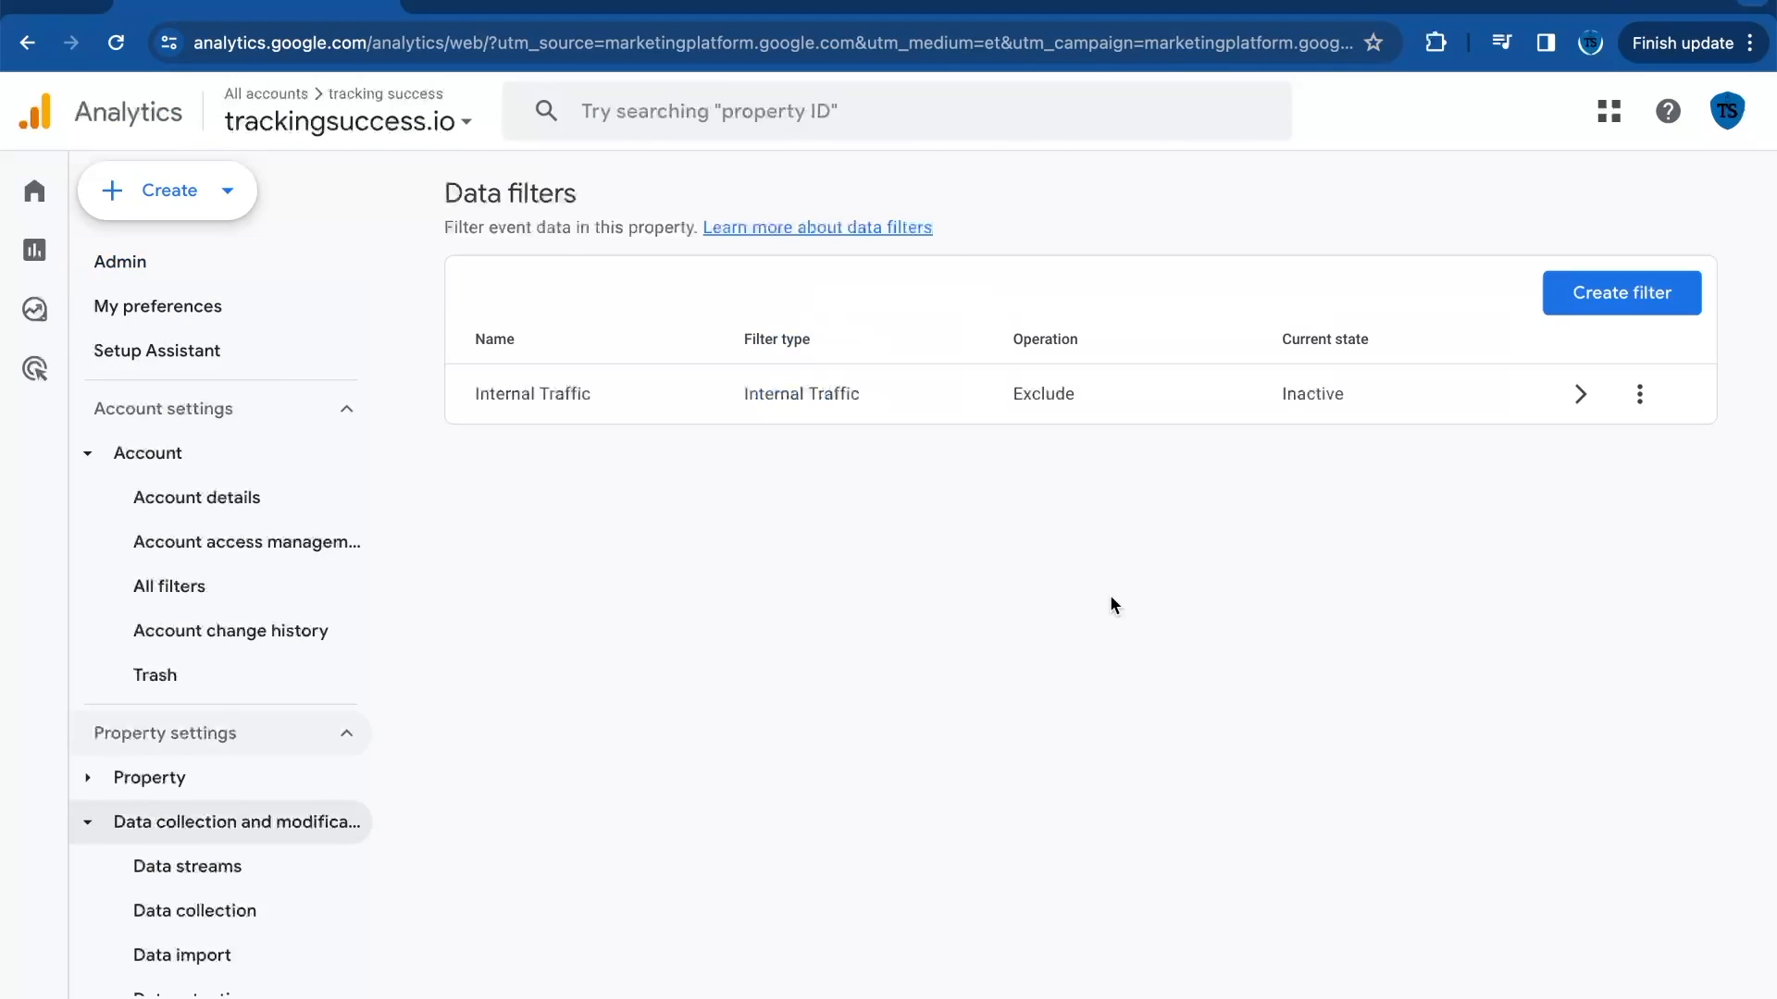
Step: Draft an Internal Traffic exclude filter named cookiebot with parameter value cookiebot_traffic
left_click(1619, 292)
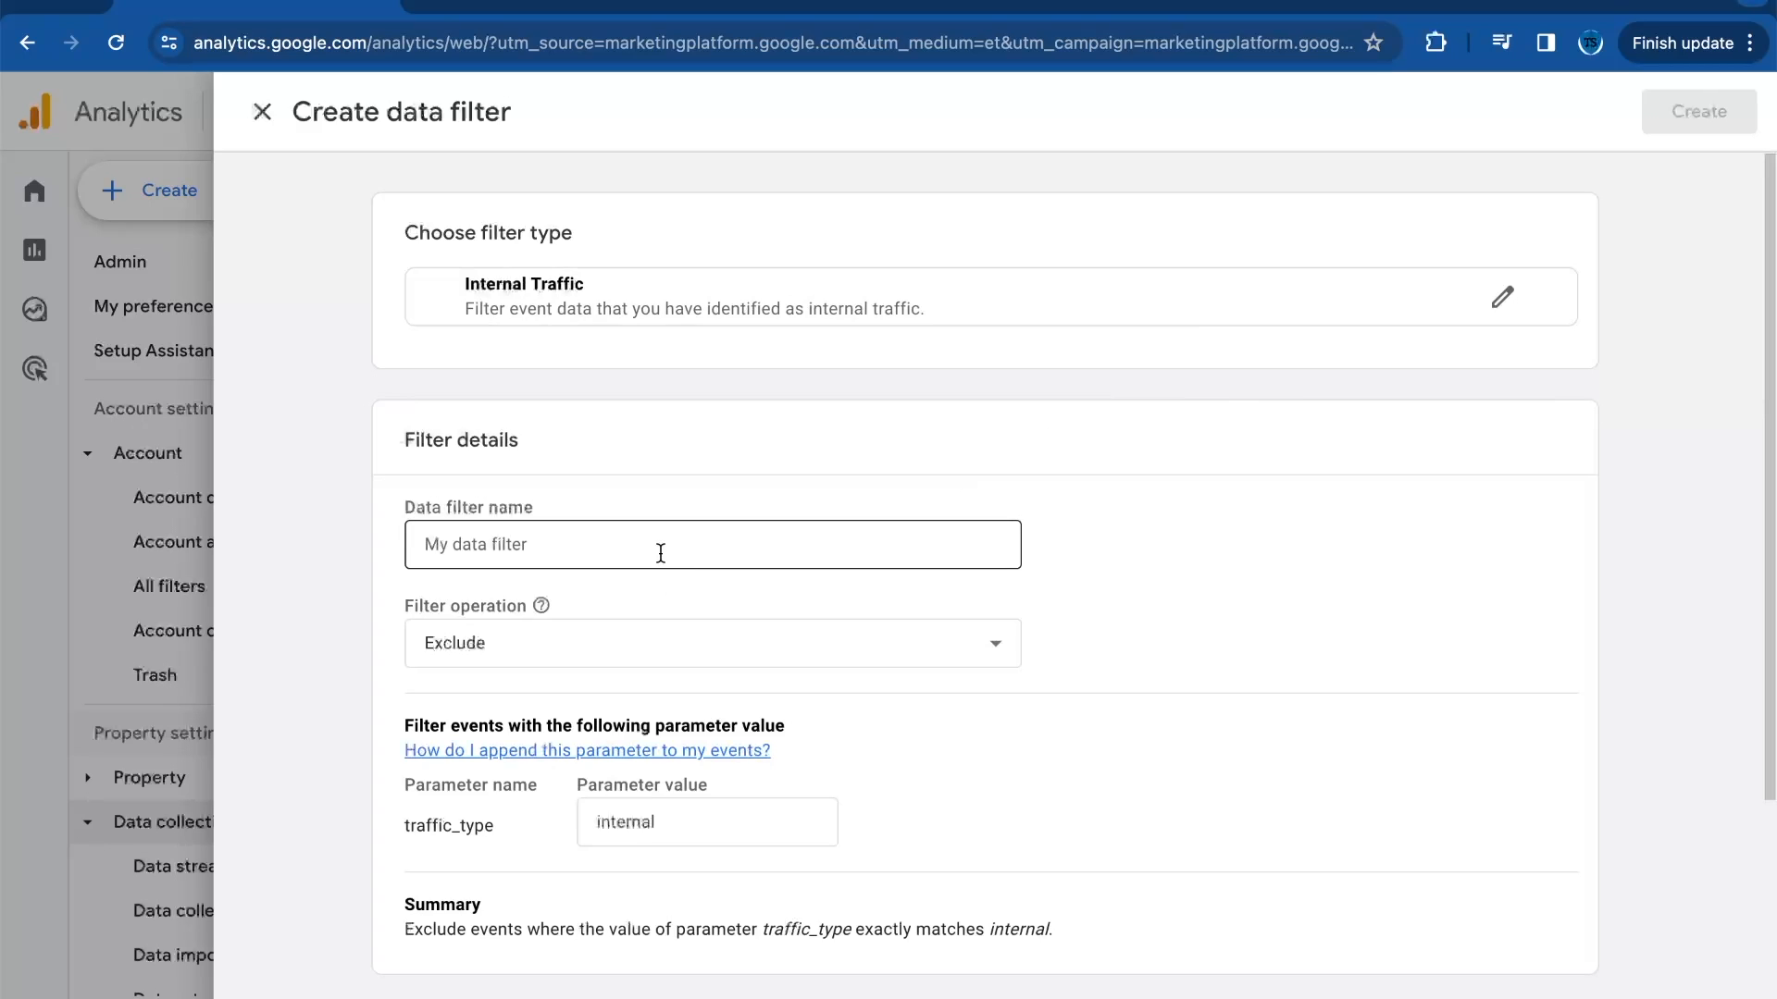
type("coo")
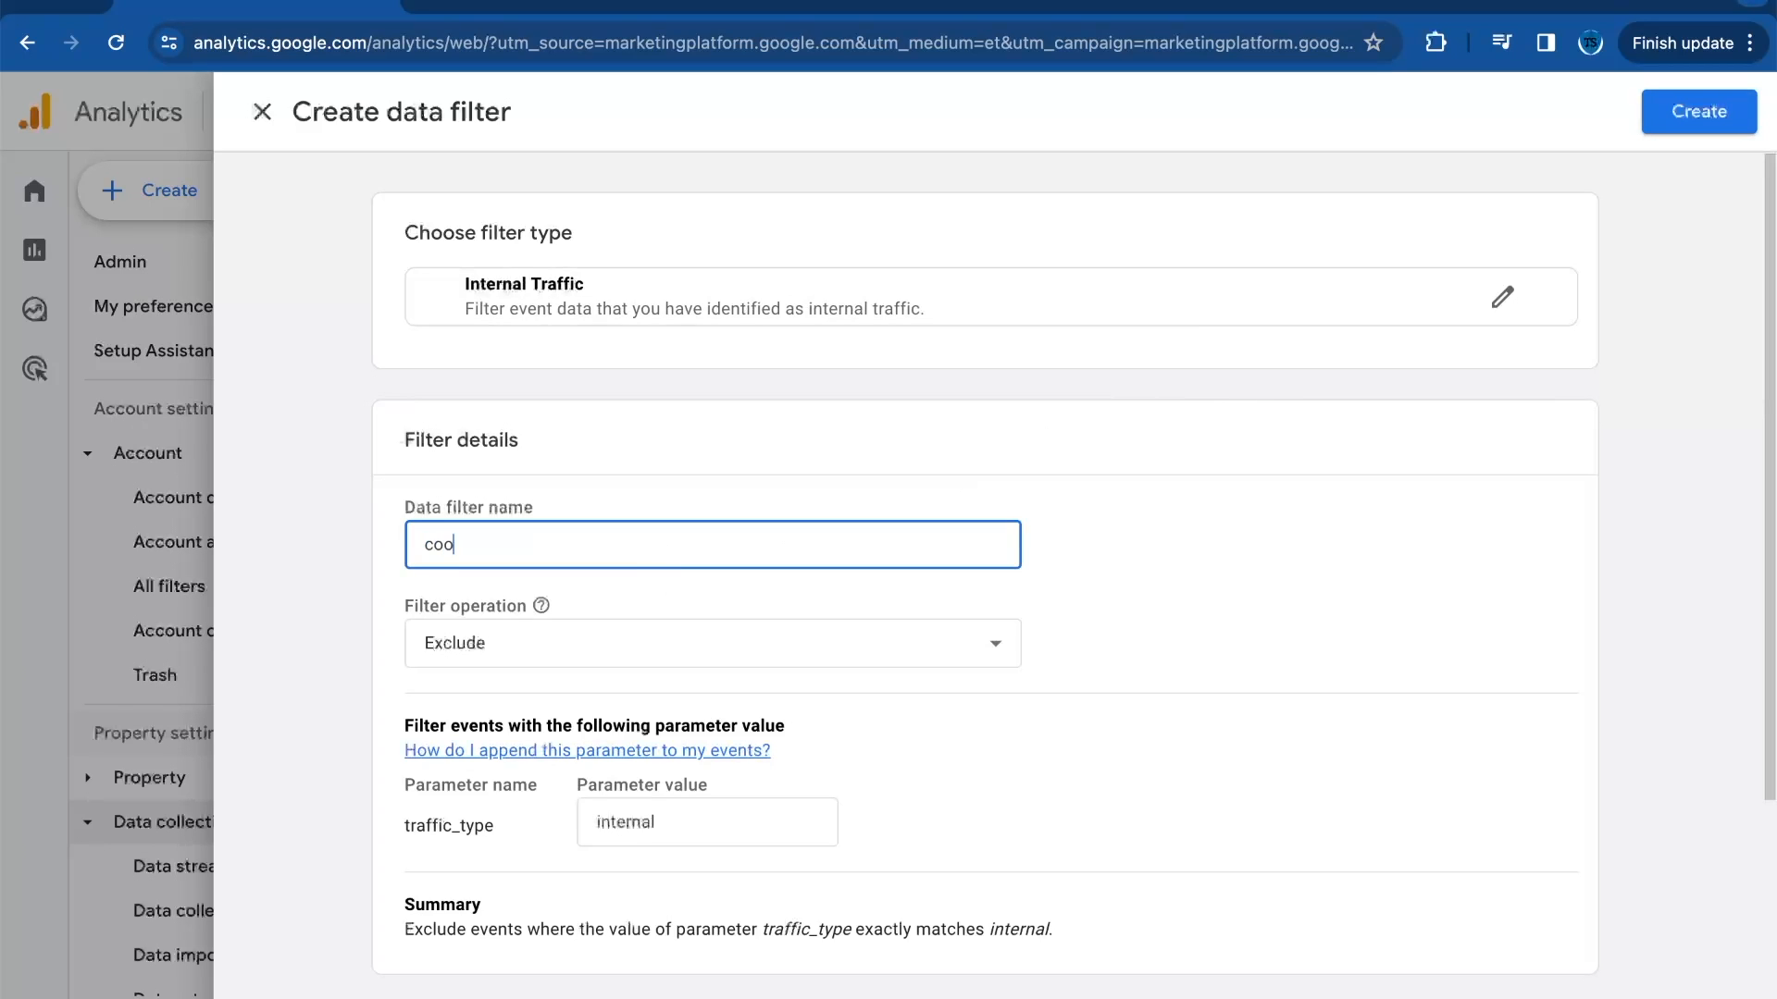
type("kiebo")
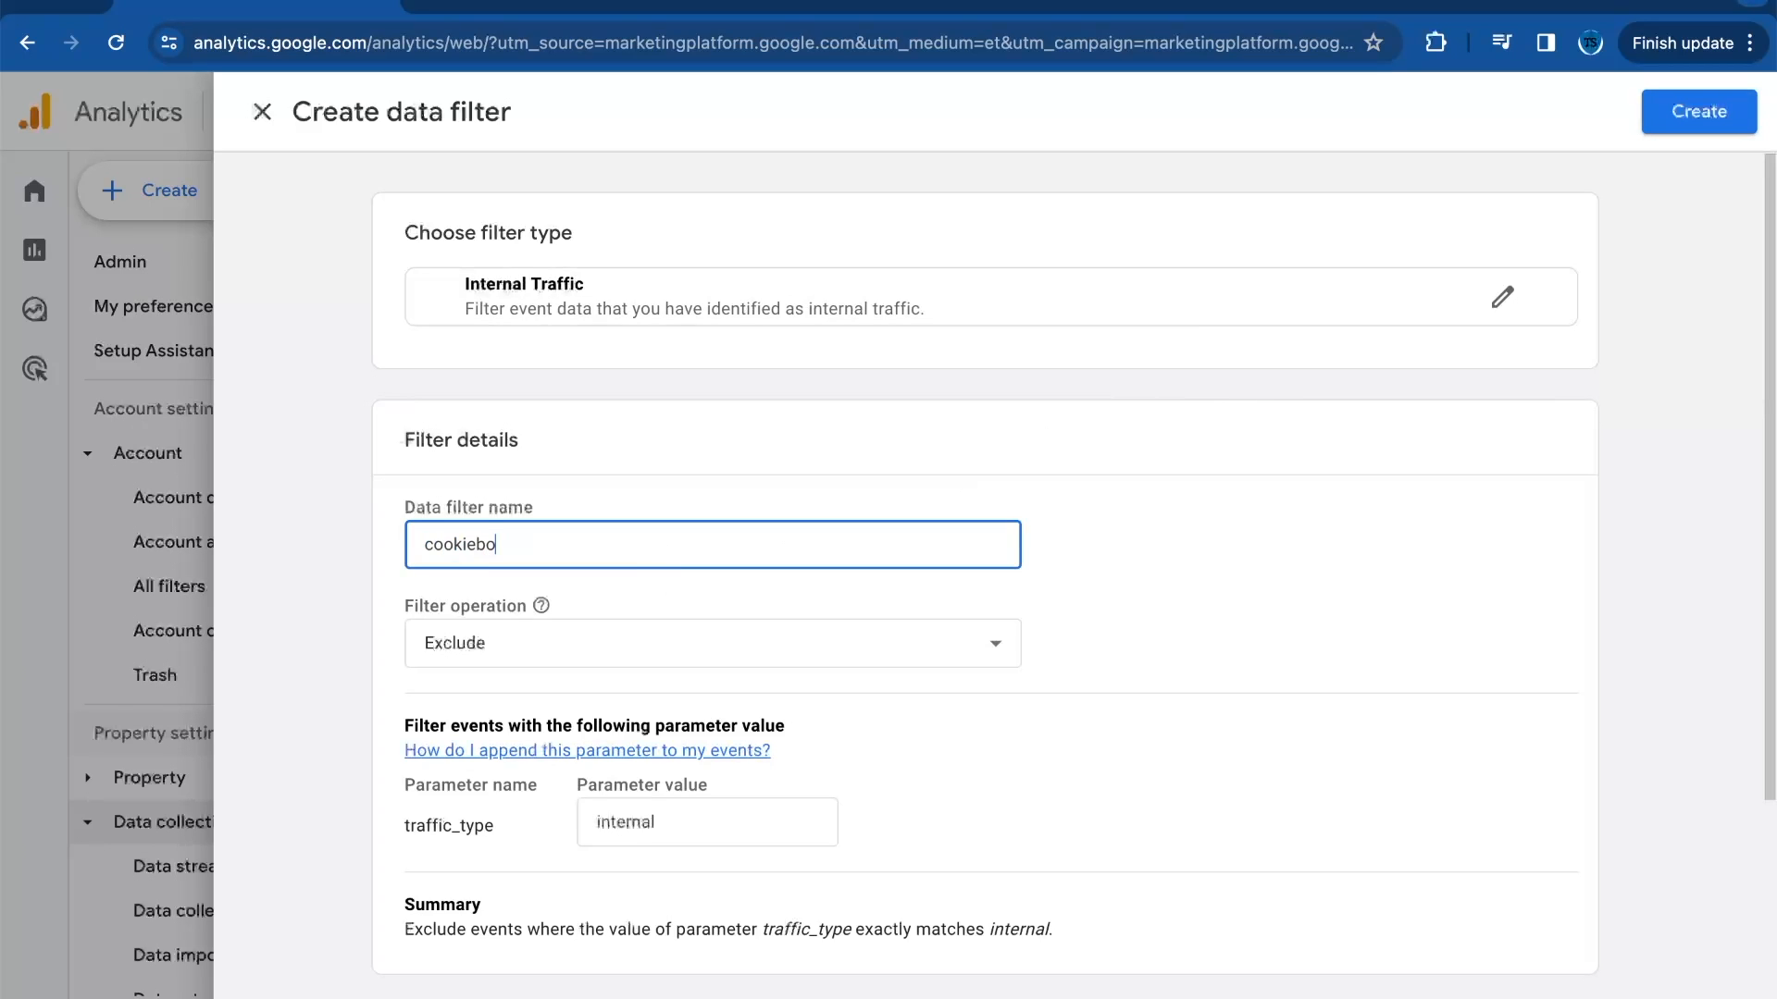
type("t")
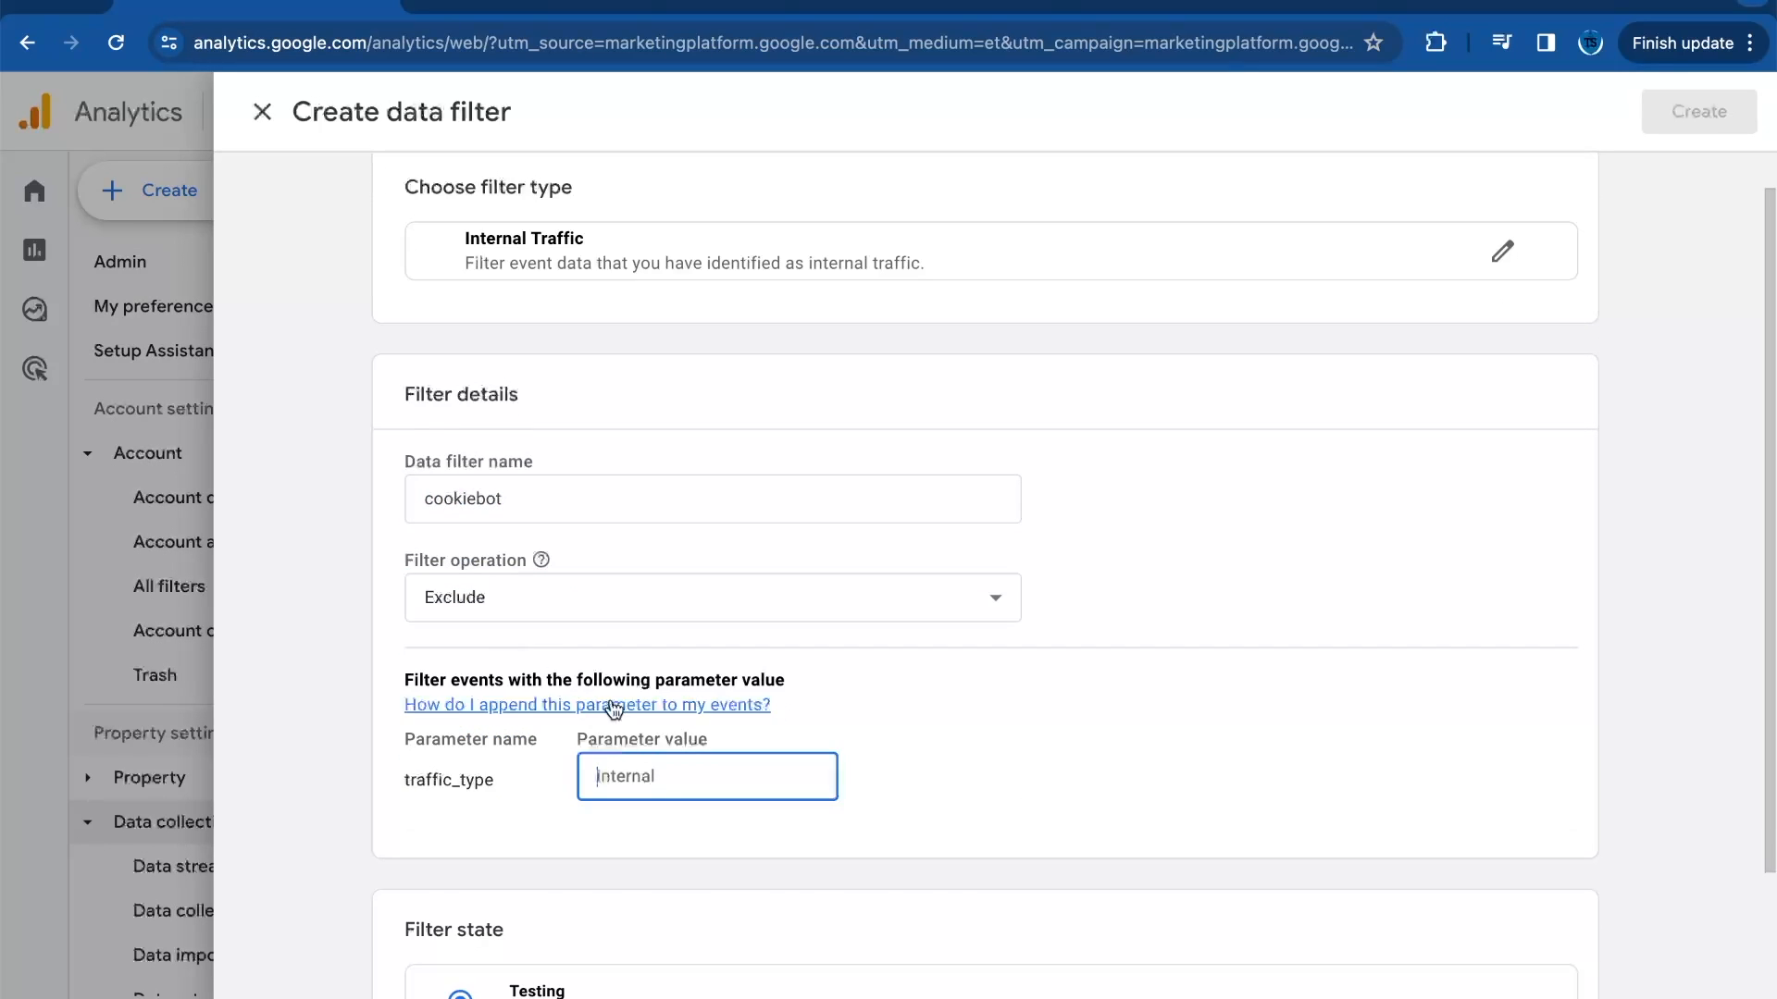
type("cookiebot_")
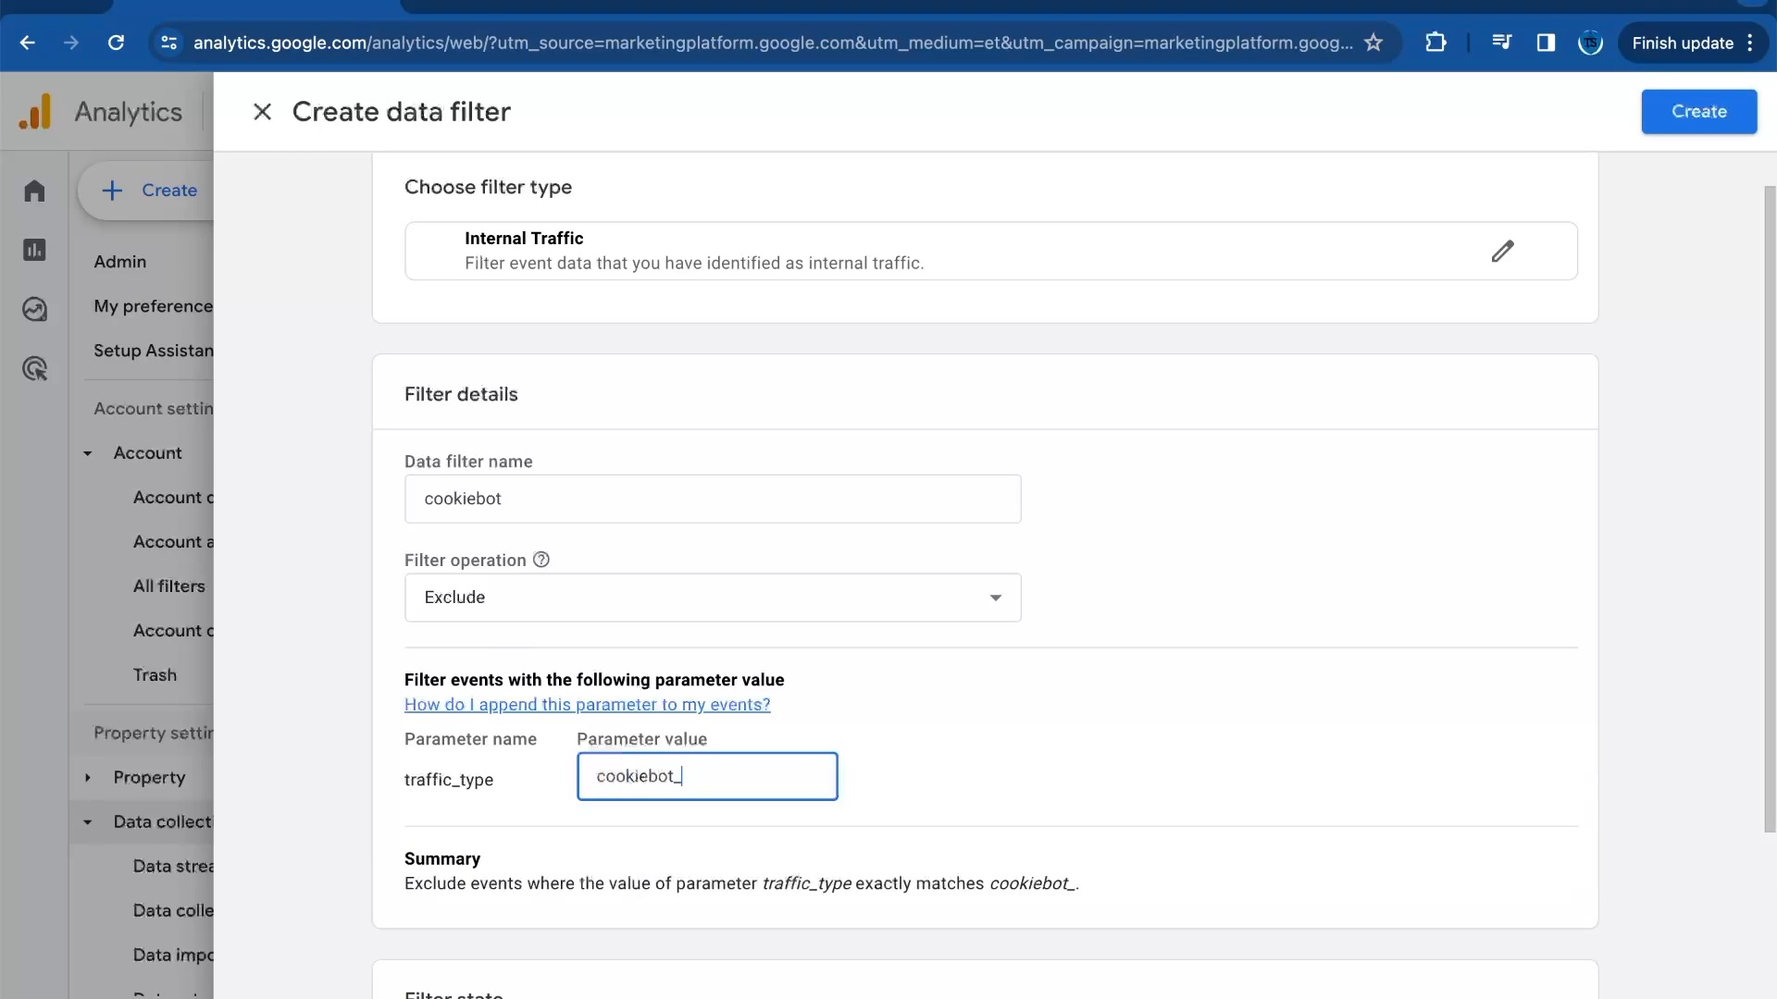
type("traffic")
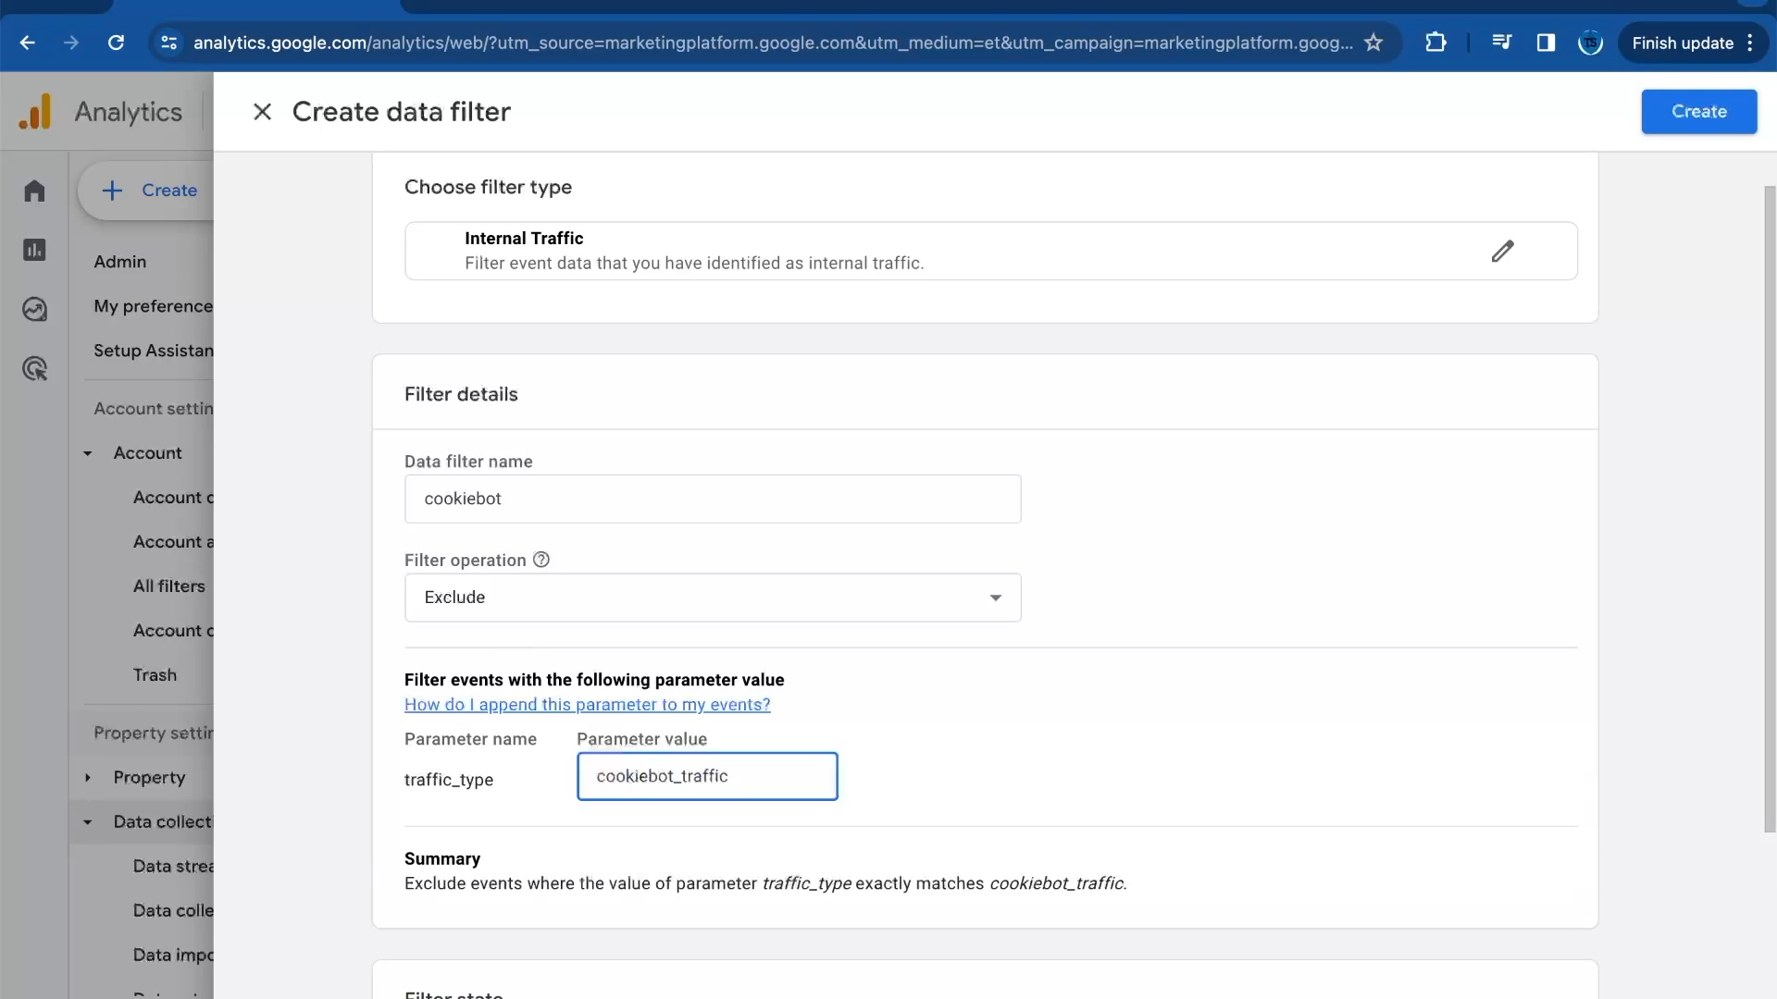
scroll("down", 3)
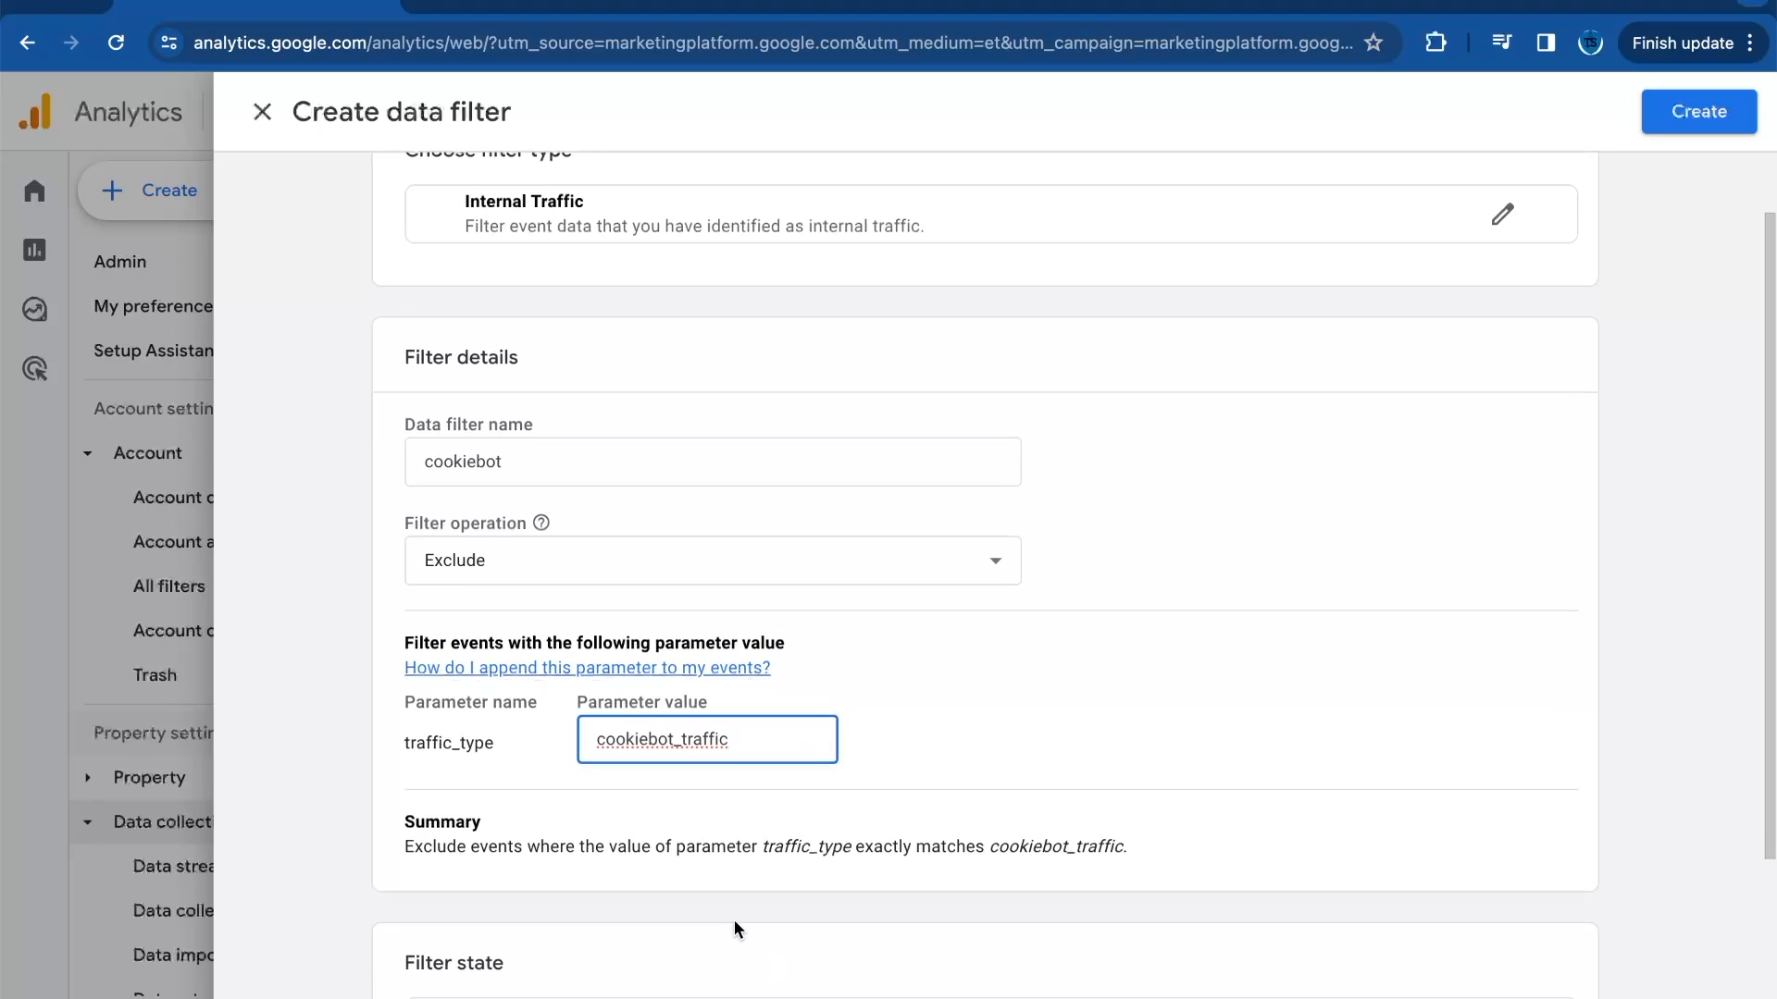
scroll("down", 3)
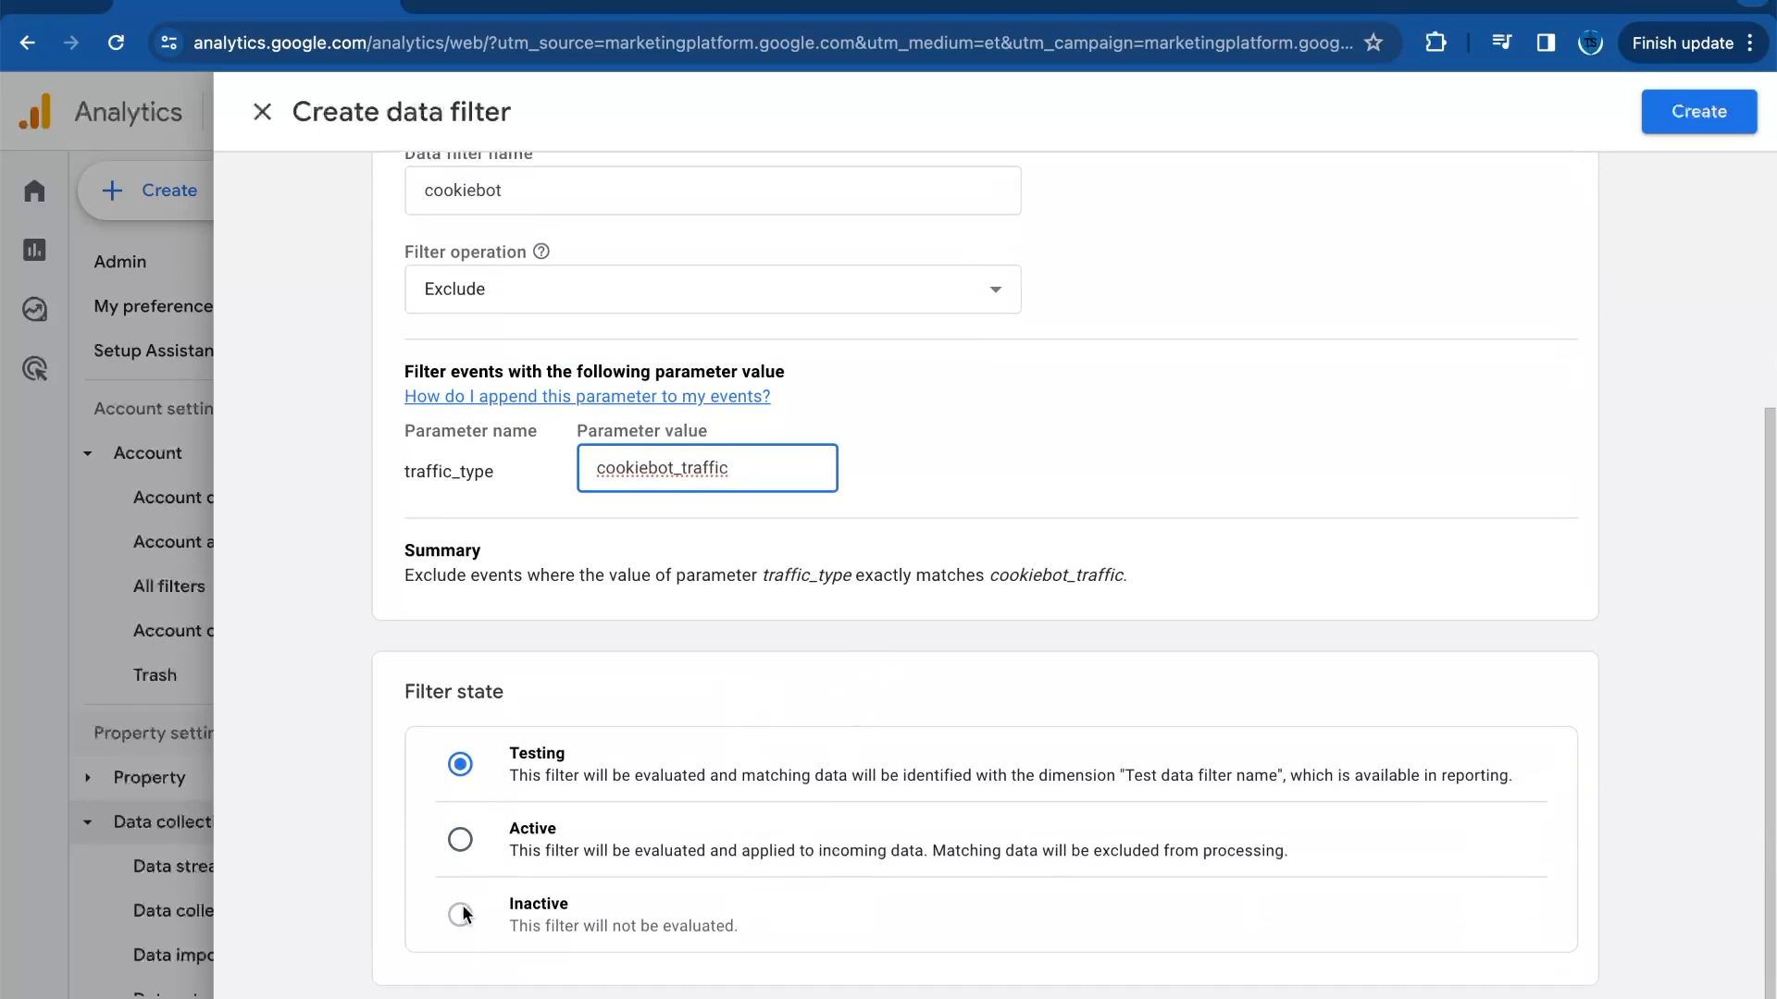
scroll("up", 3)
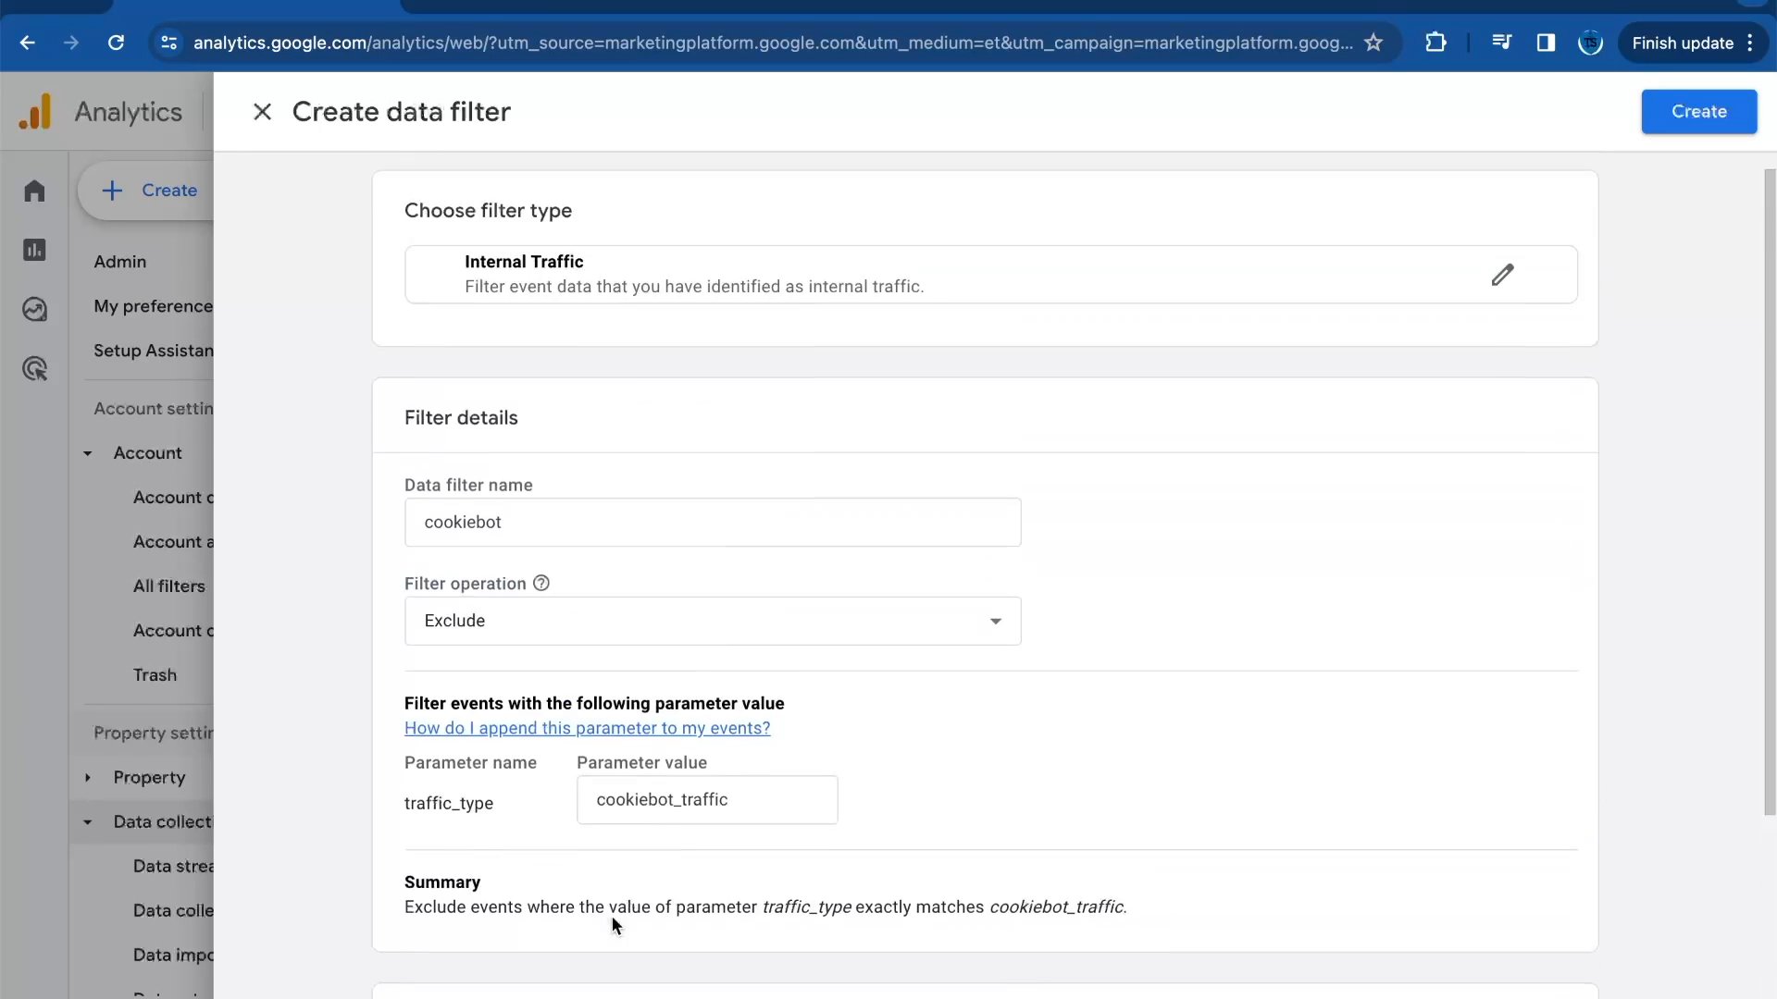
Step: Create the cookiebot filter as active and return to the property's Home report
left_click(1697, 111)
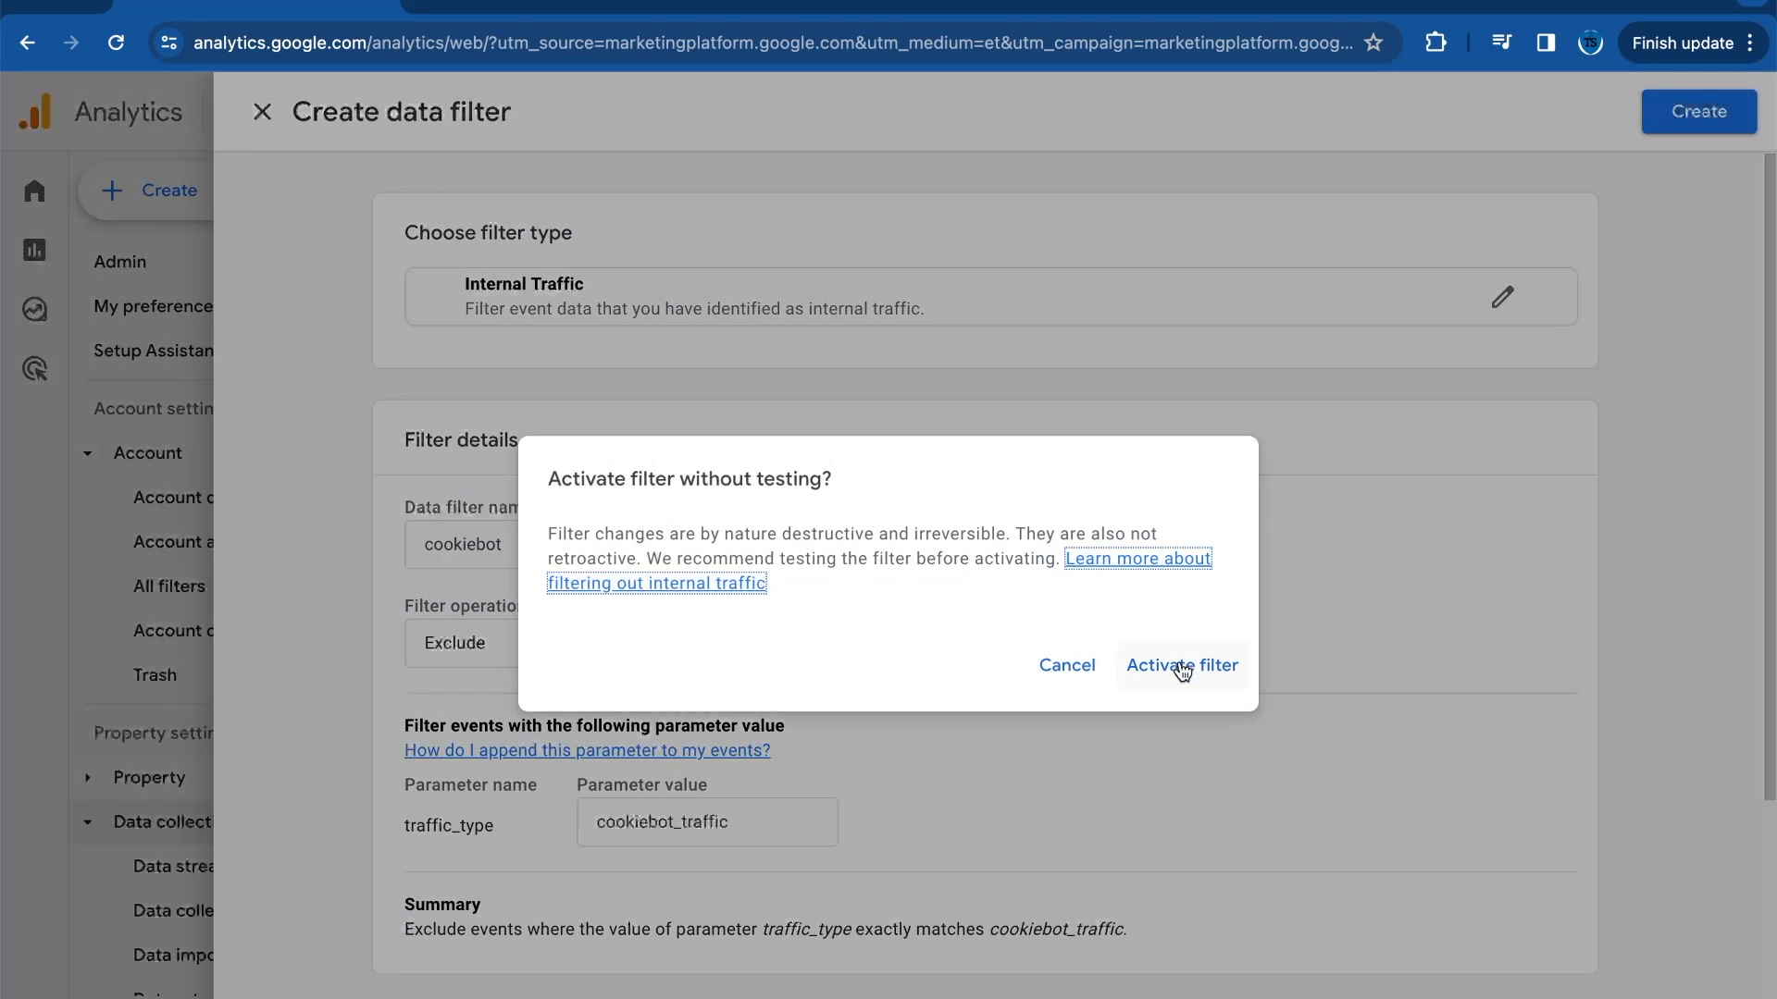
left_click(1180, 665)
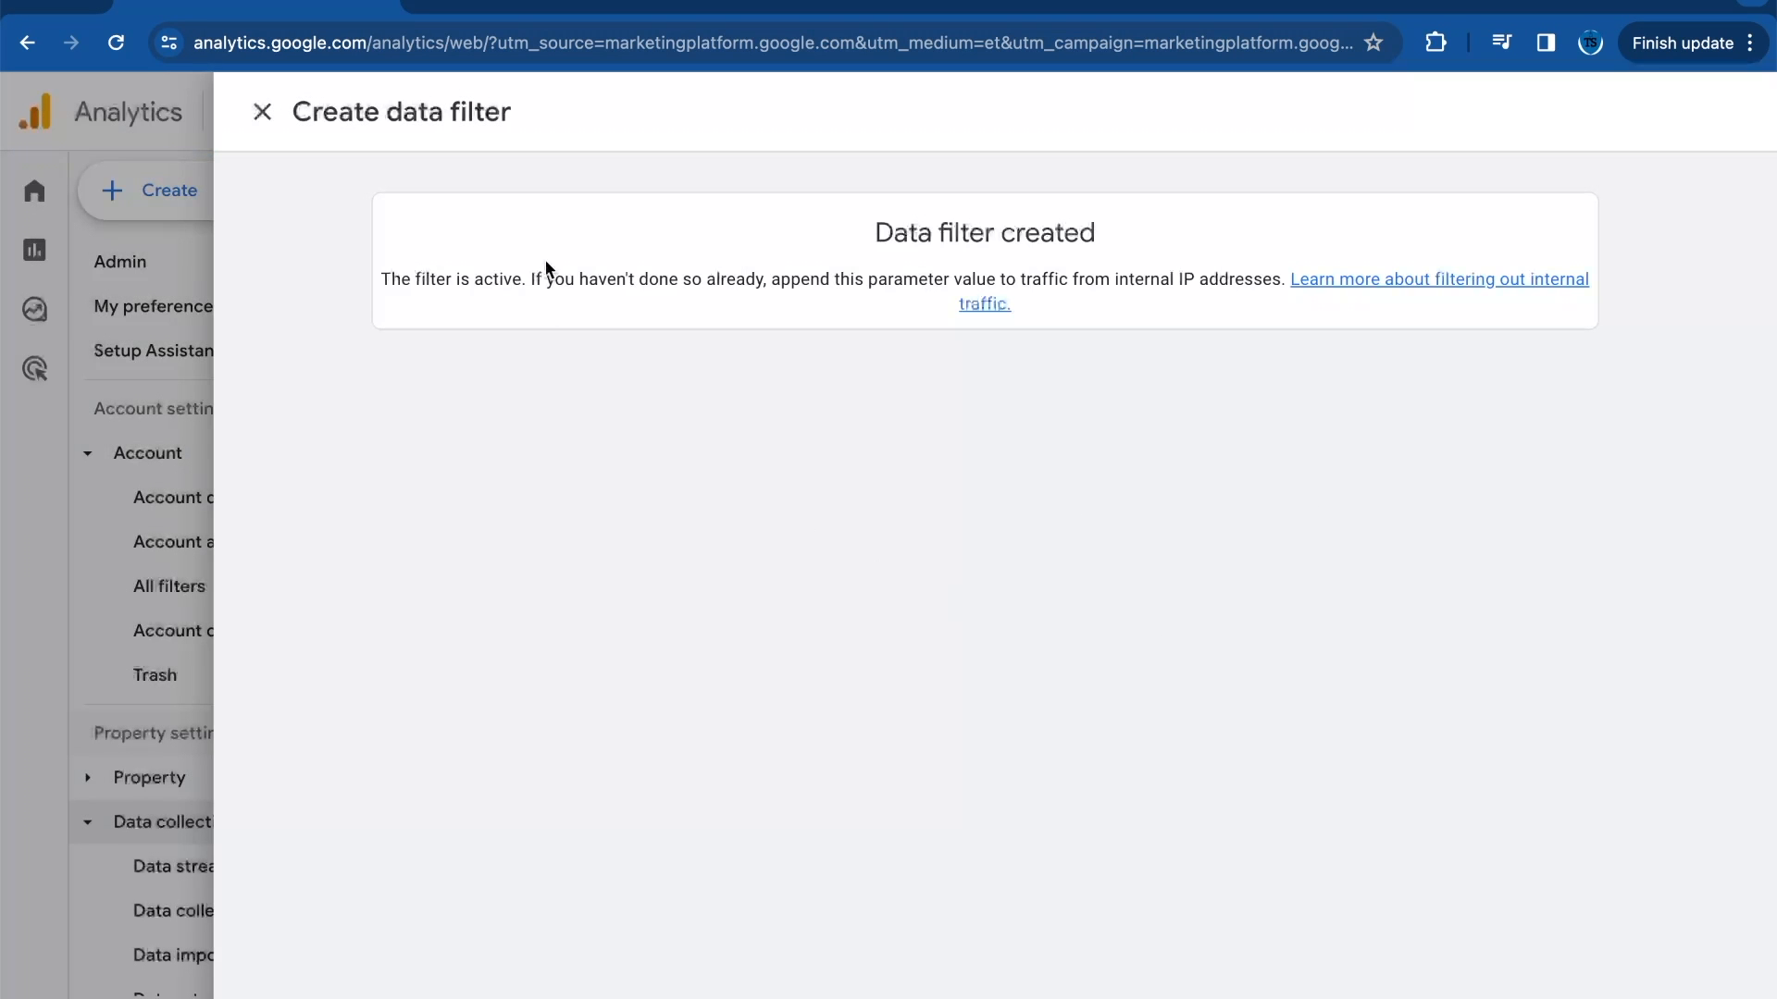
left_click(261, 111)
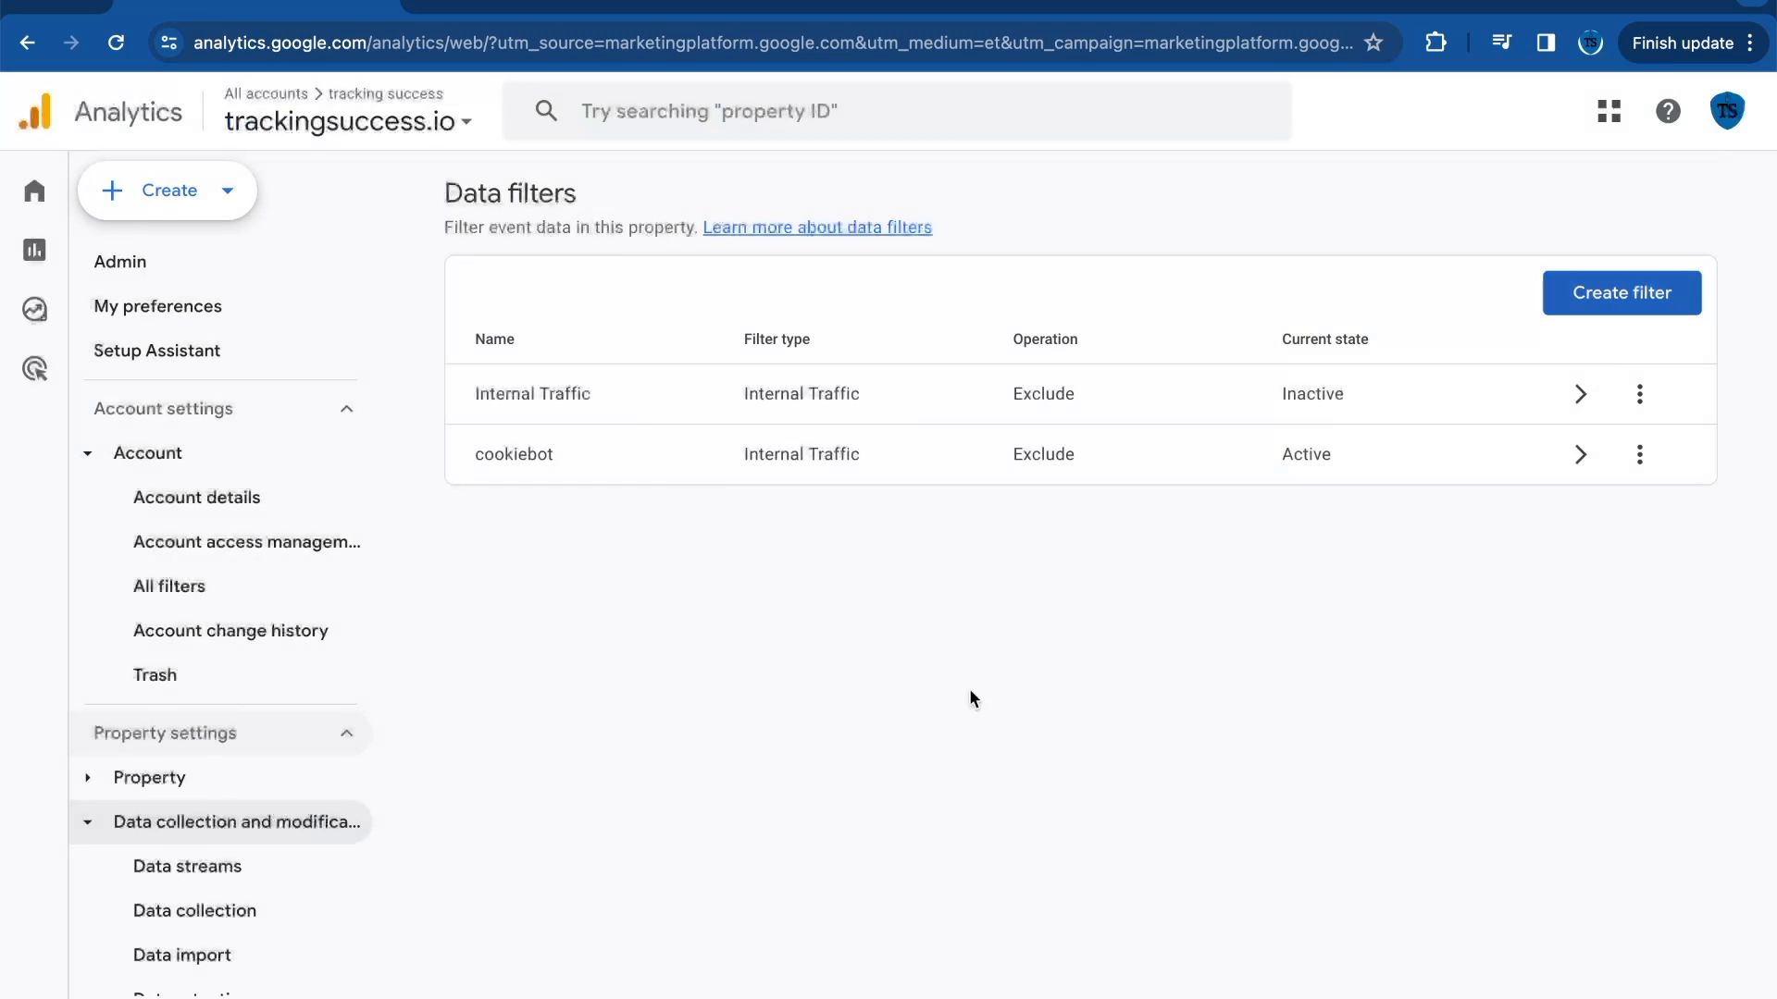
mouse_move(998, 703)
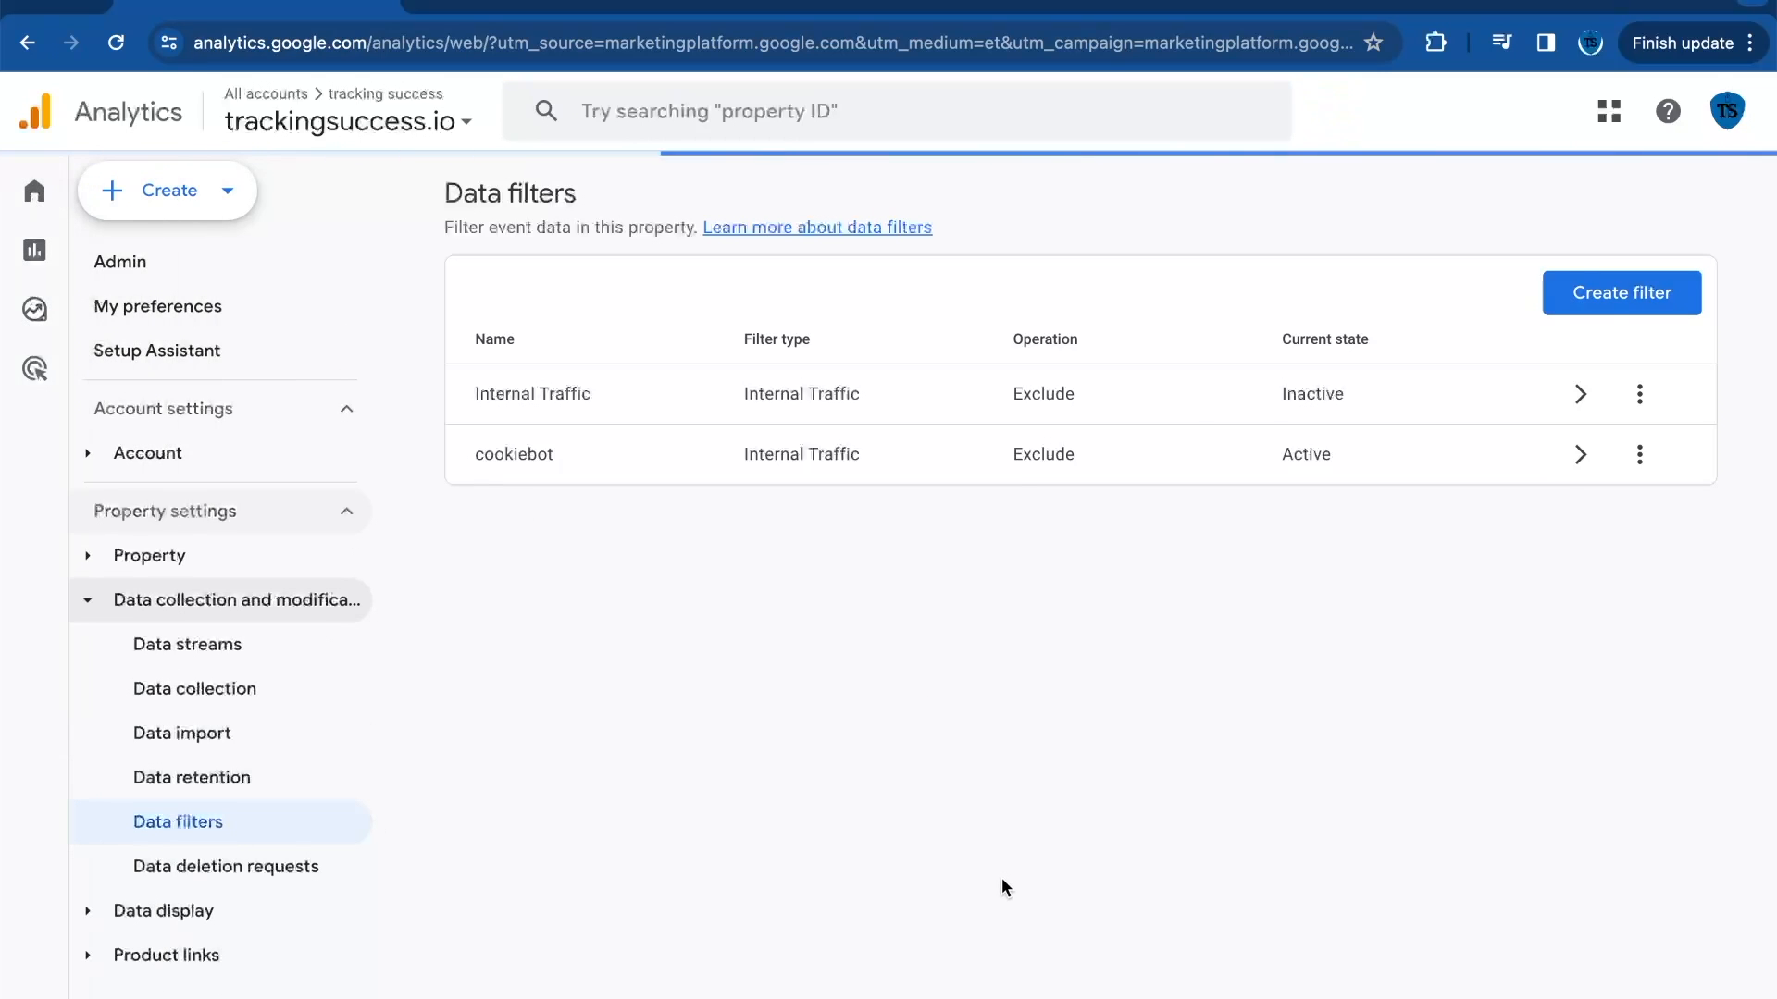
left_click(33, 189)
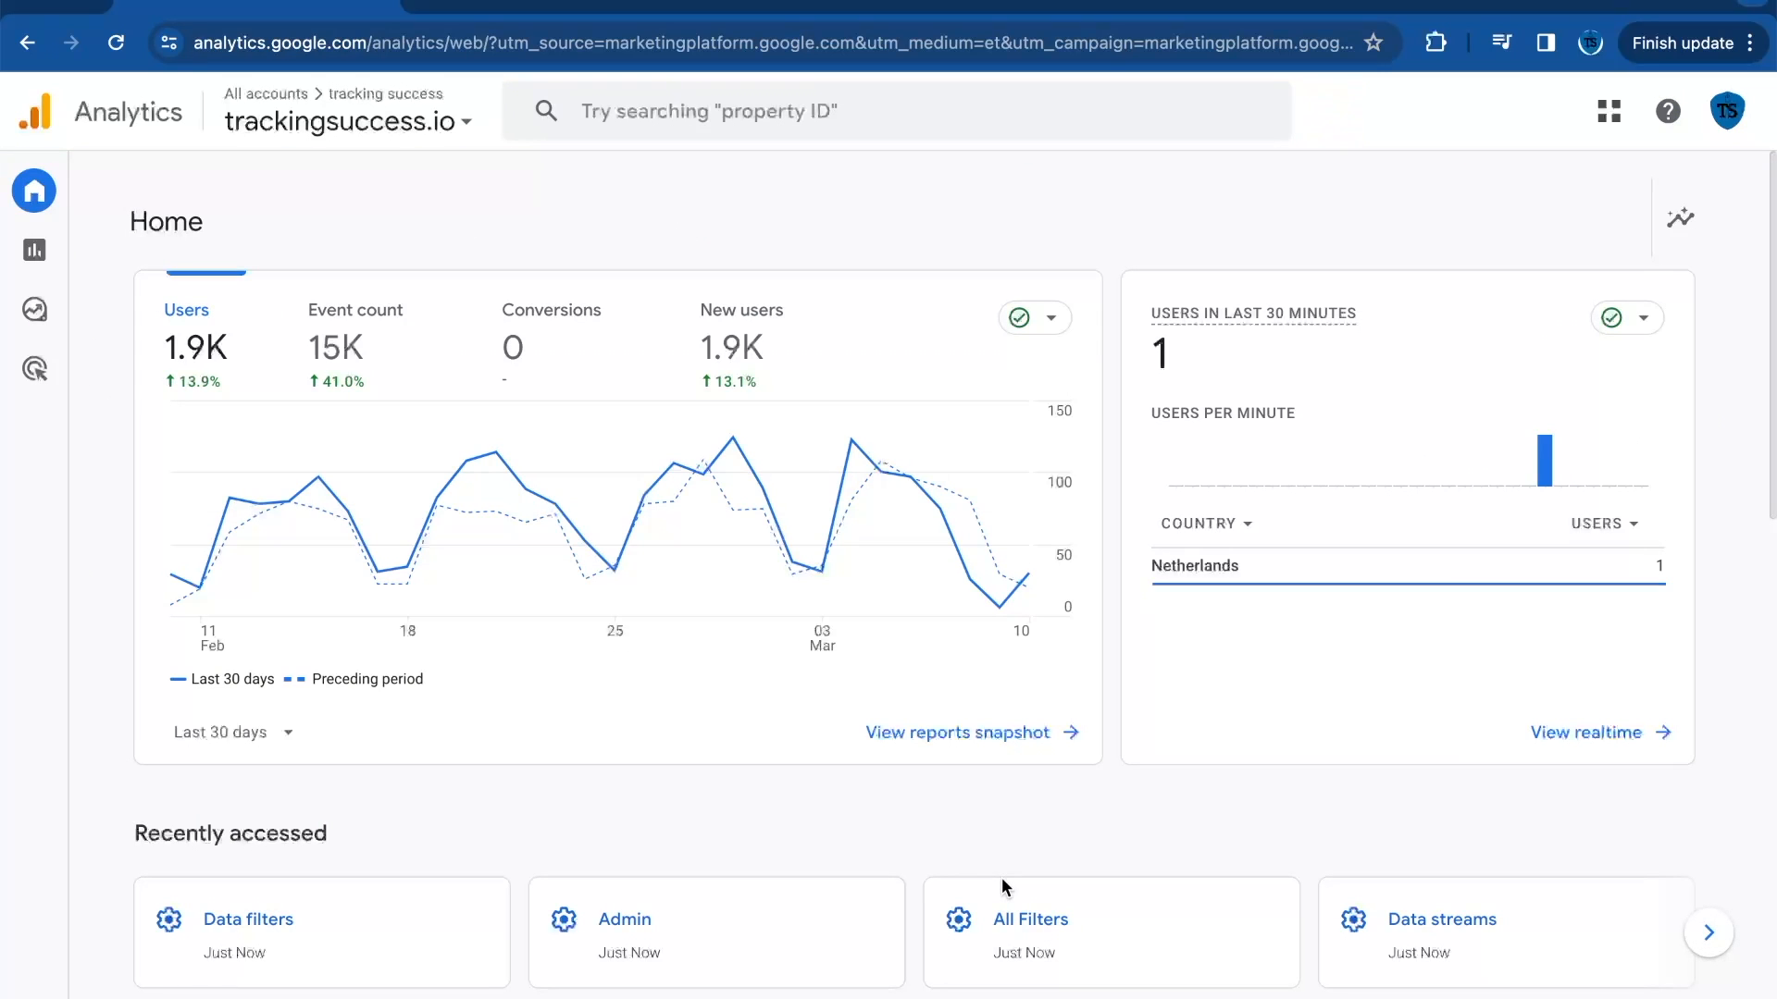